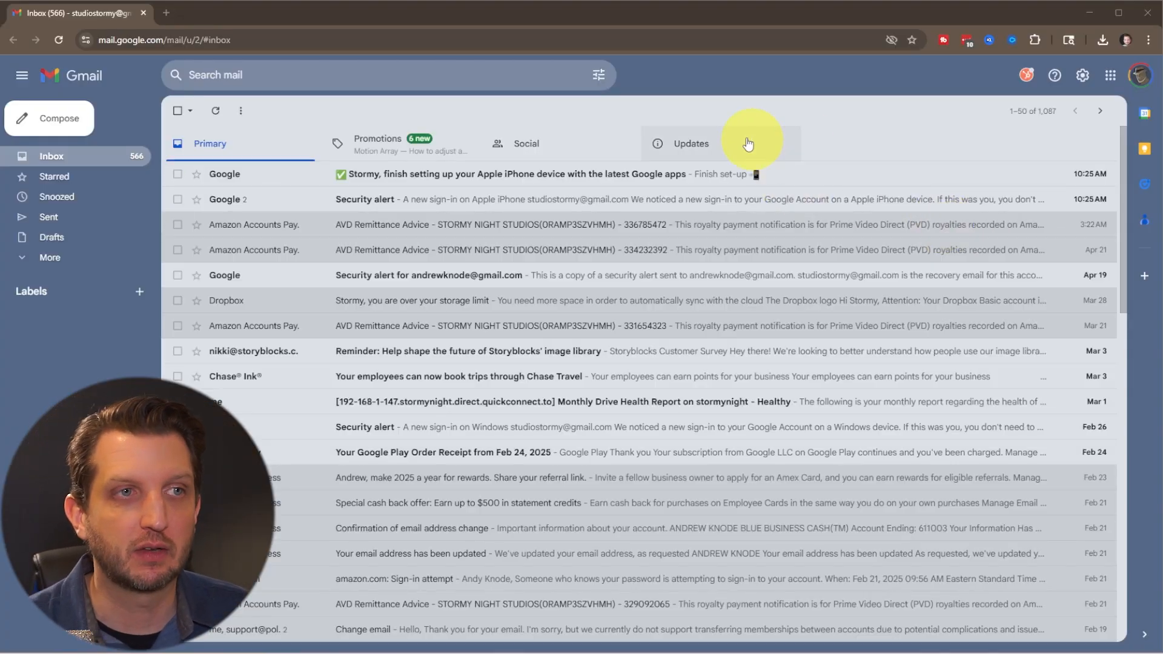
pyautogui.moveTo(739, 538)
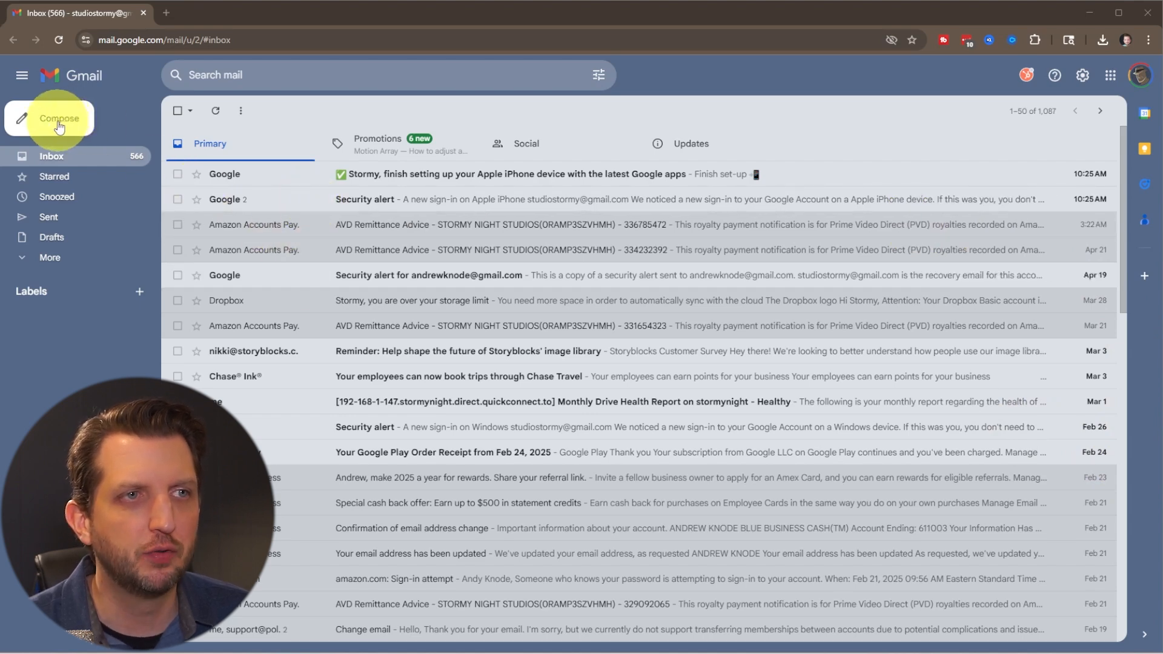
# - Start a new email in full-screen compose mode and dismiss the tip
pyautogui.click(59, 119)
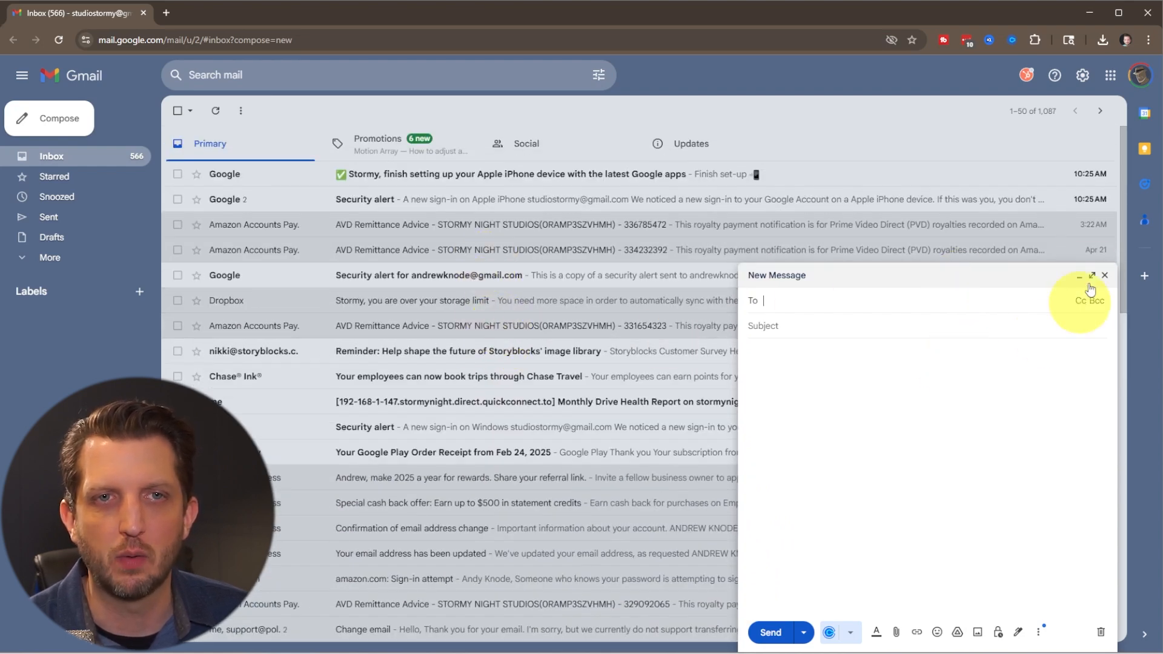
pyautogui.click(1079, 275)
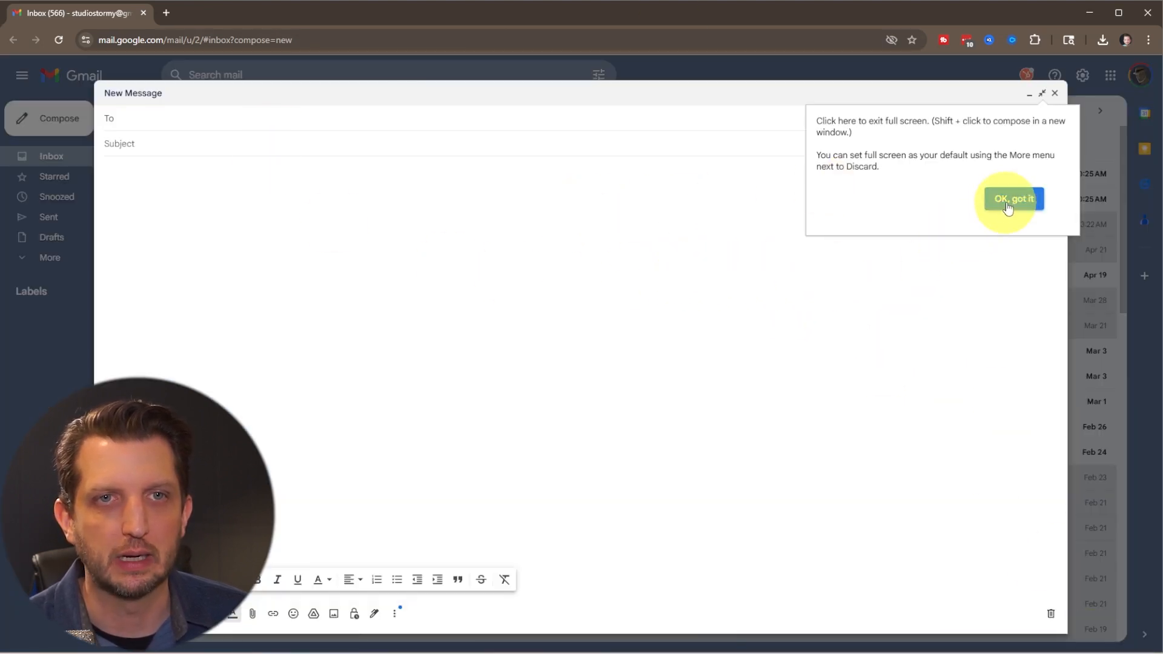
pyautogui.click(1012, 199)
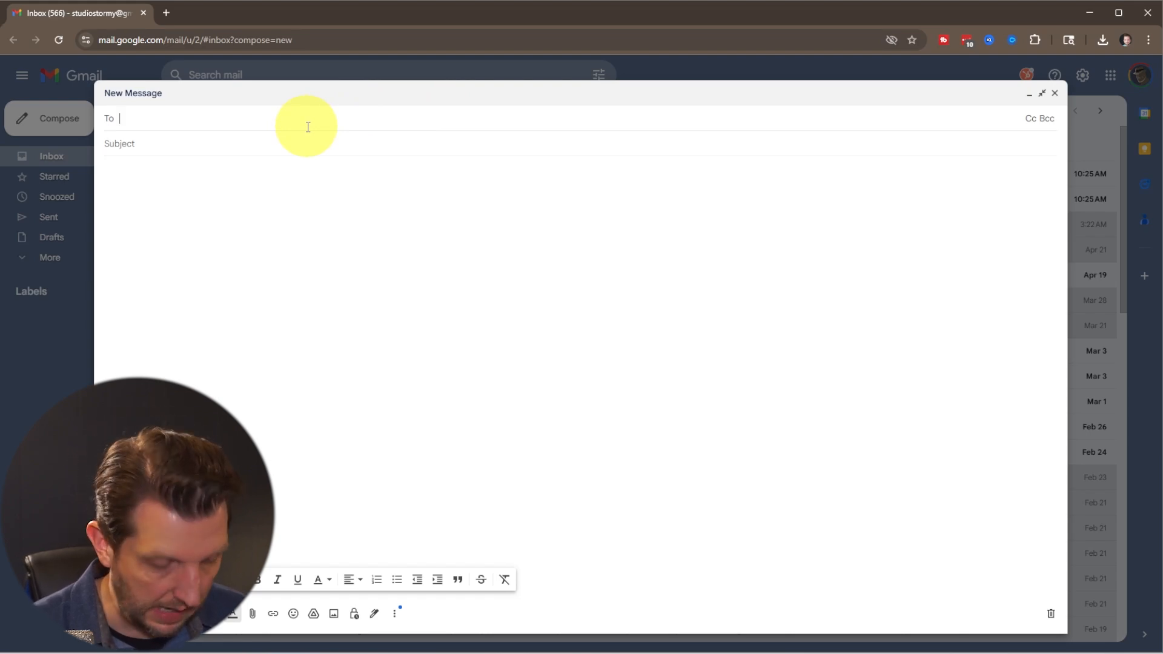
# - Address the draft to the suggested contact, subject 'Hi', body 'Dear Andy you are so cool.'
pyautogui.write('an')
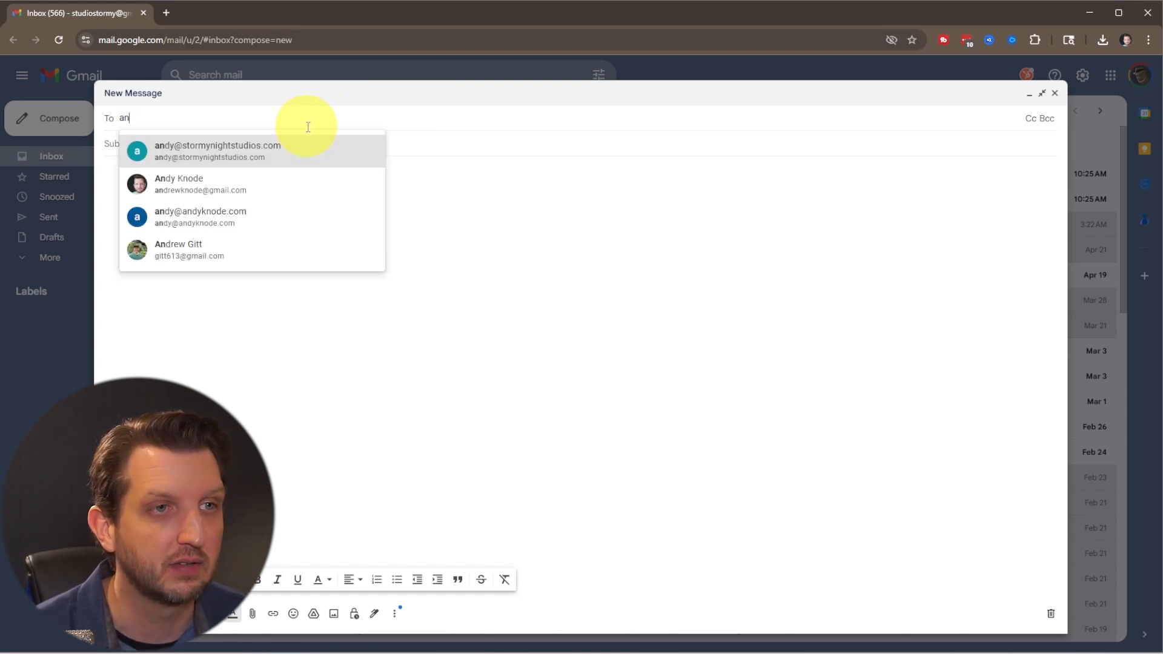
pyautogui.click(208, 151)
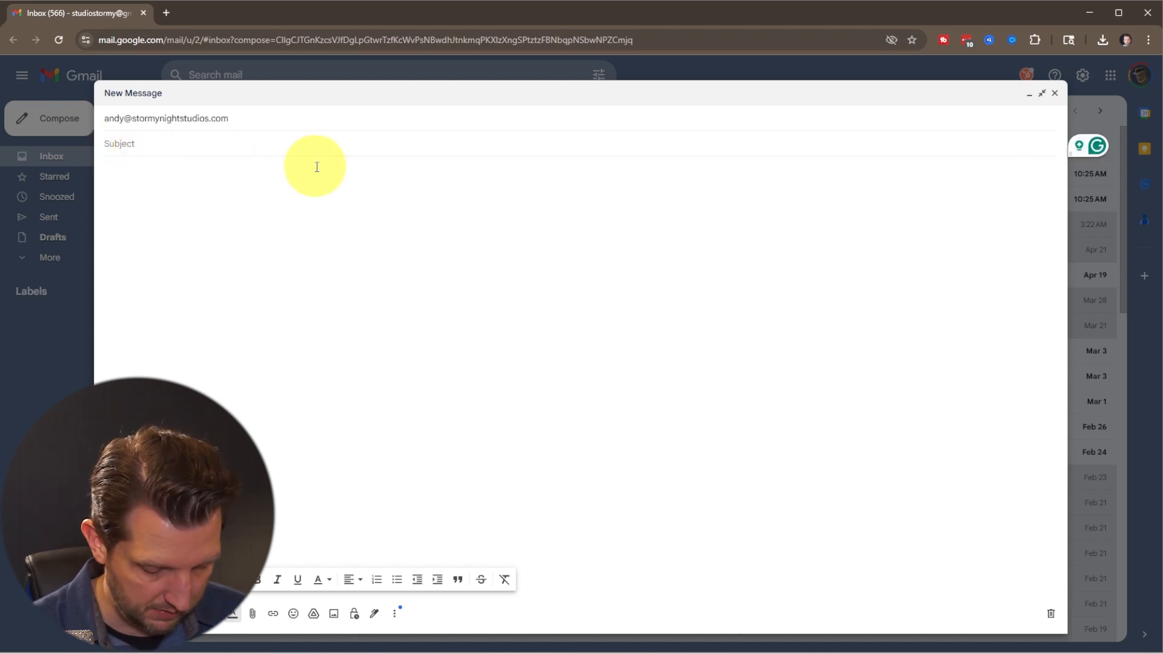
pyautogui.write('Hi')
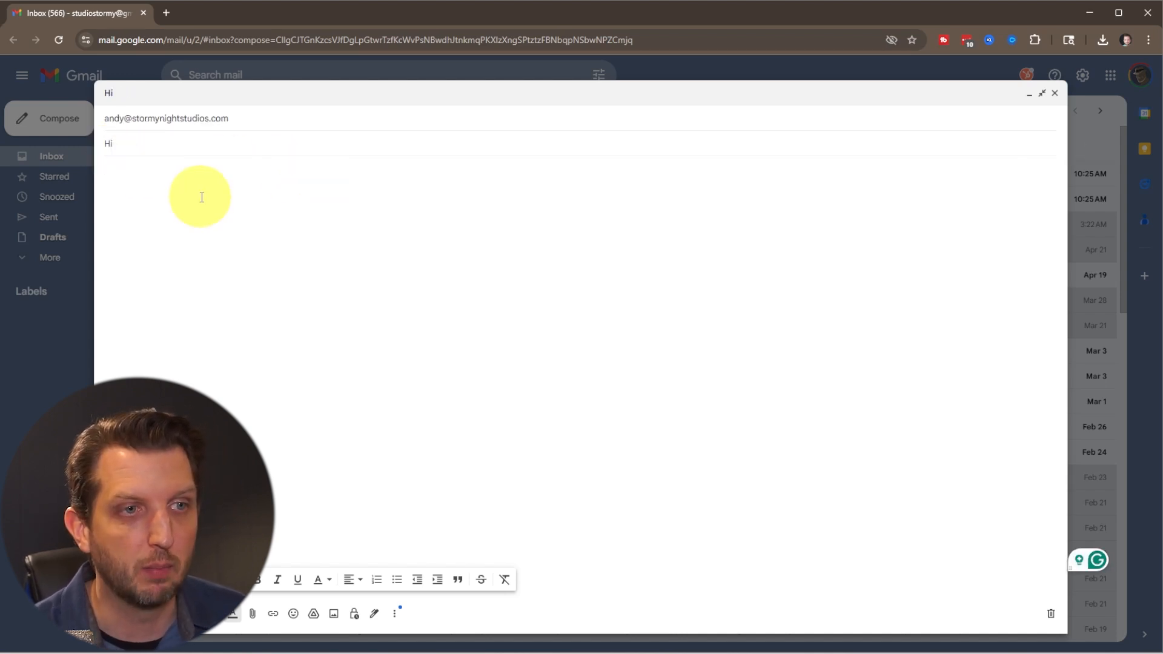
pyautogui.write('Dear Andy you are so cool.')
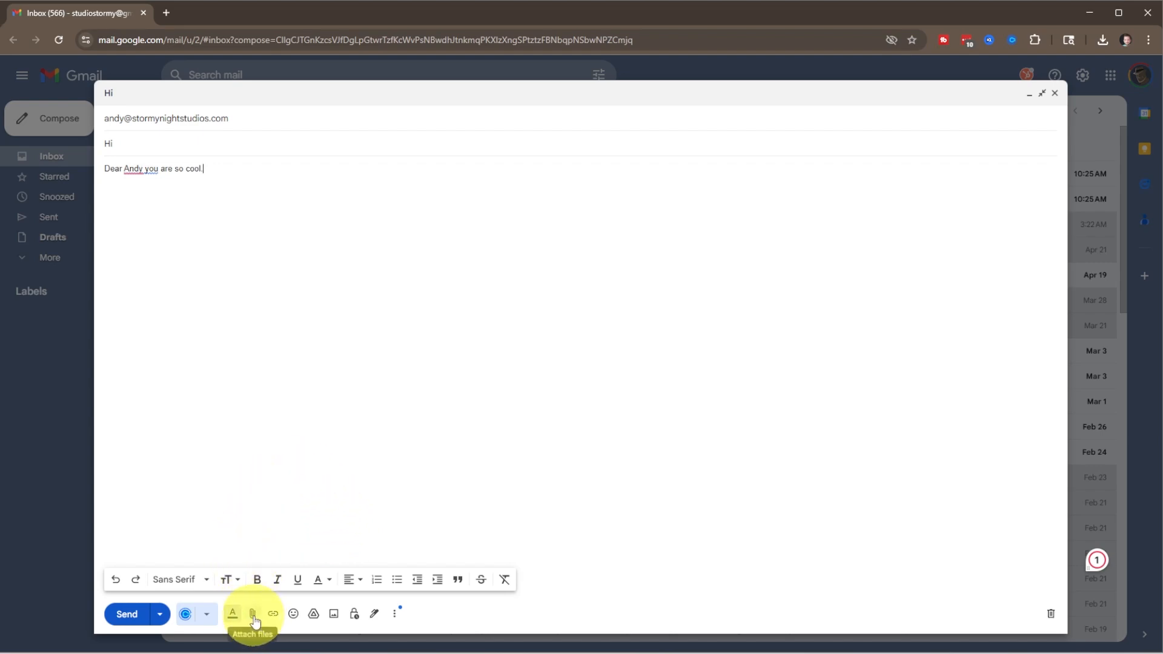
# - Attach AndyBanner_v2 from the Z_Downloads folder to the draft
pyautogui.click(252, 613)
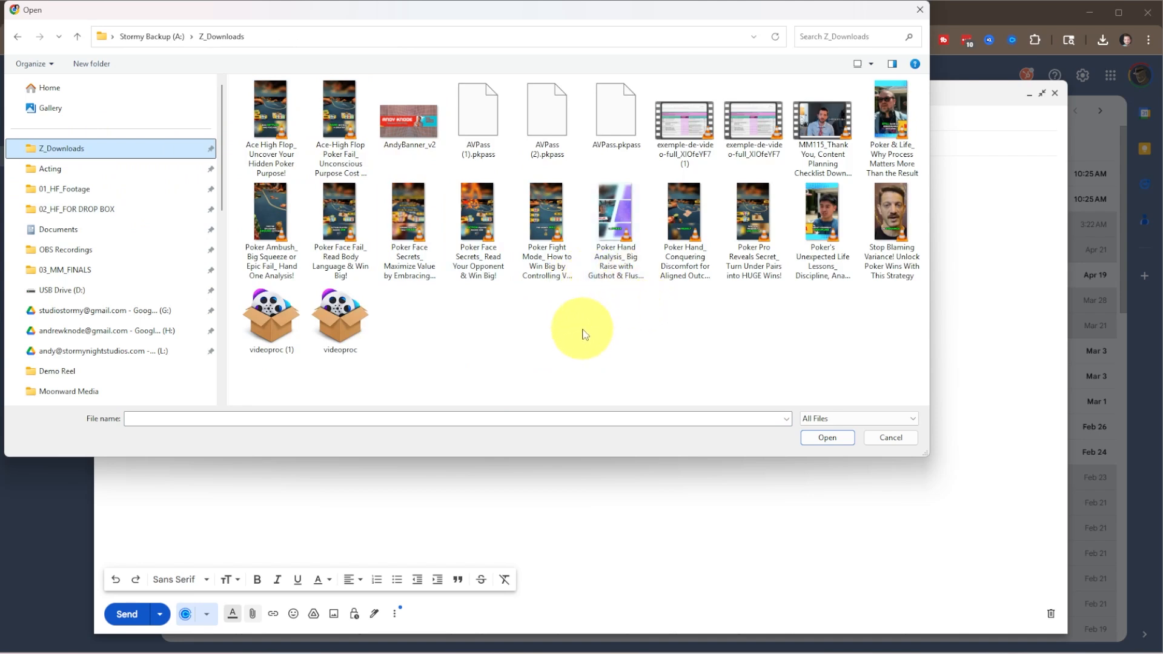
pyautogui.click(407, 113)
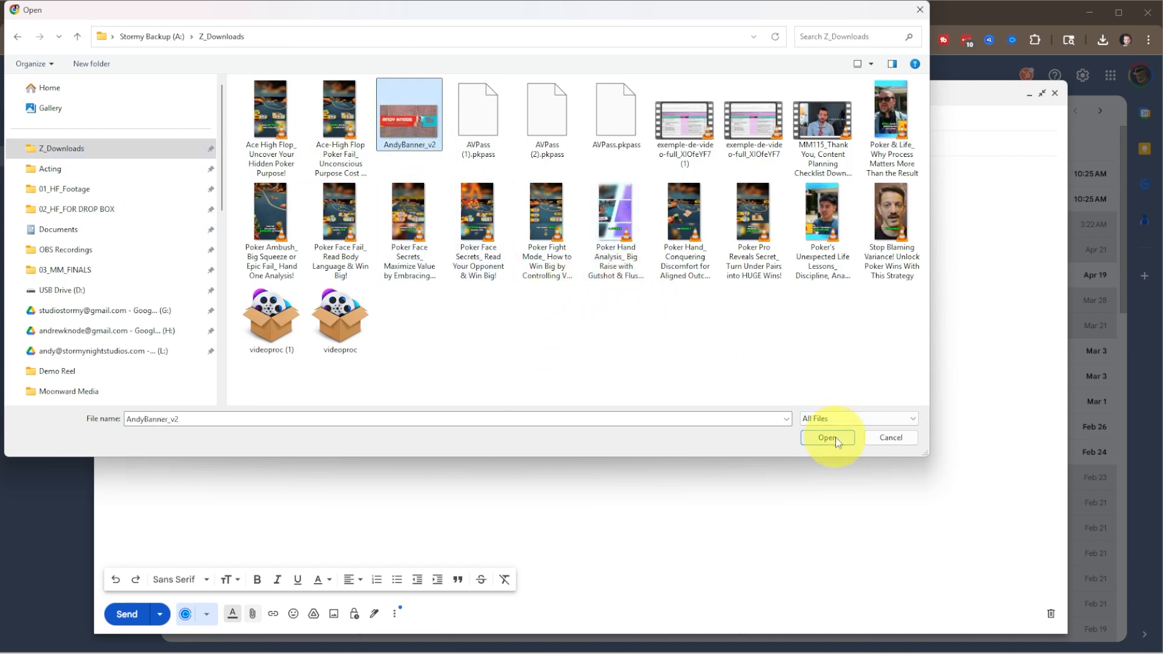
pyautogui.click(826, 438)
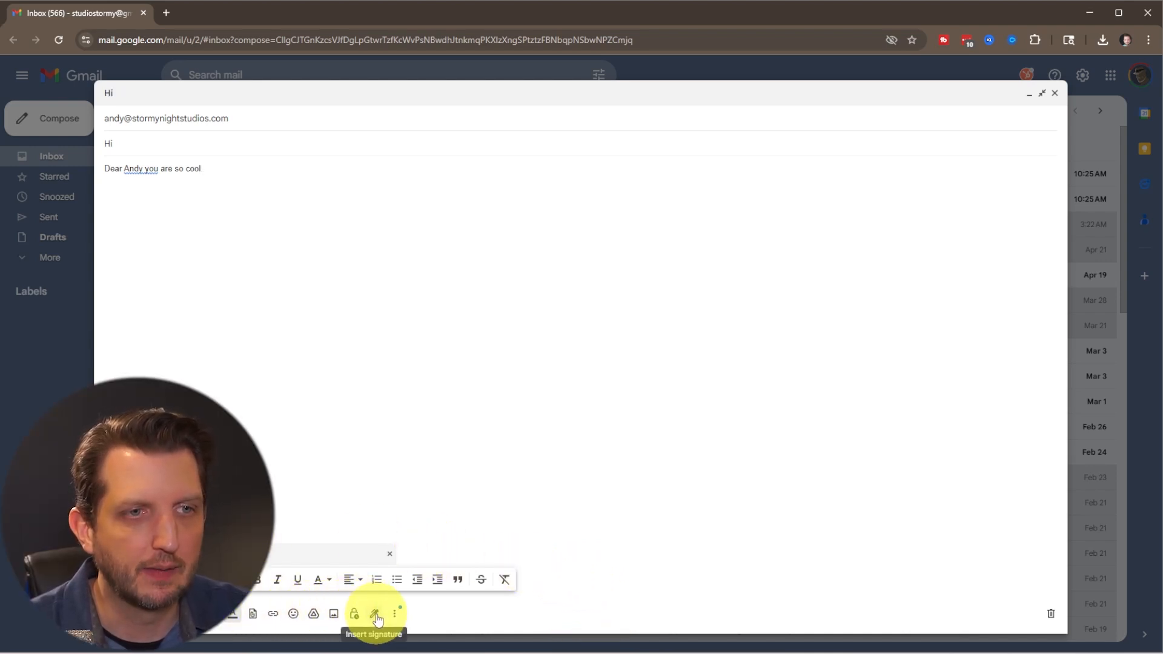
# - Go to Manage signatures from the draft and scroll to the Signature section
pyautogui.click(377, 613)
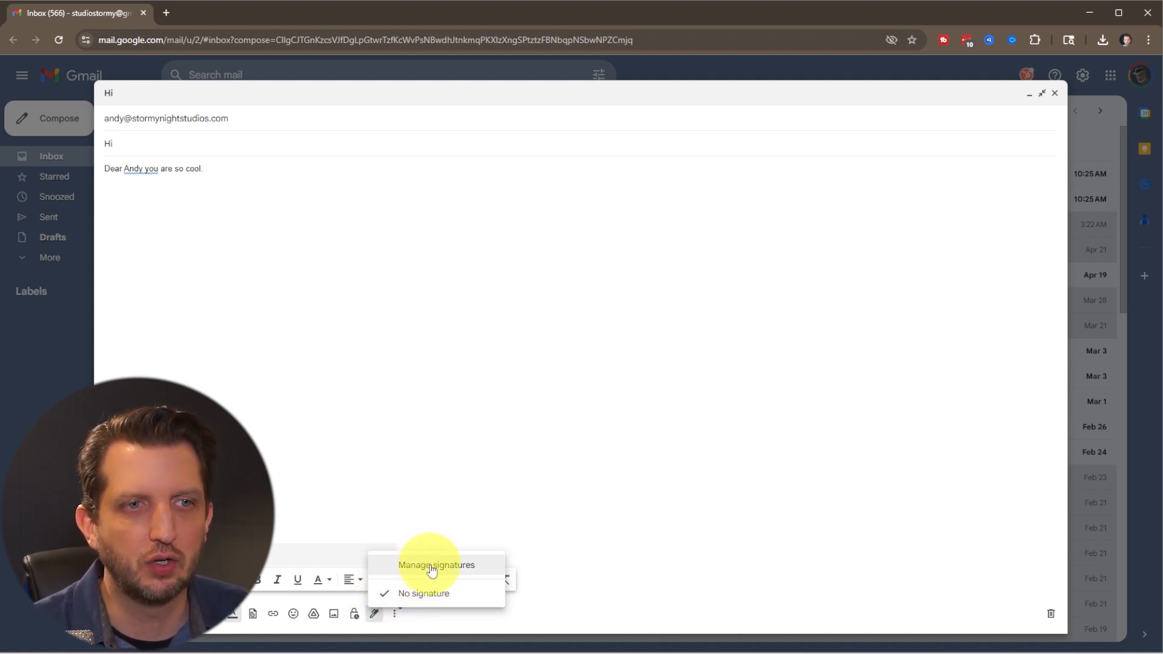
pyautogui.click(436, 564)
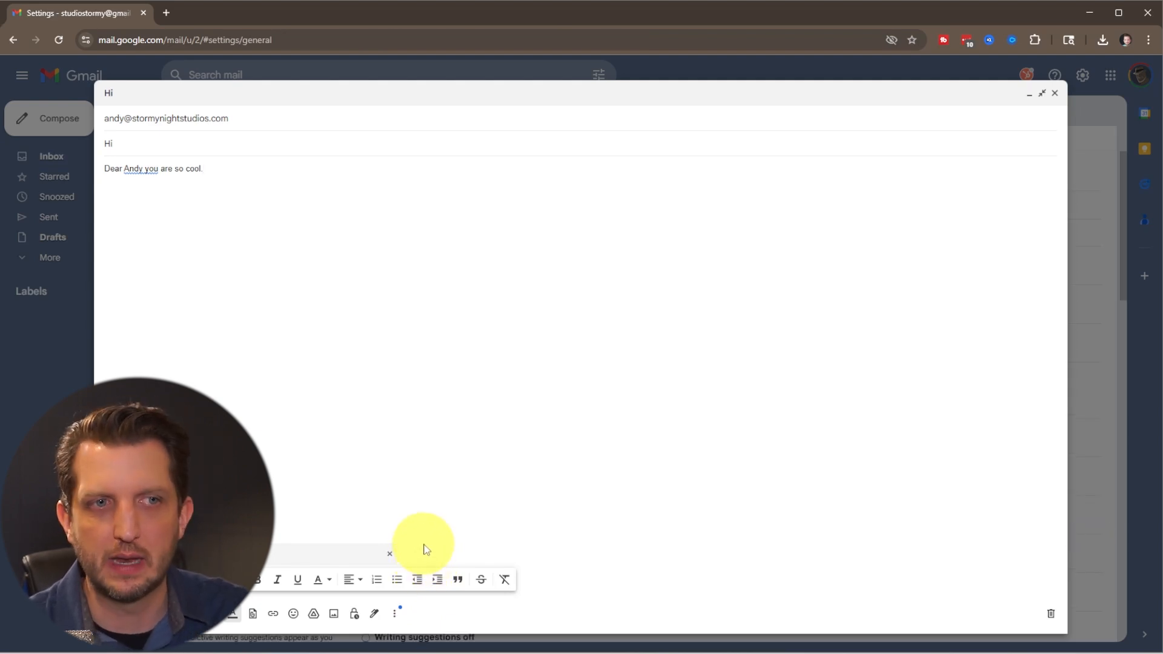
pyautogui.moveTo(903, 95)
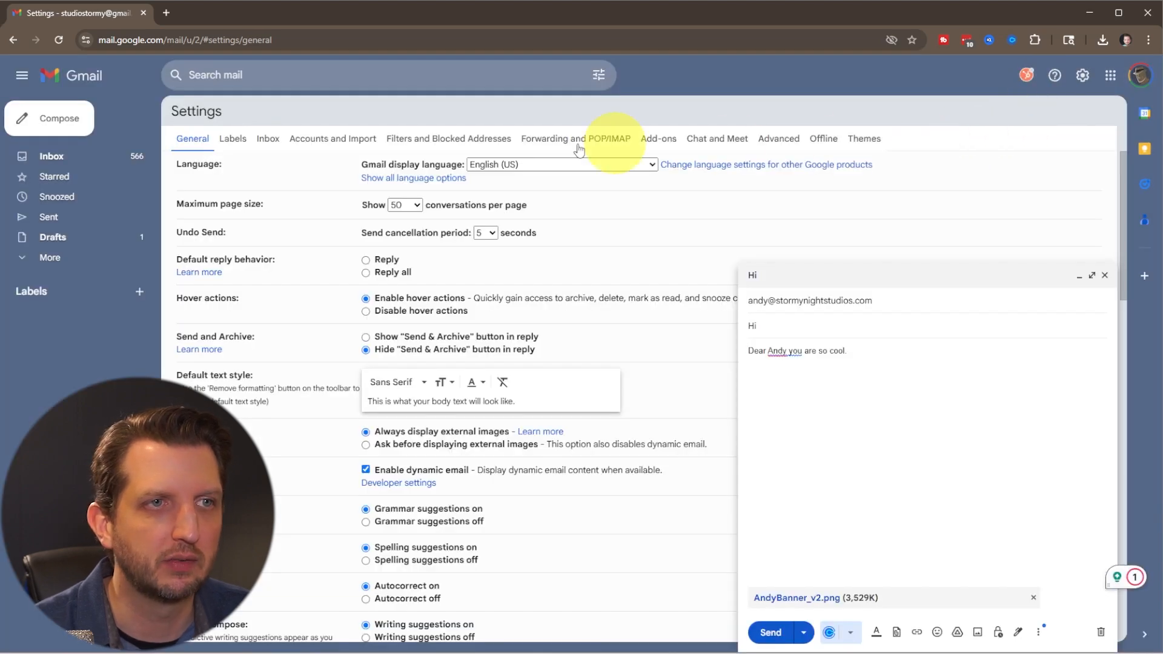
pyautogui.moveTo(451, 218)
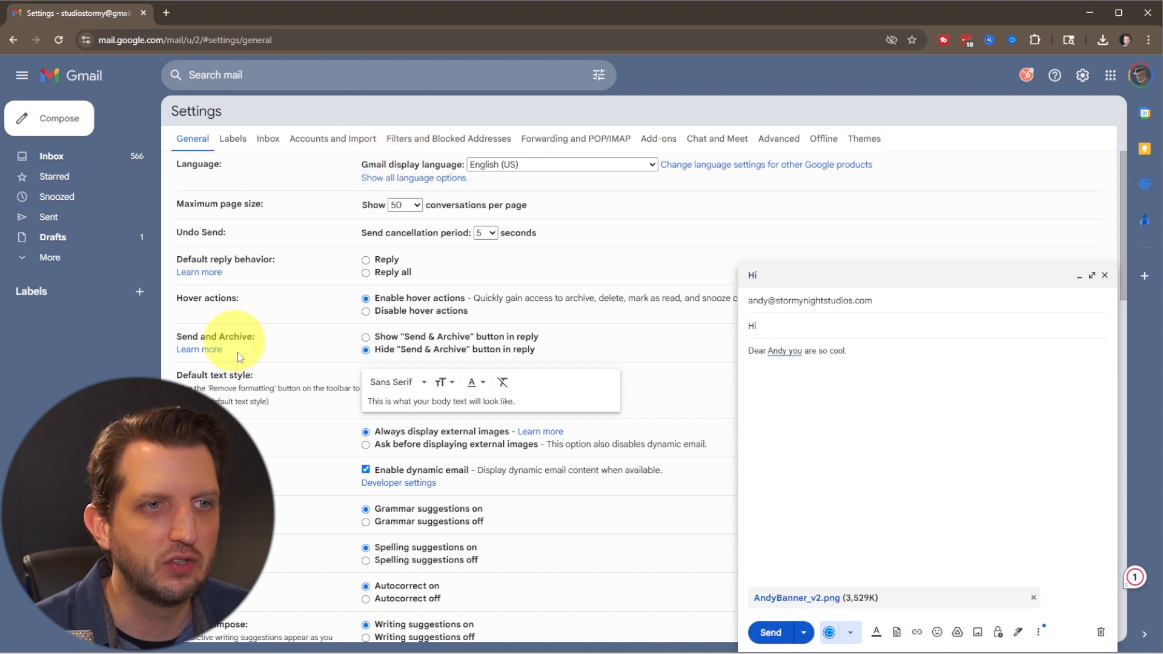
pyautogui.scroll(-3)
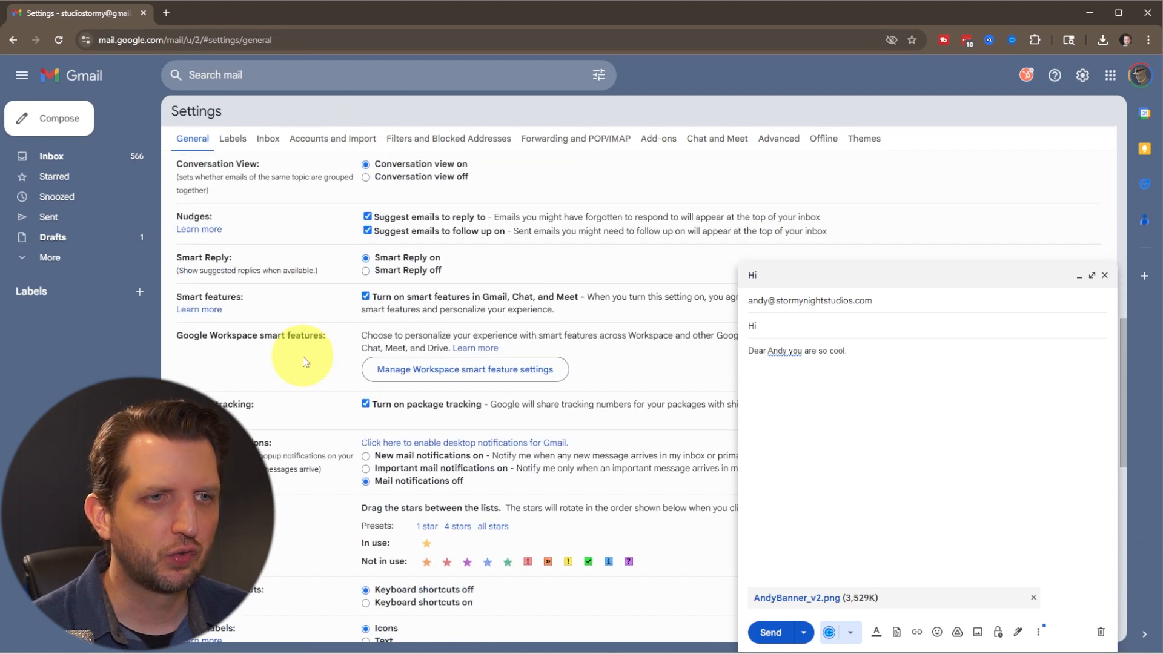
pyautogui.scroll(-3)
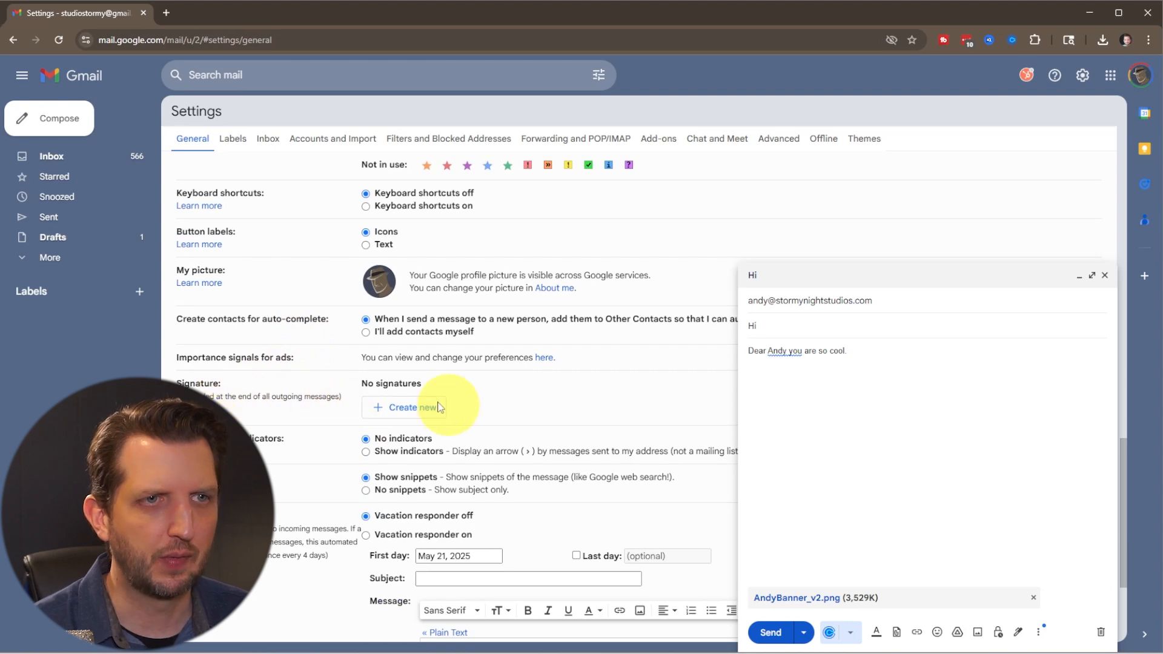
# - Create a new signature named Primary
pyautogui.click(404, 406)
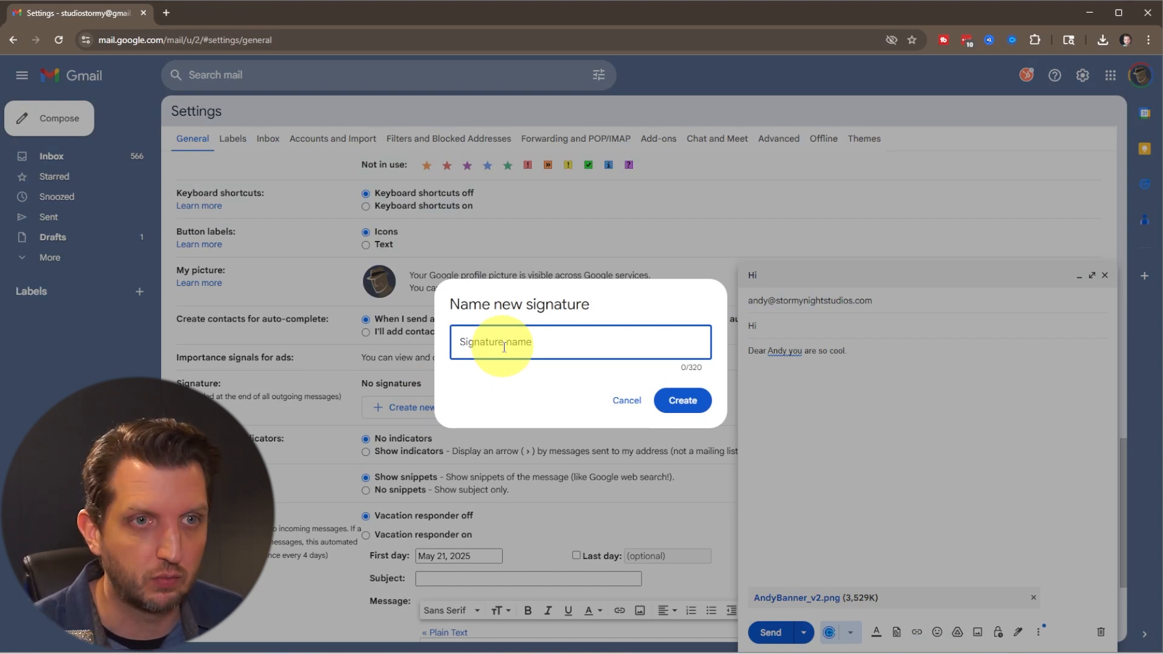
pyautogui.write('Prima')
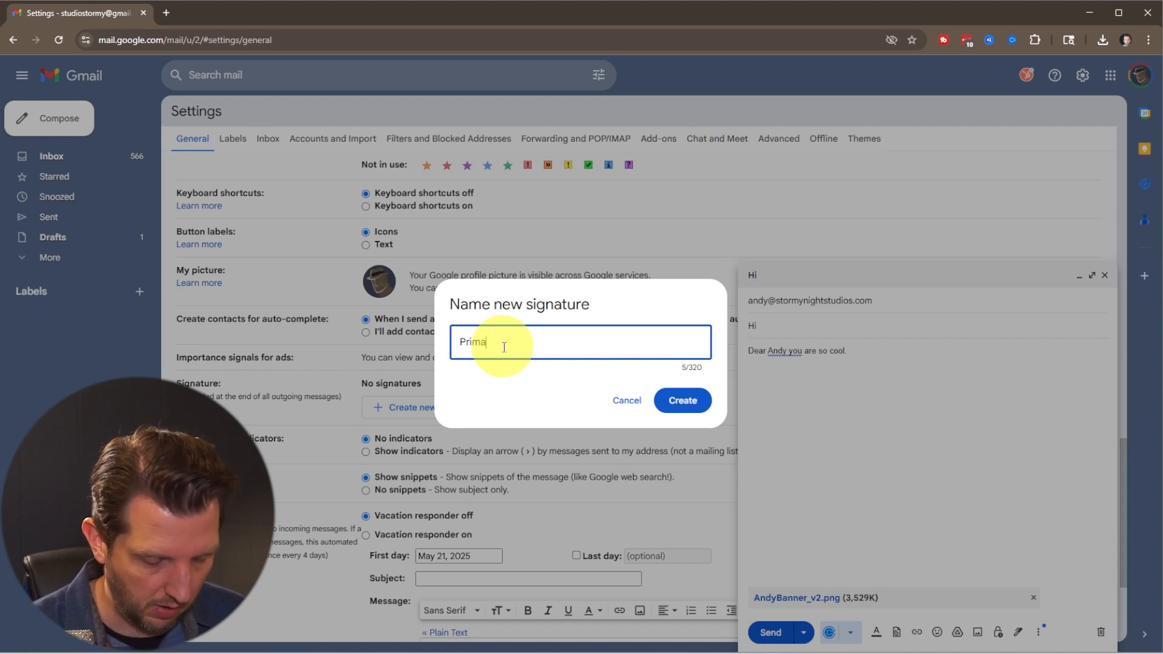
pyautogui.click(679, 400)
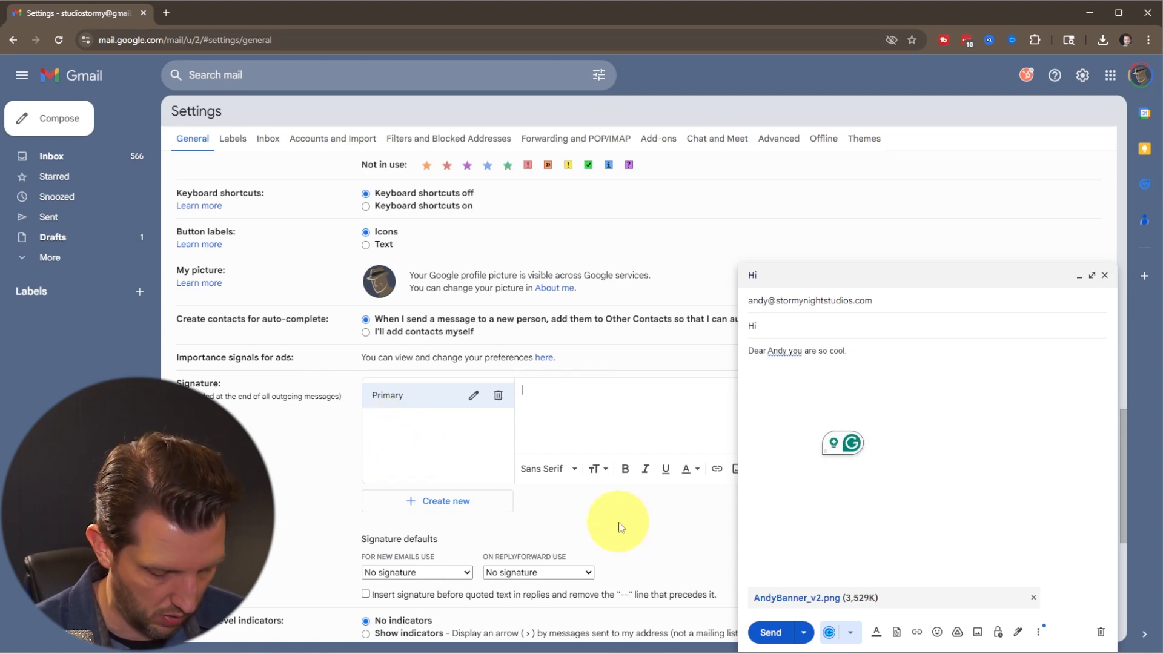
pyautogui.write('Andy Knod')
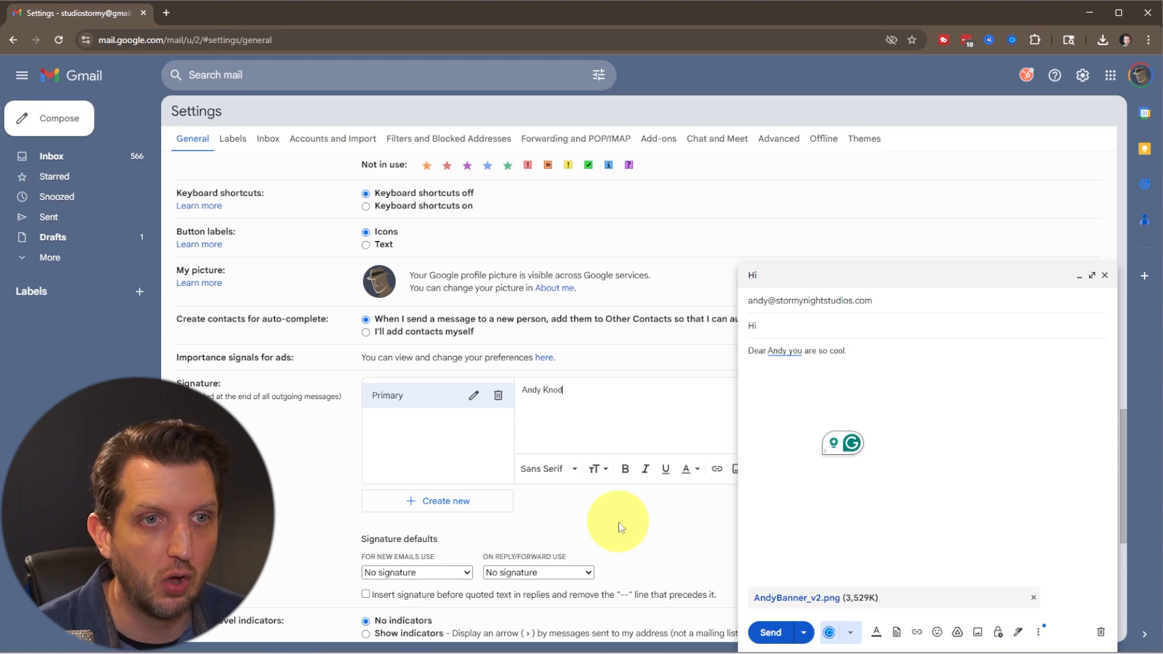
pyautogui.write('"Have')
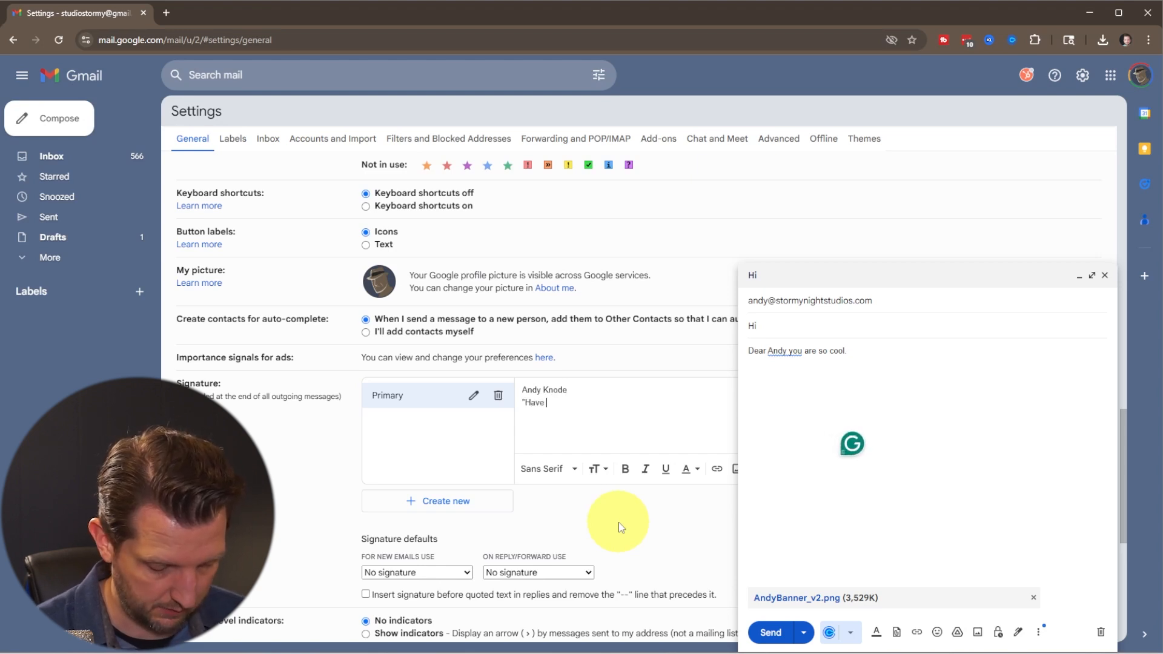
pyautogui.write('a great Da')
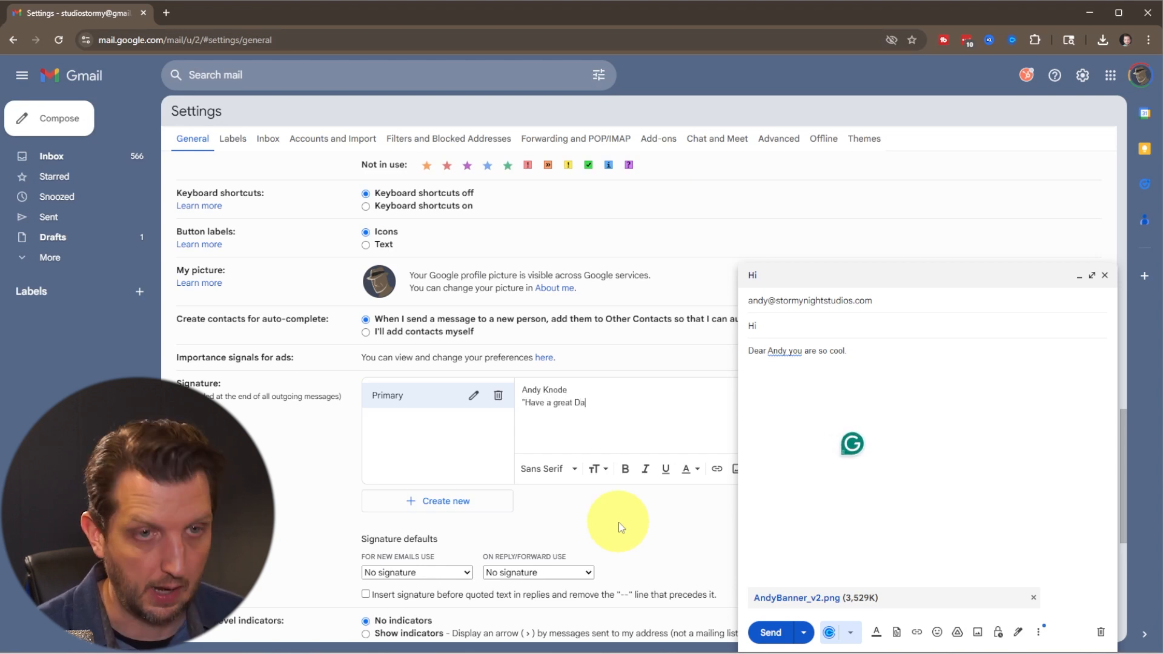
pyautogui.write('Phone')
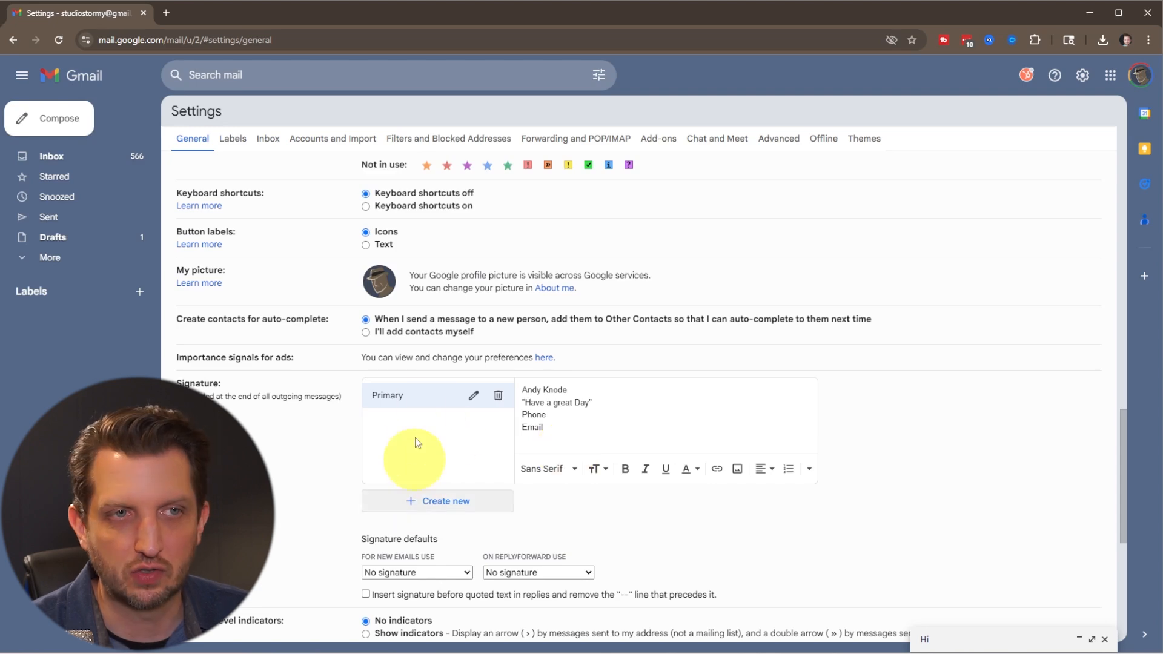
# - Create a Business signature, then select Primary to view its contents
pyautogui.click(445, 500)
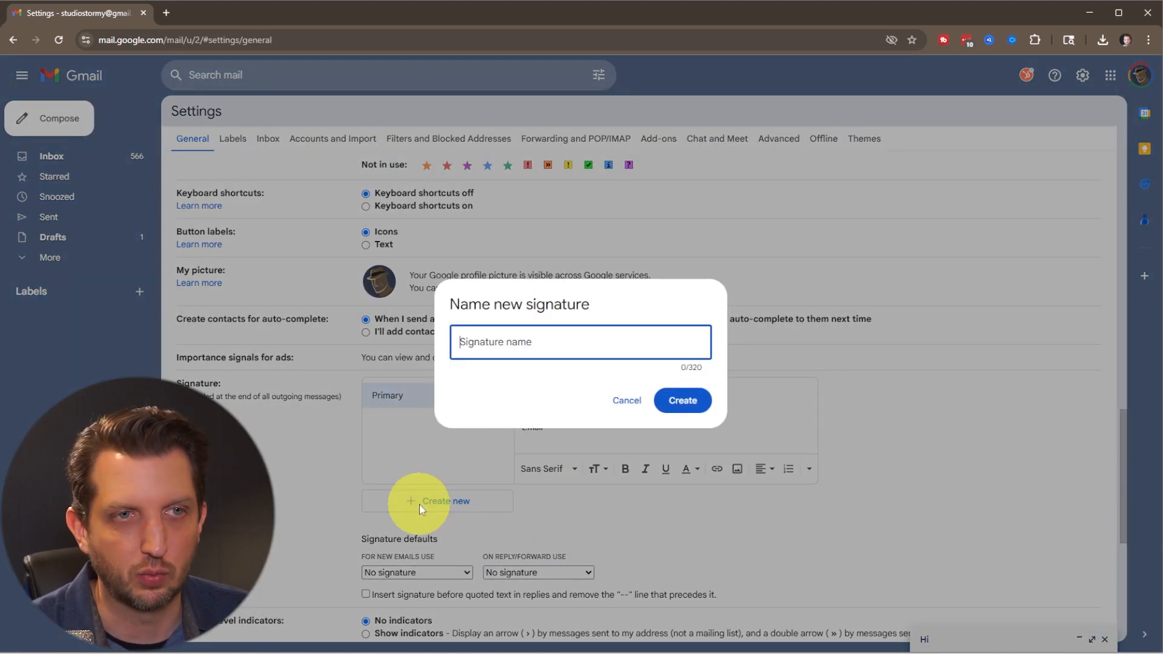
pyautogui.write('Busine')
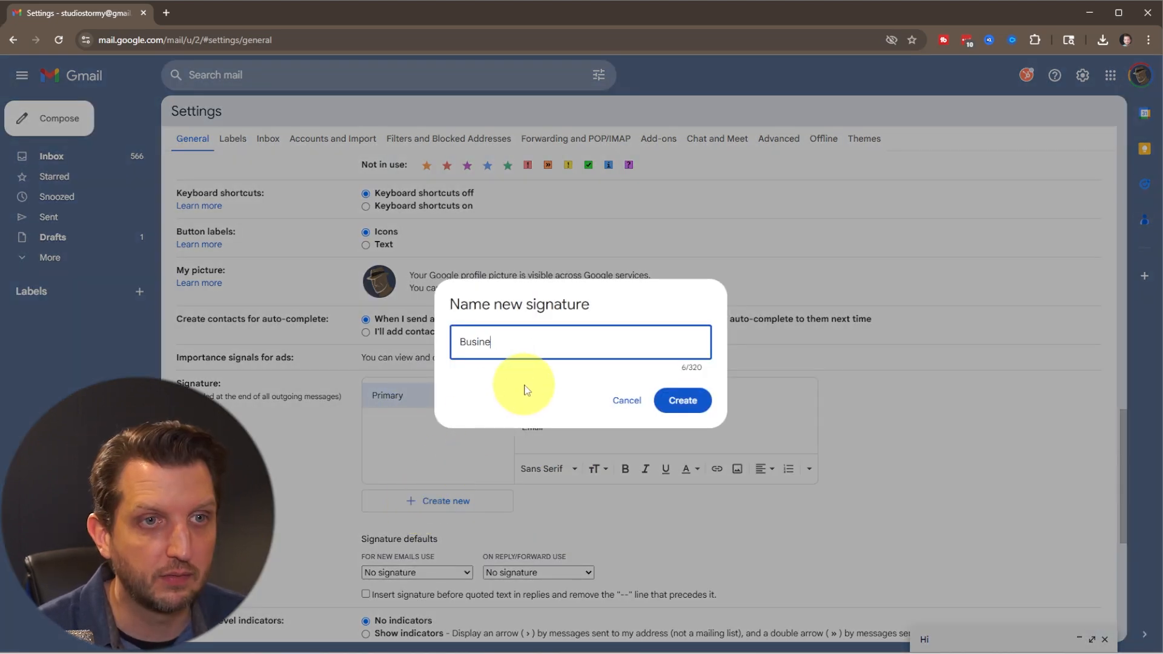
pyautogui.click(680, 400)
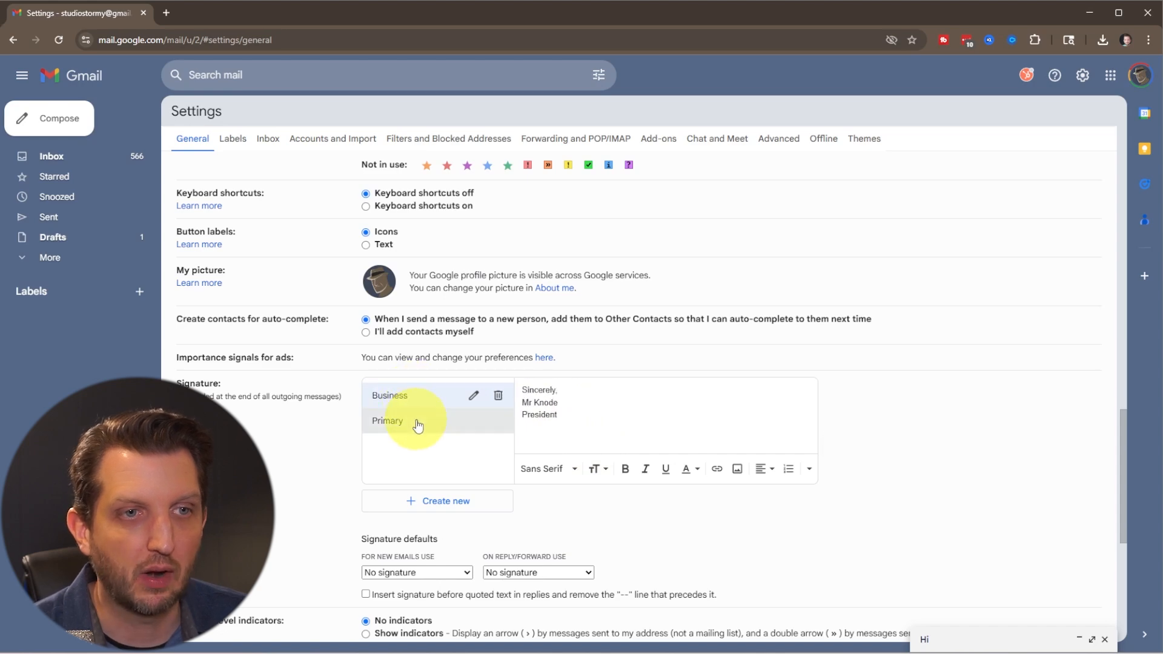
pyautogui.click(387, 421)
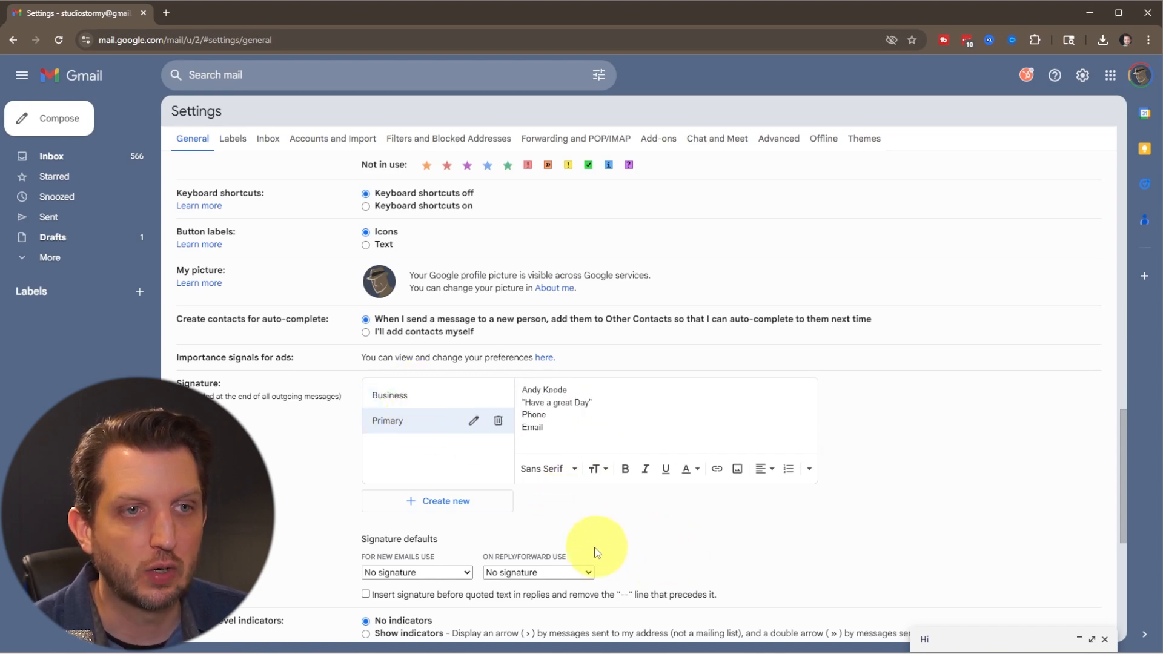
# - Set Primary as the default signature for new emails under Signature defaults
pyautogui.scroll(-3)
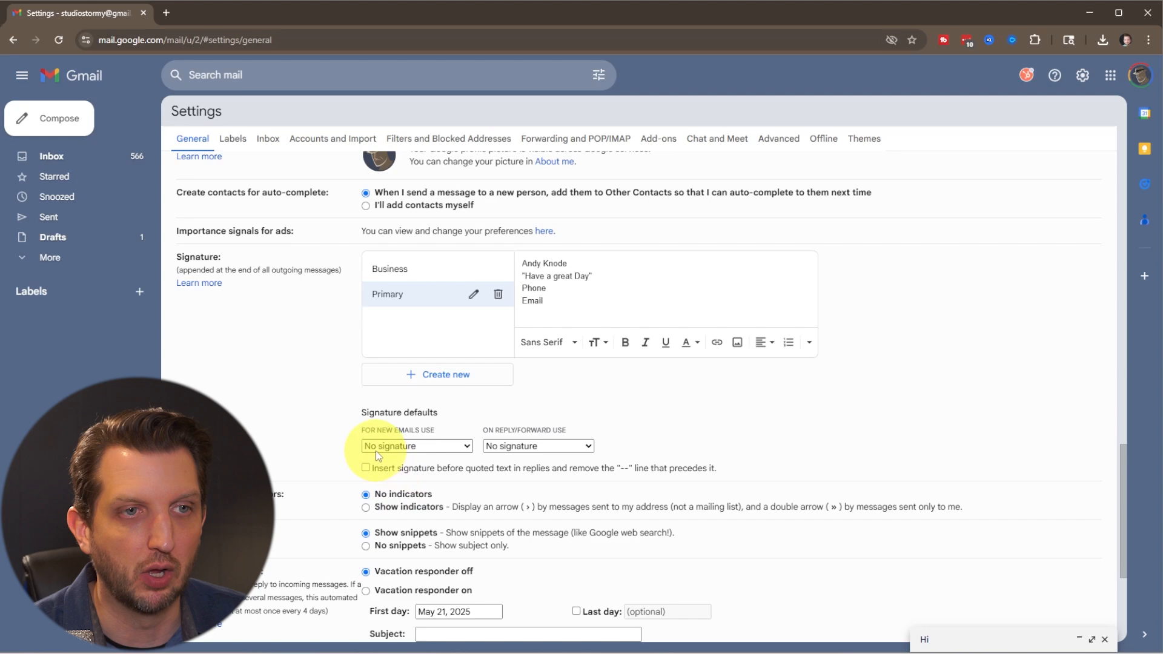
pyautogui.click(416, 446)
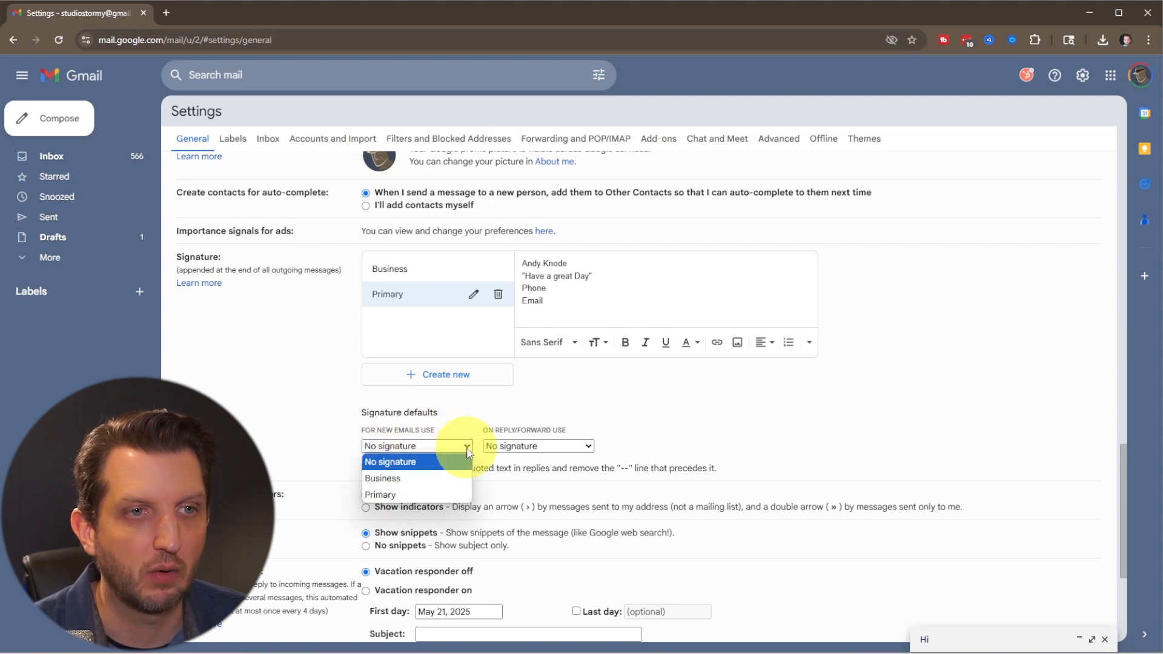
pyautogui.click(380, 495)
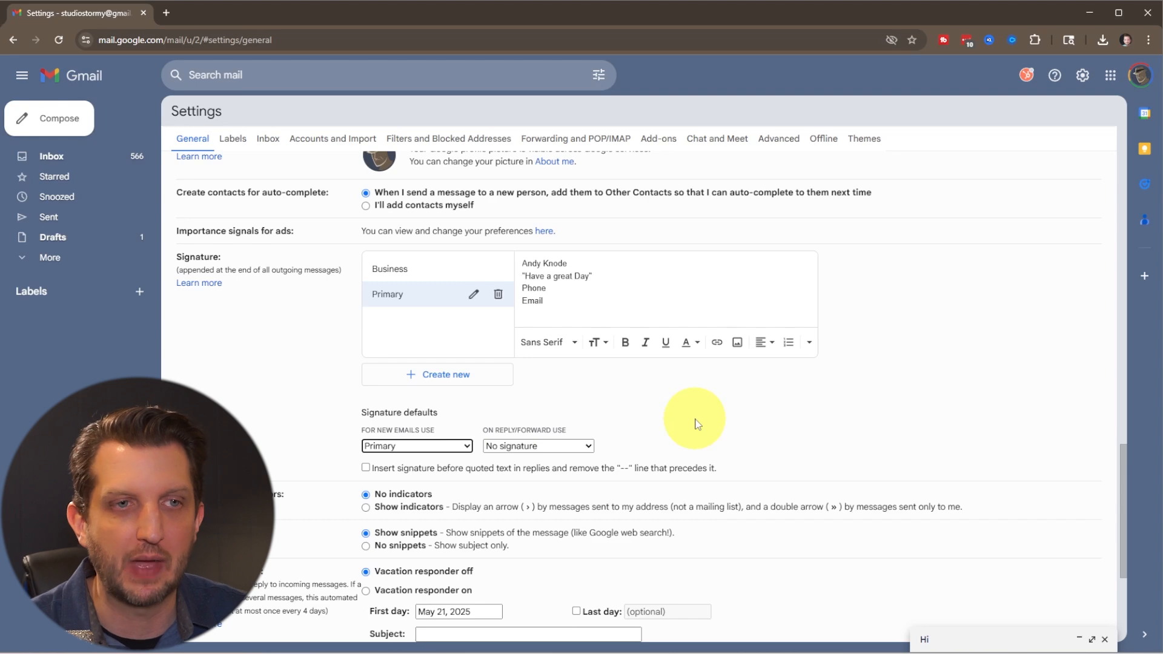
pyautogui.moveTo(783, 413)
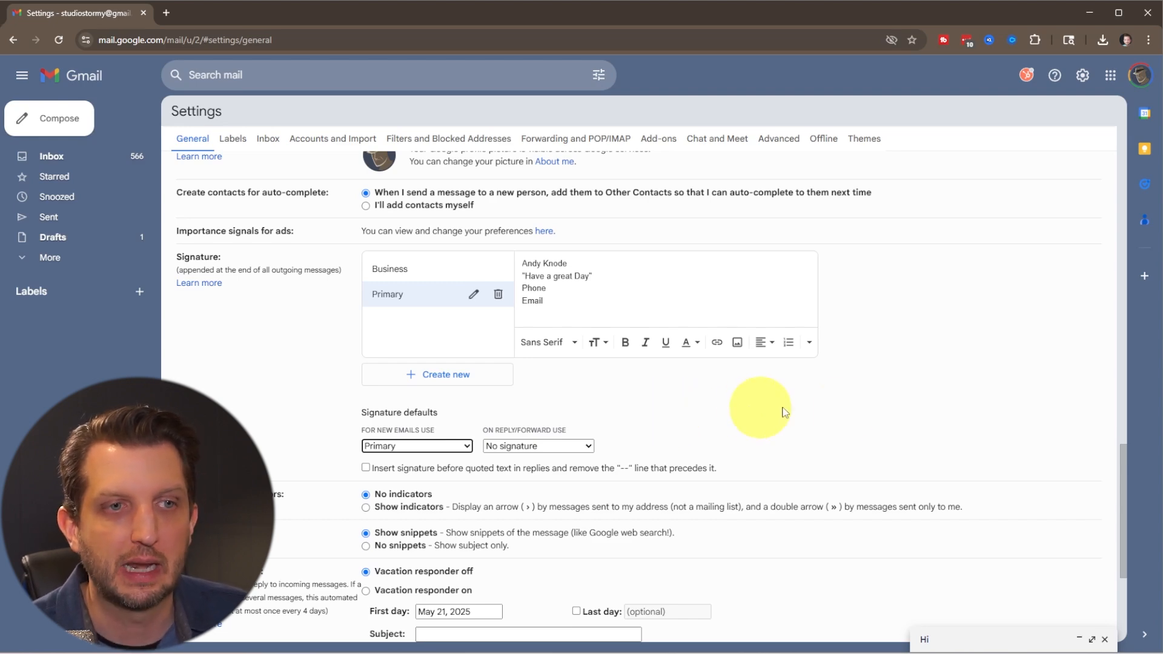
pyautogui.scroll(-3)
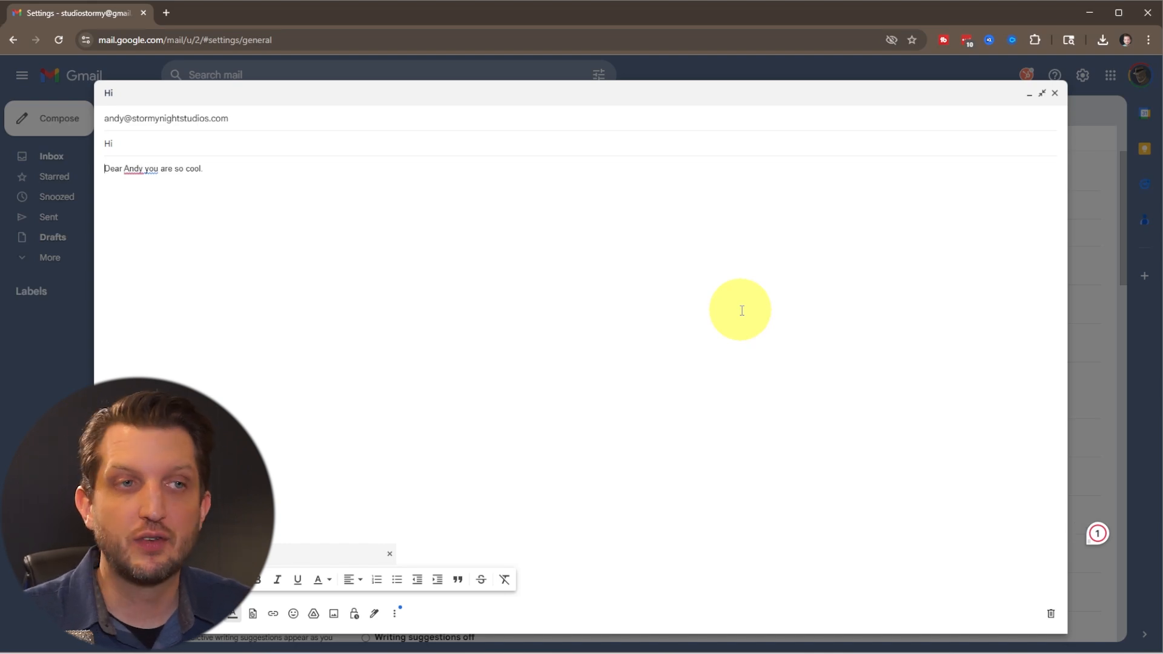
pyautogui.moveTo(649, 267)
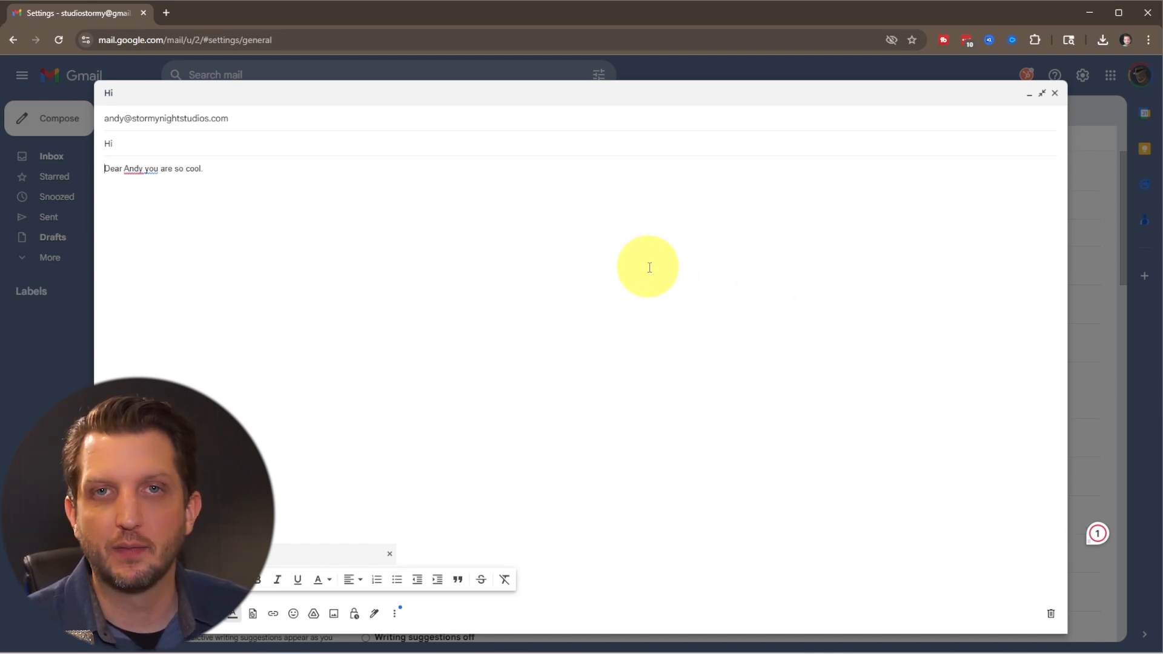
pyautogui.moveTo(445, 104)
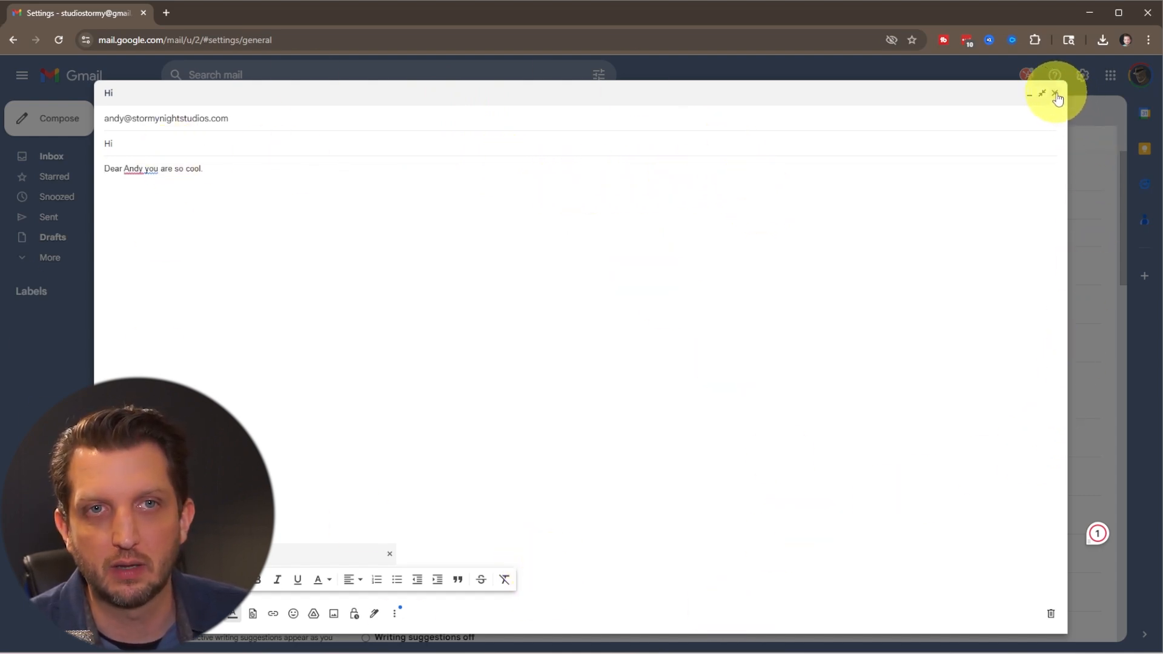
# - Close the full-screen draft and return to the Inbox
pyautogui.click(1052, 95)
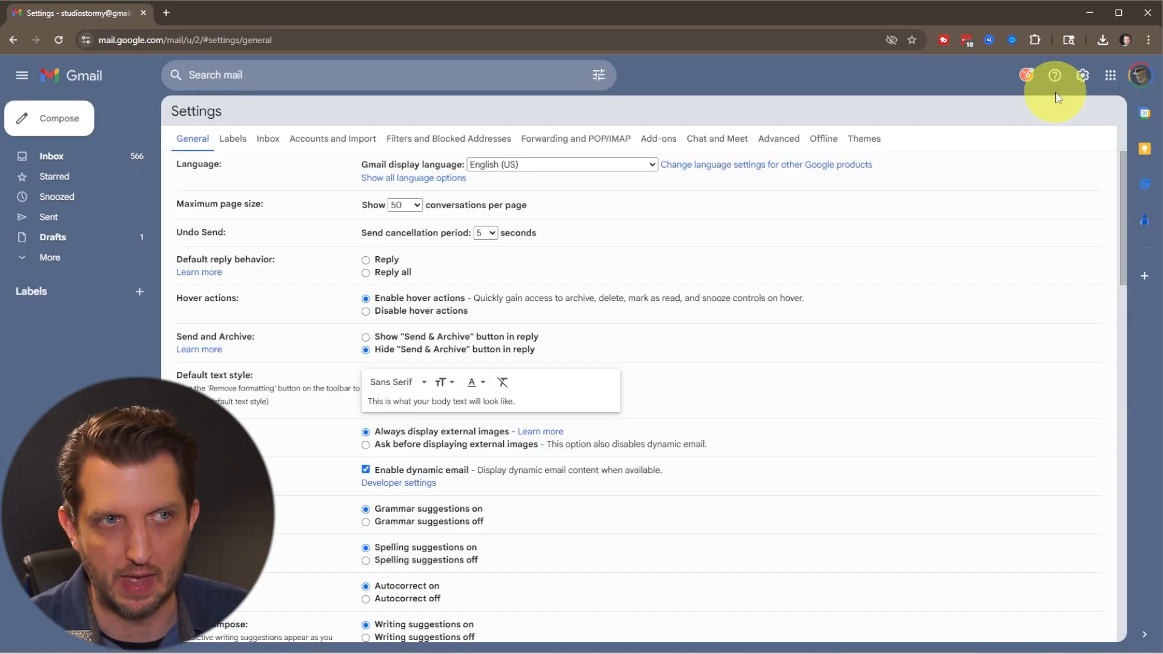
pyautogui.moveTo(344, 118)
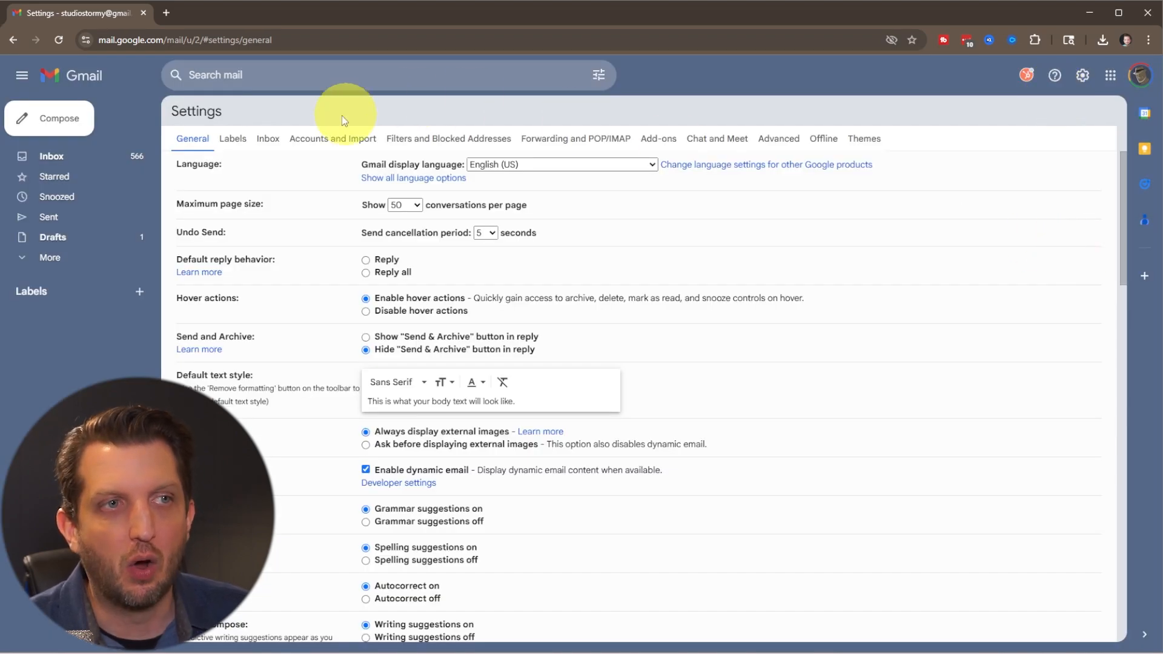
pyautogui.moveTo(107, 156)
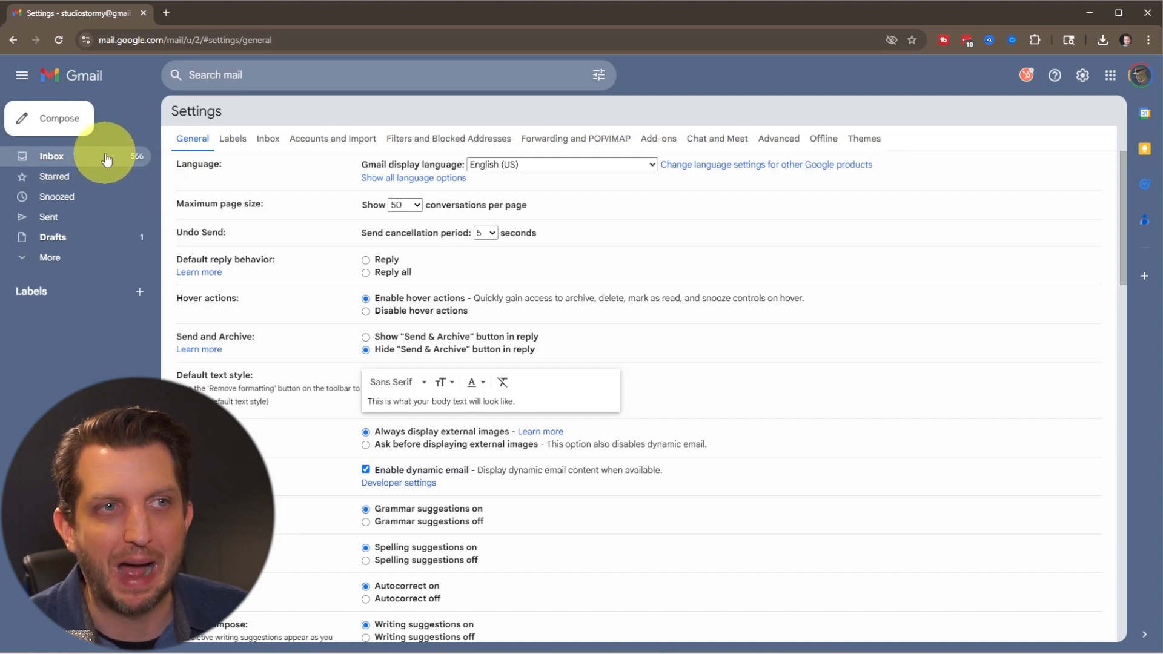
pyautogui.moveTo(96, 160)
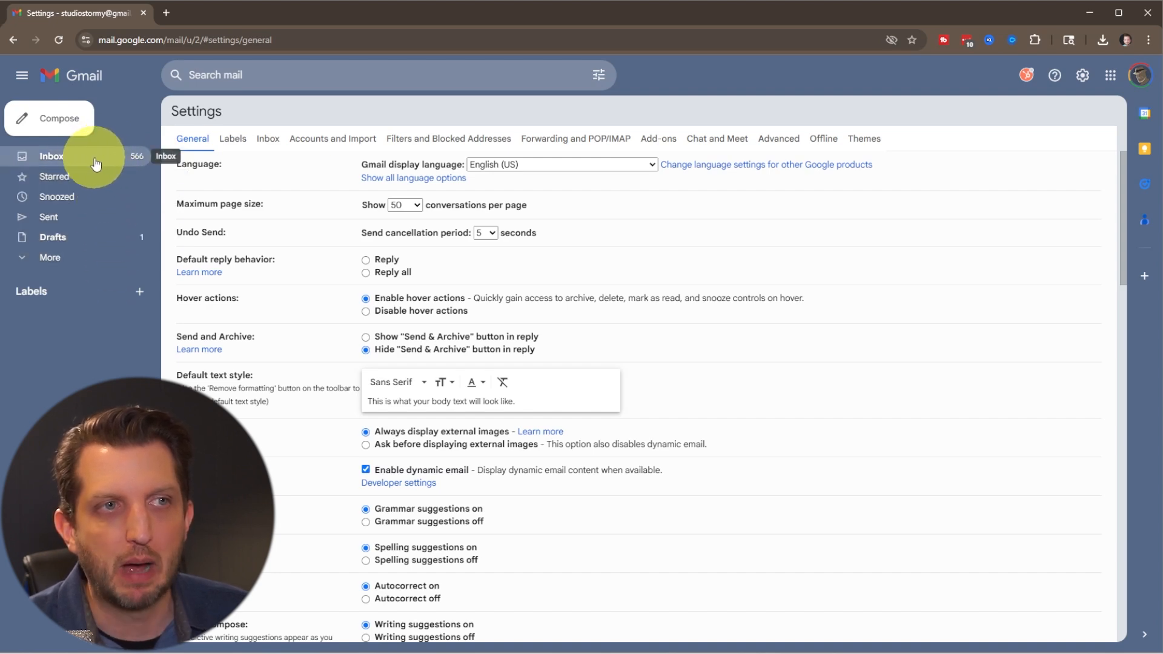
pyautogui.click(51, 156)
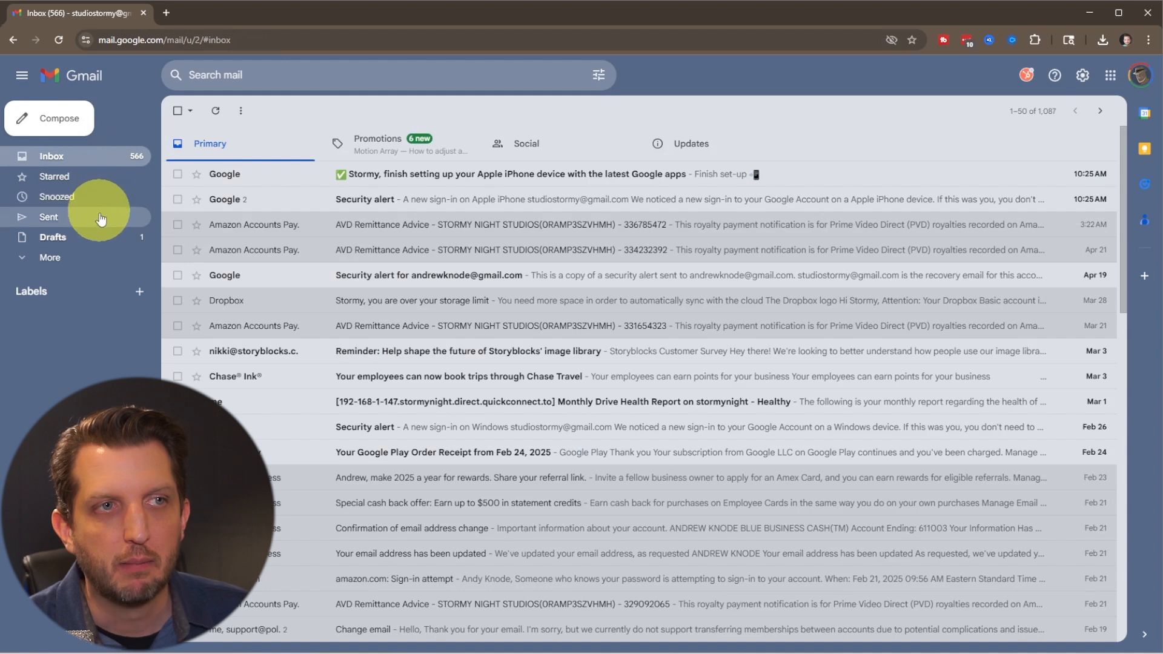
# - Open the Drafts folder and reopen the 'Hi' draft
pyautogui.click(53, 237)
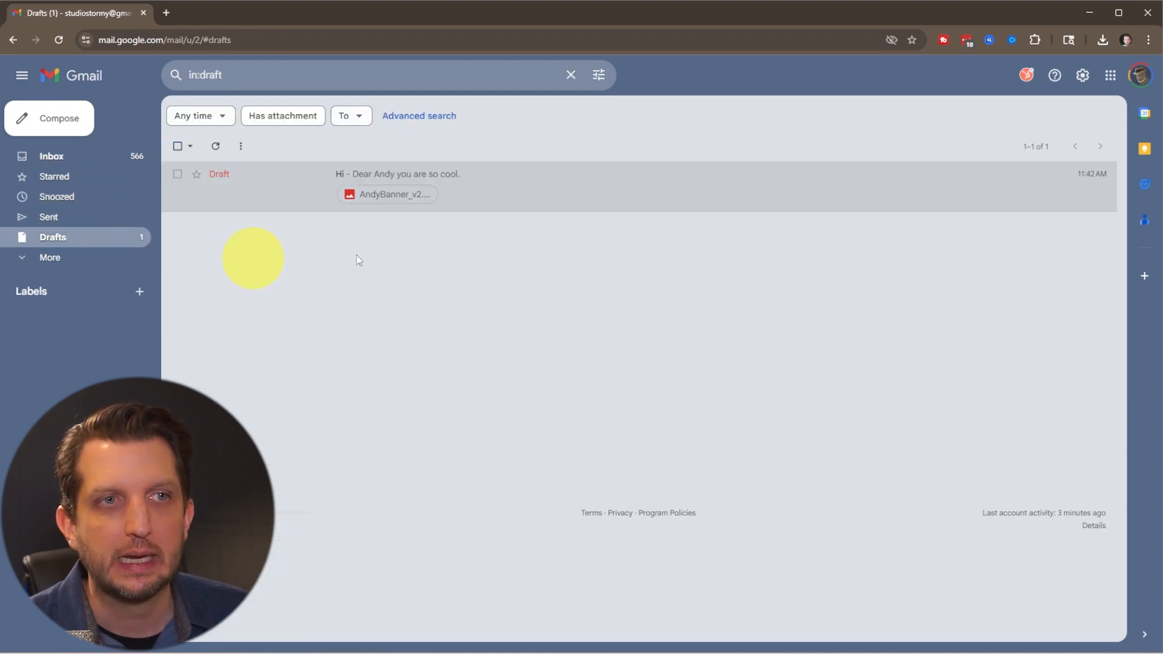
pyautogui.moveTo(336, 208)
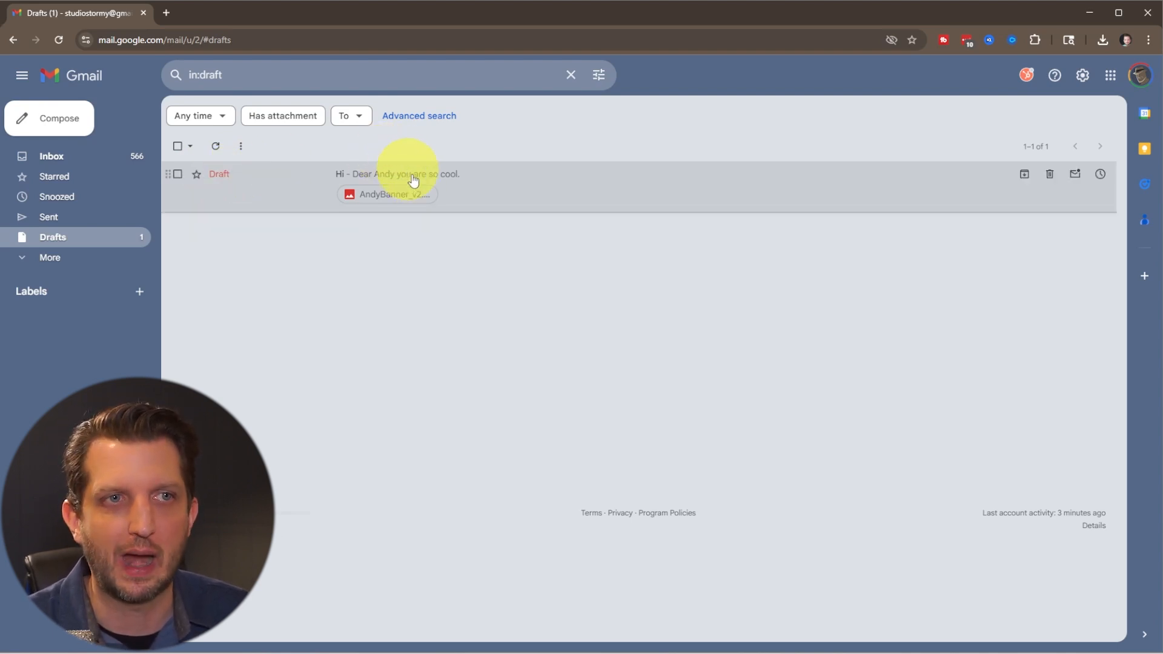
pyautogui.click(398, 174)
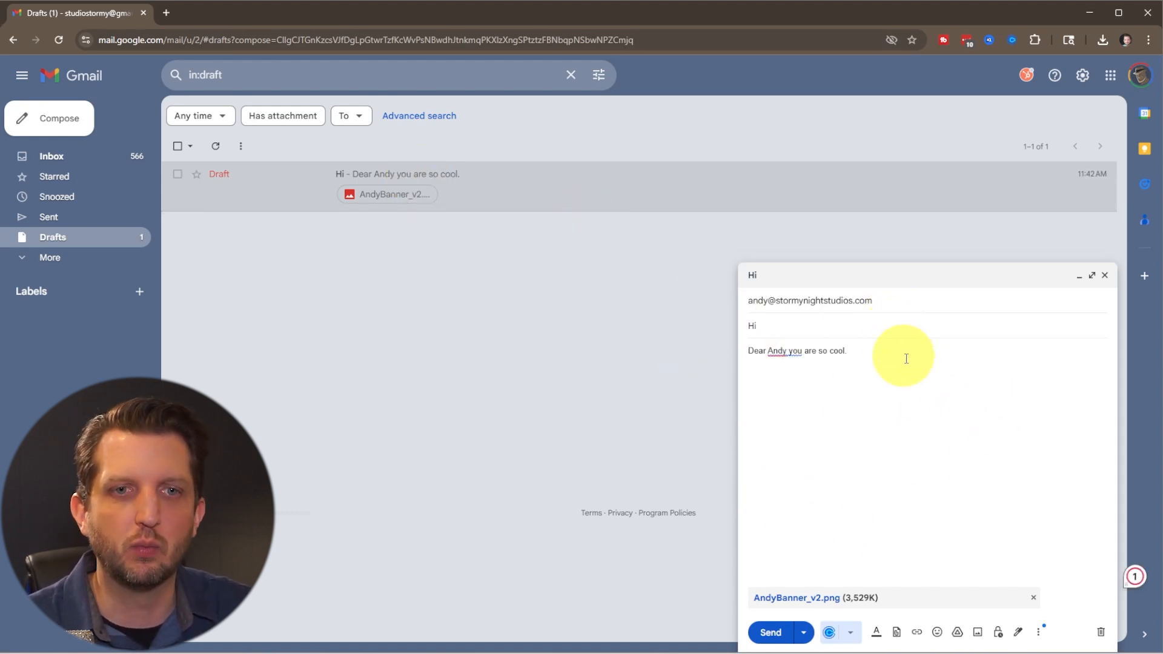
# - Insert the Primary signature and add a comma after the greeting name
pyautogui.click(1017, 632)
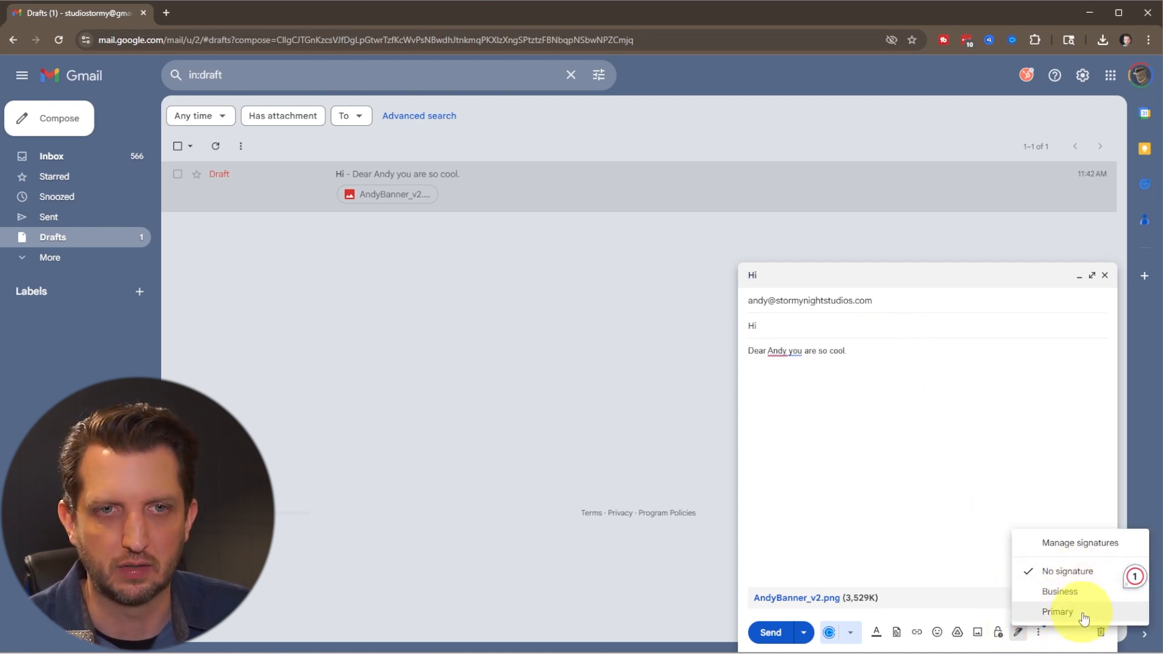
pyautogui.click(1056, 611)
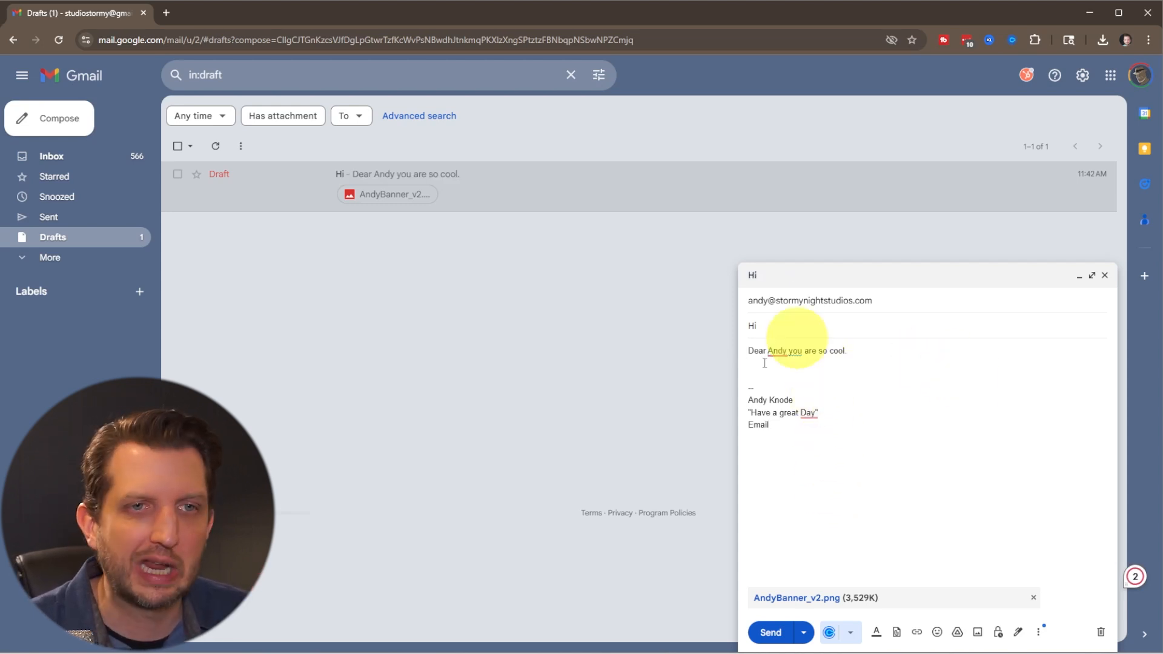
pyautogui.write(',')
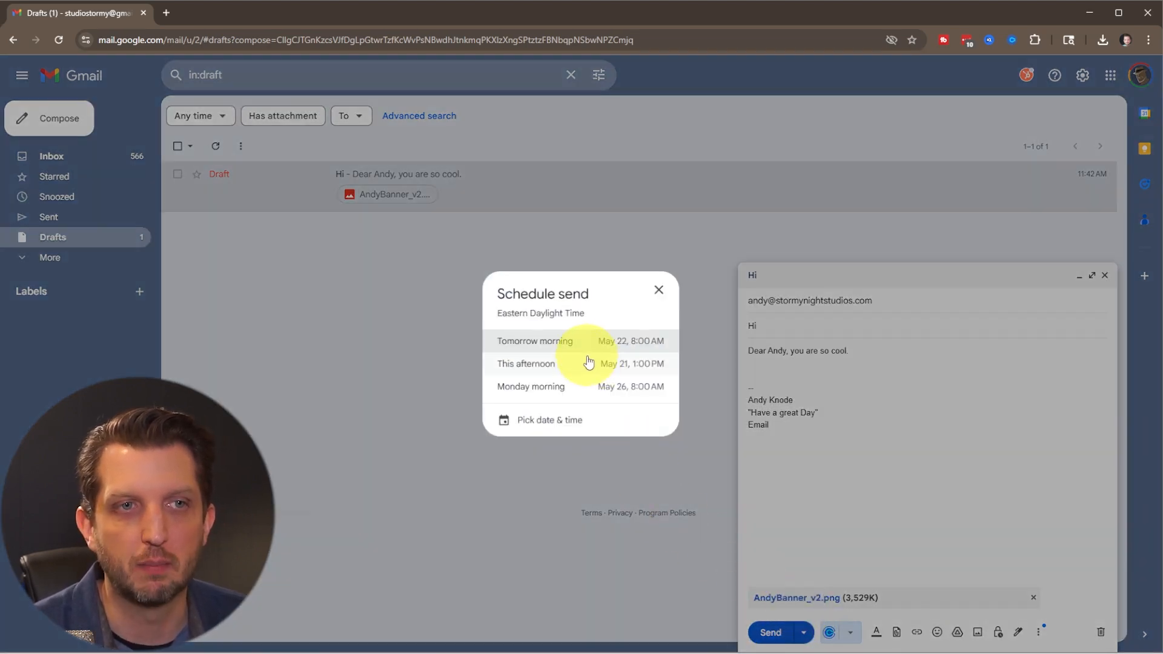
# - Dismiss the schedule-send chooser, keeping the draft open and unsent
pyautogui.click(534, 341)
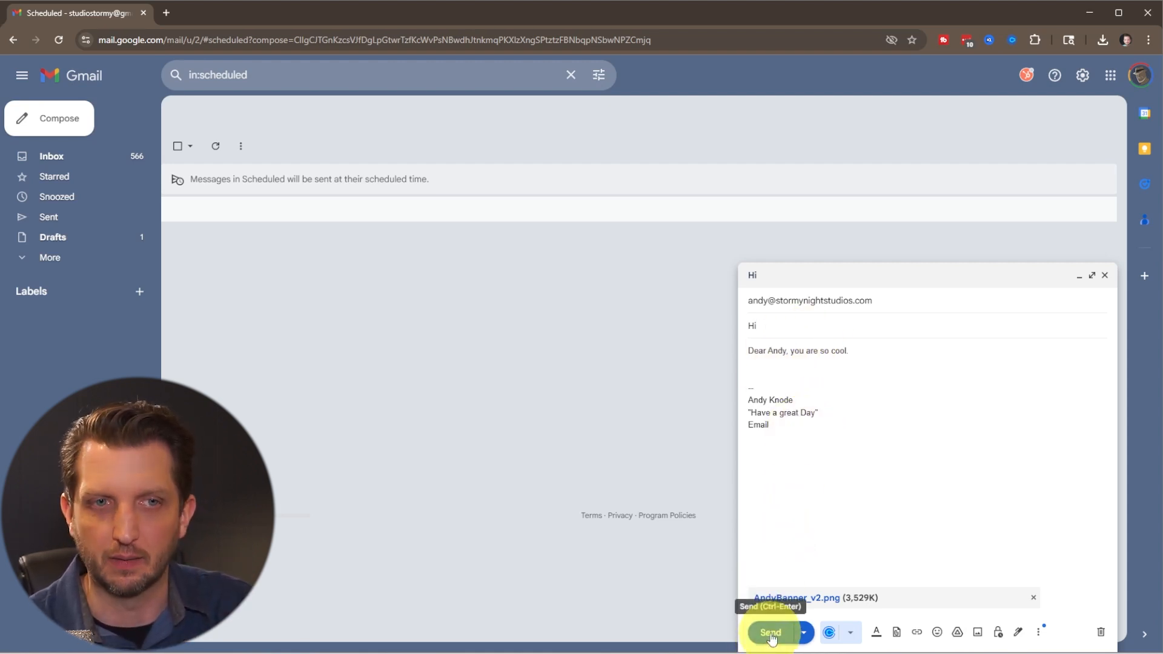
pyautogui.click(769, 632)
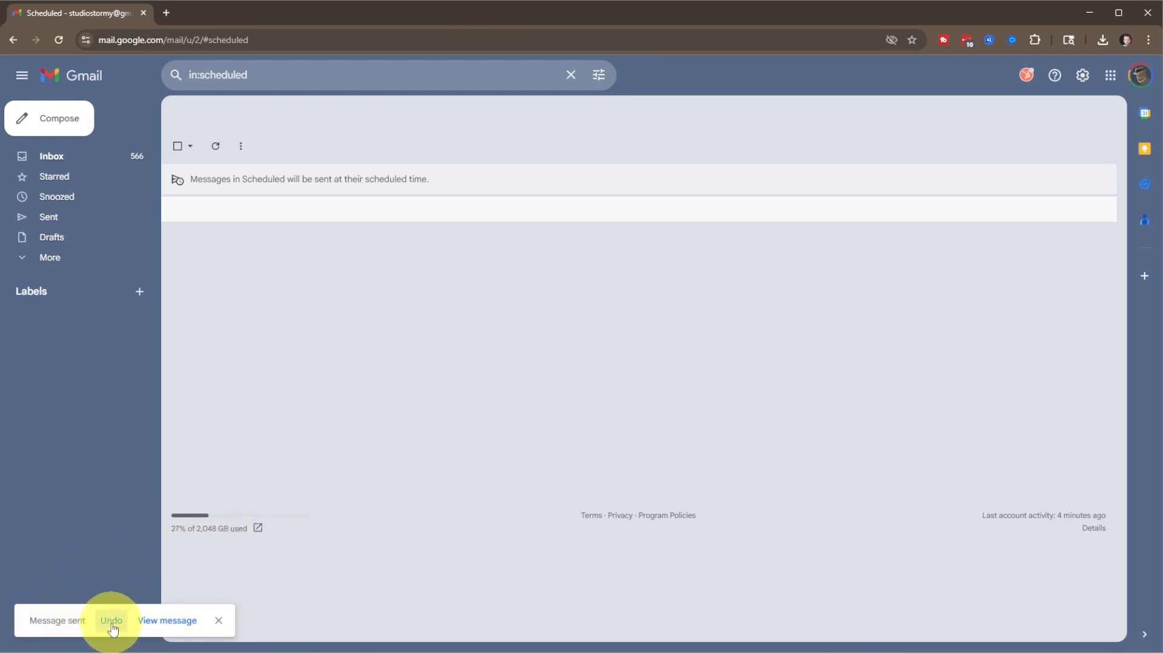
pyautogui.click(110, 621)
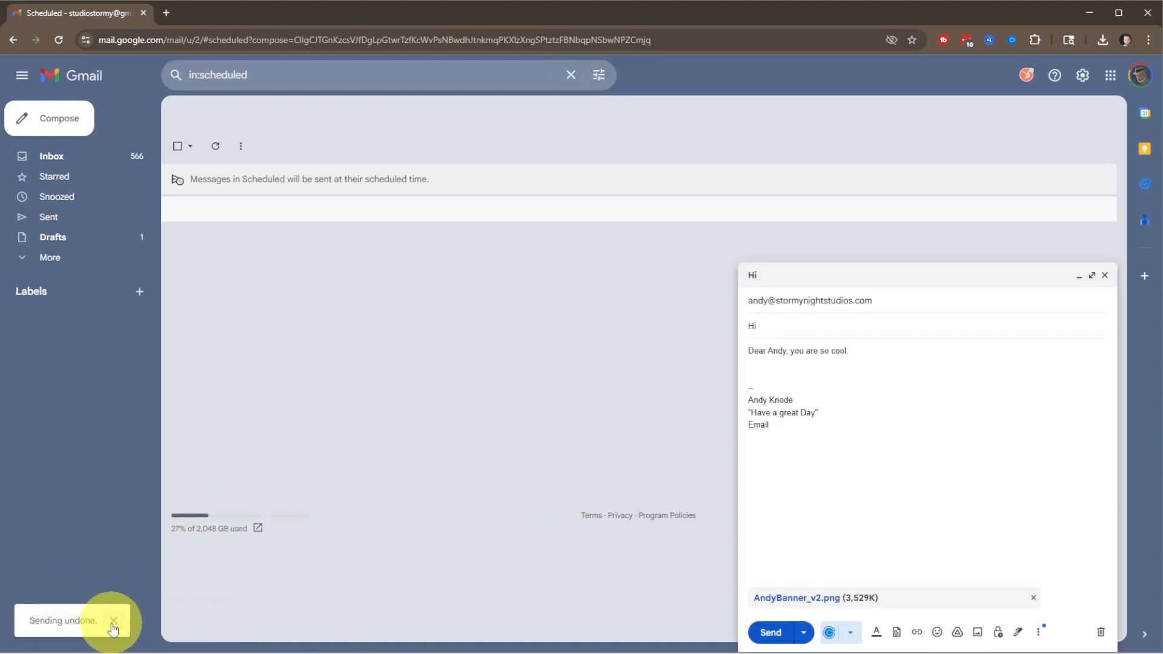
pyautogui.moveTo(197, 612)
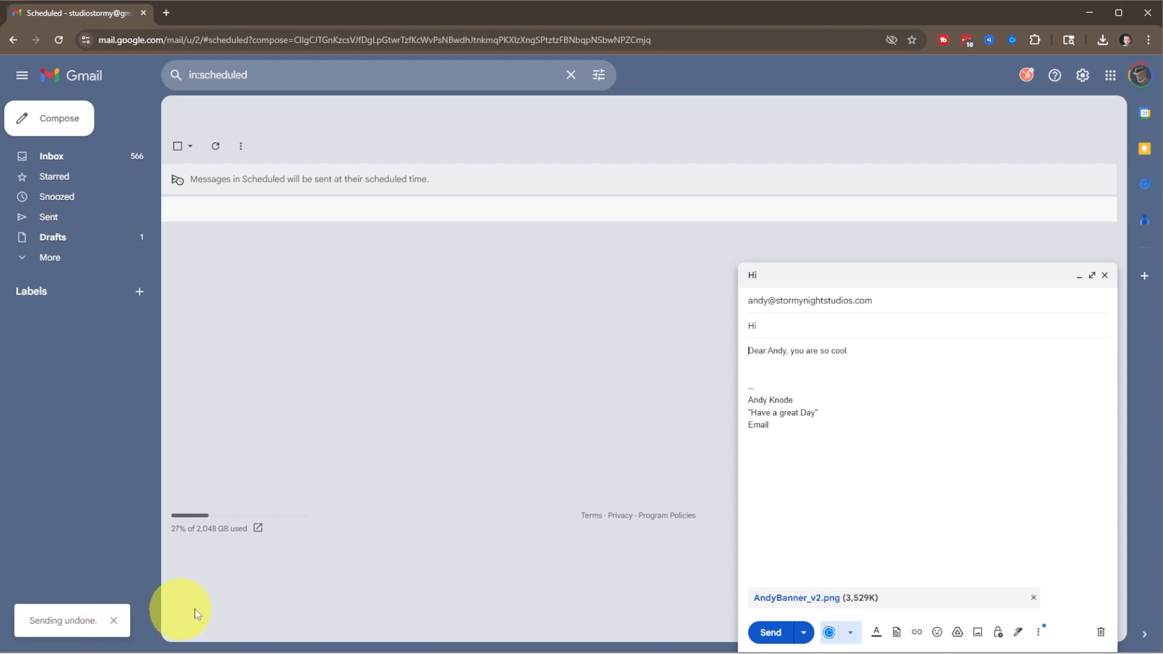
pyautogui.moveTo(851, 255)
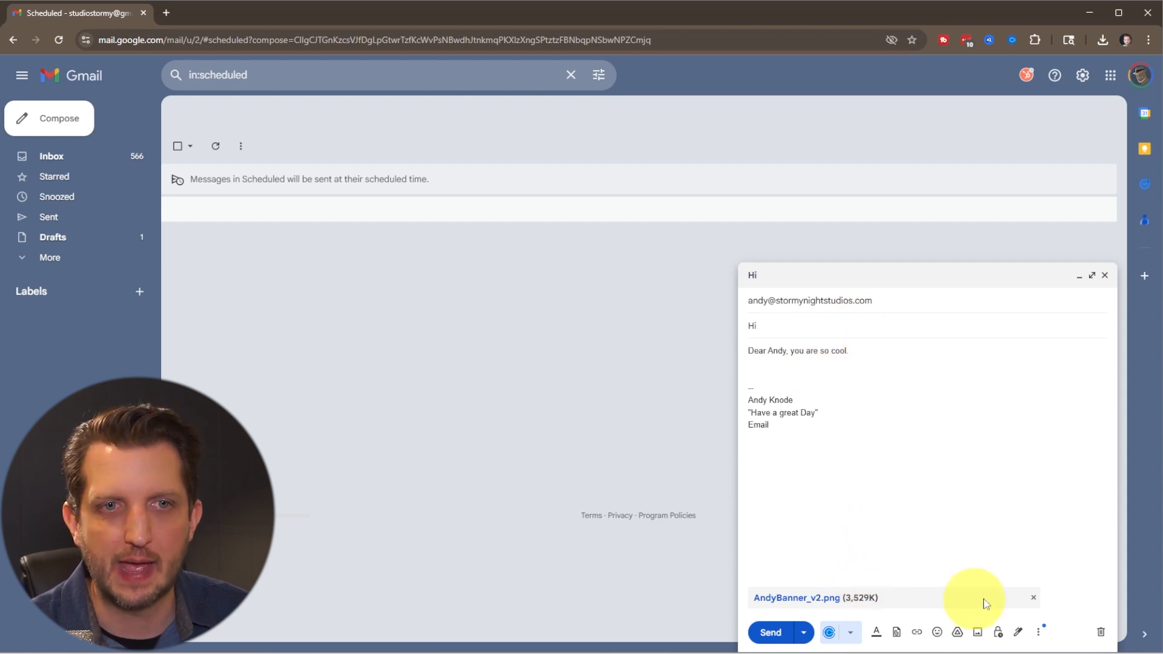
# - Drop the image attachment from the signed draft and send it
pyautogui.click(1032, 597)
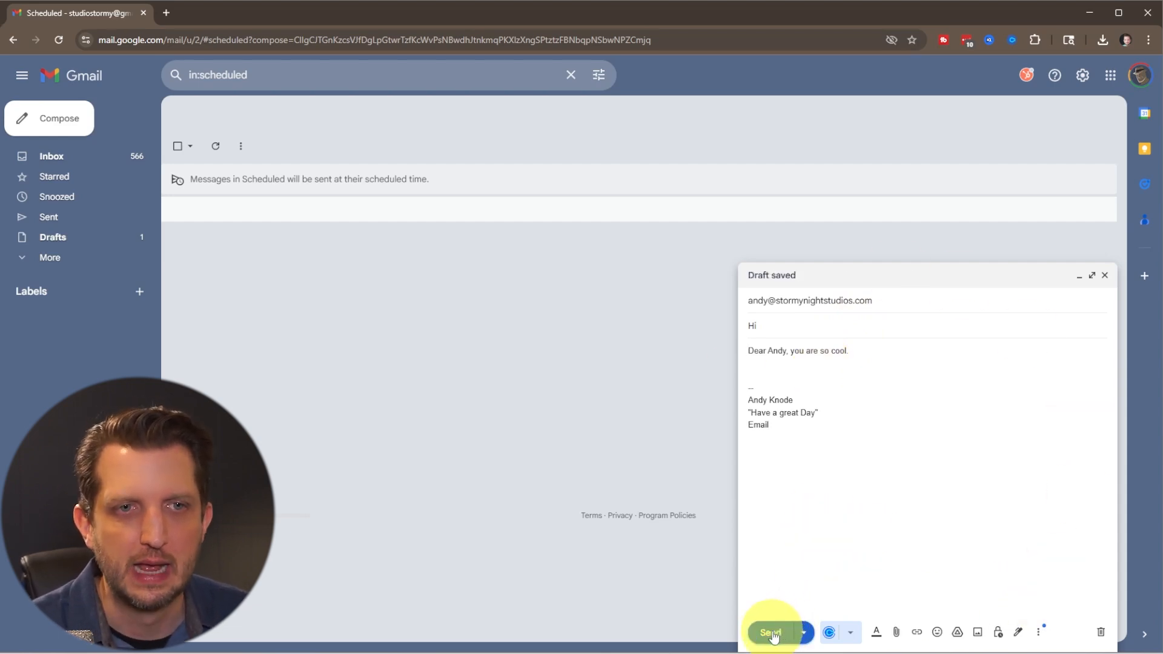
pyautogui.click(770, 632)
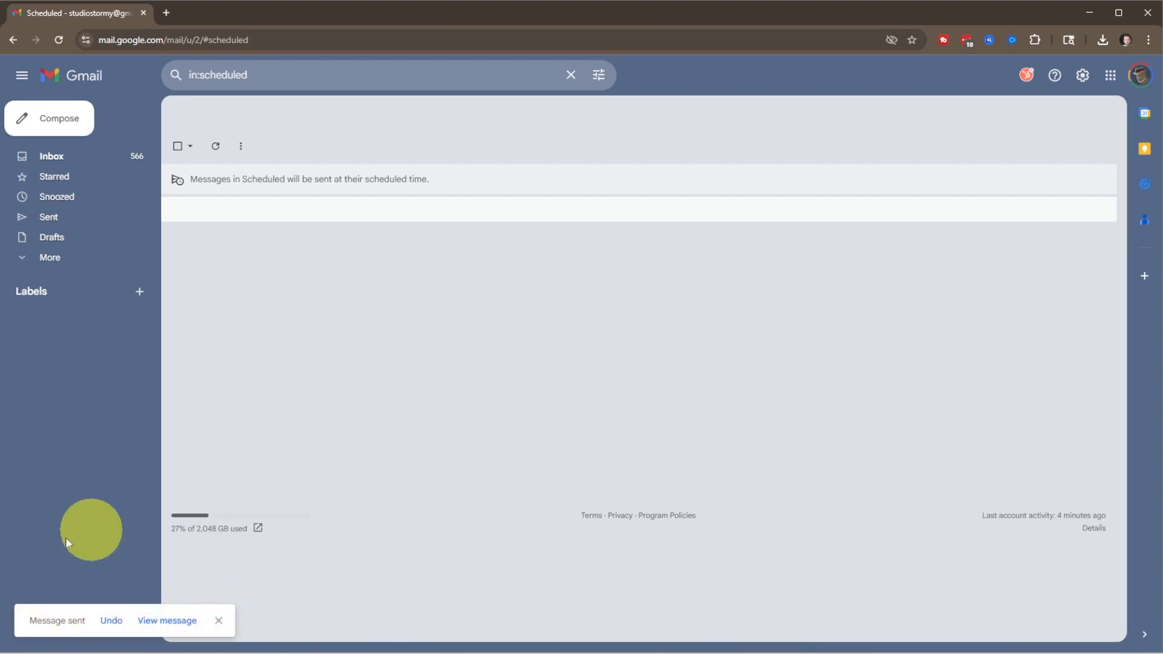
pyautogui.moveTo(62, 504)
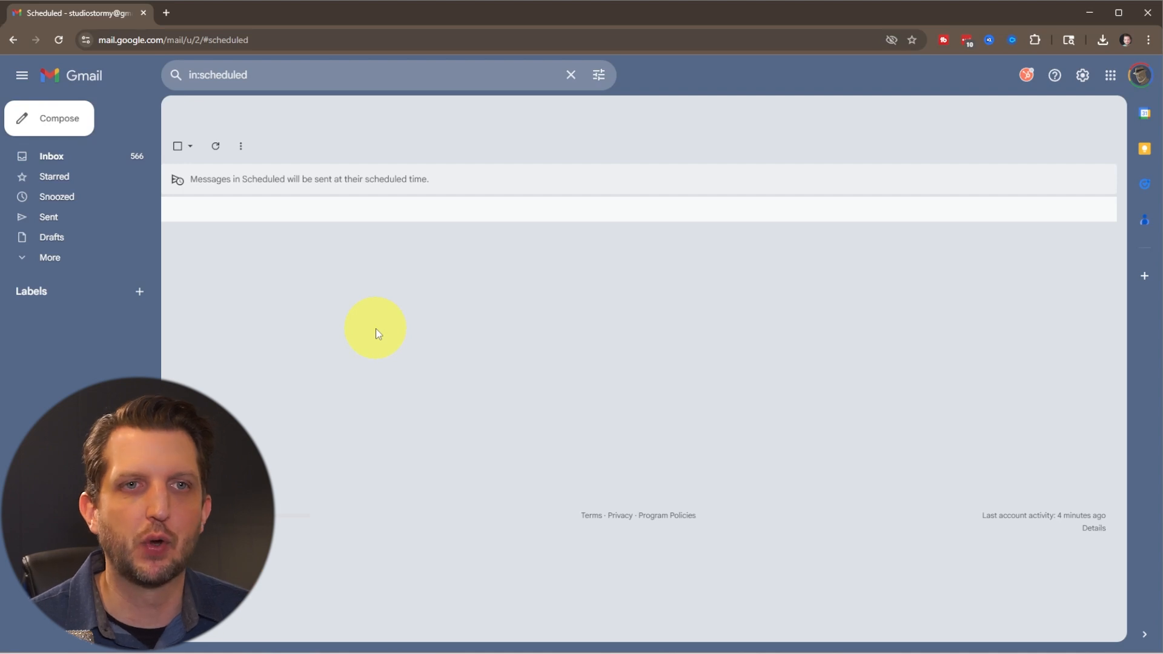
pyautogui.moveTo(432, 325)
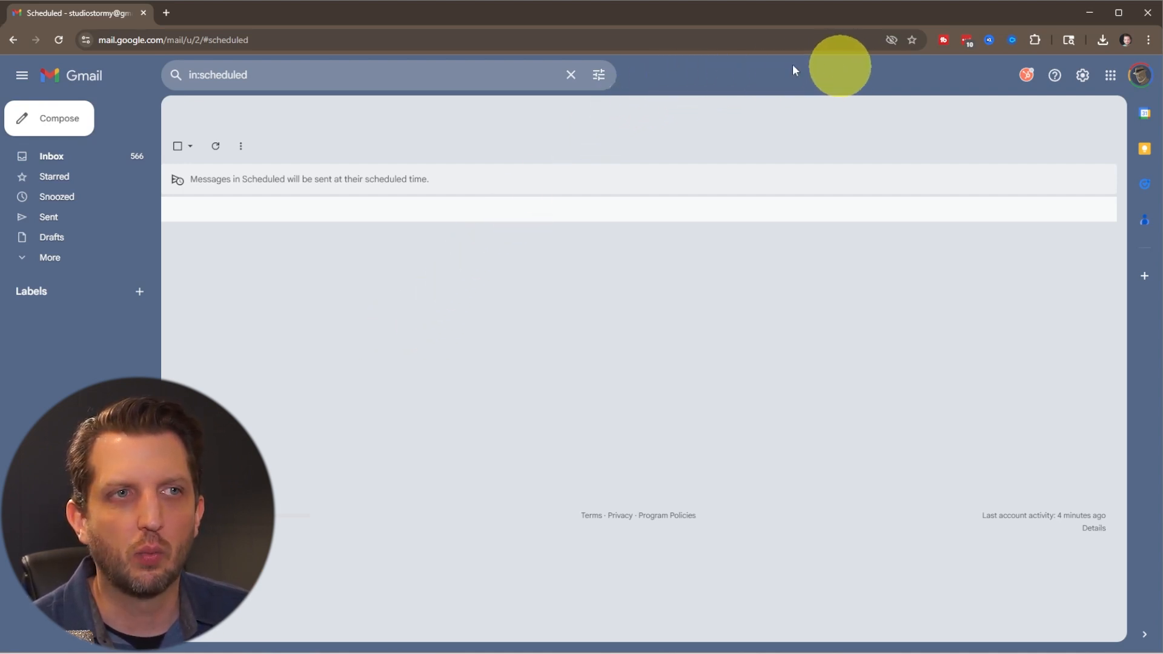
pyautogui.moveTo(1072, 67)
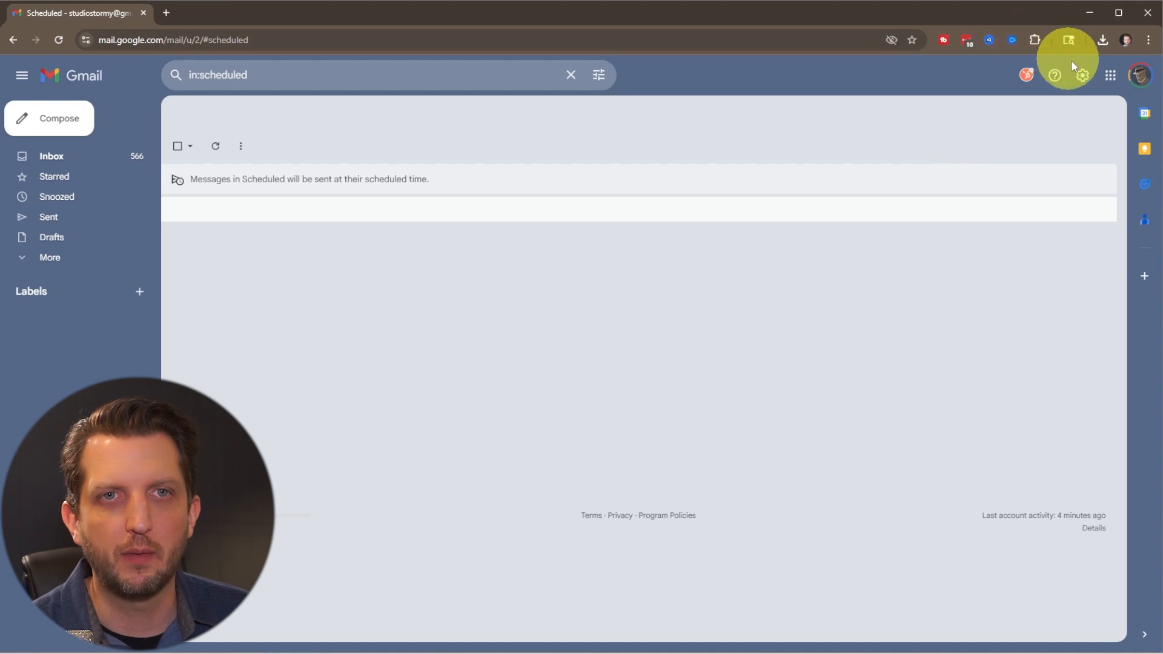
pyautogui.moveTo(1082, 75)
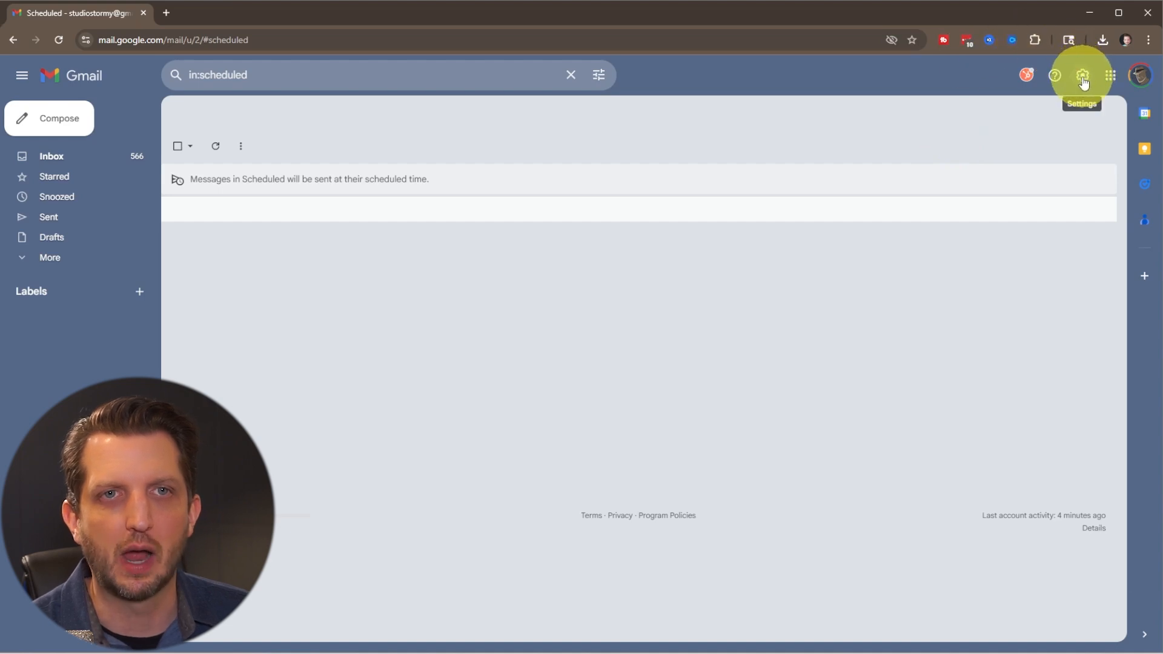
# - Pick a new Undo Send cancellation period on Gmail's general settings page
pyautogui.click(1081, 75)
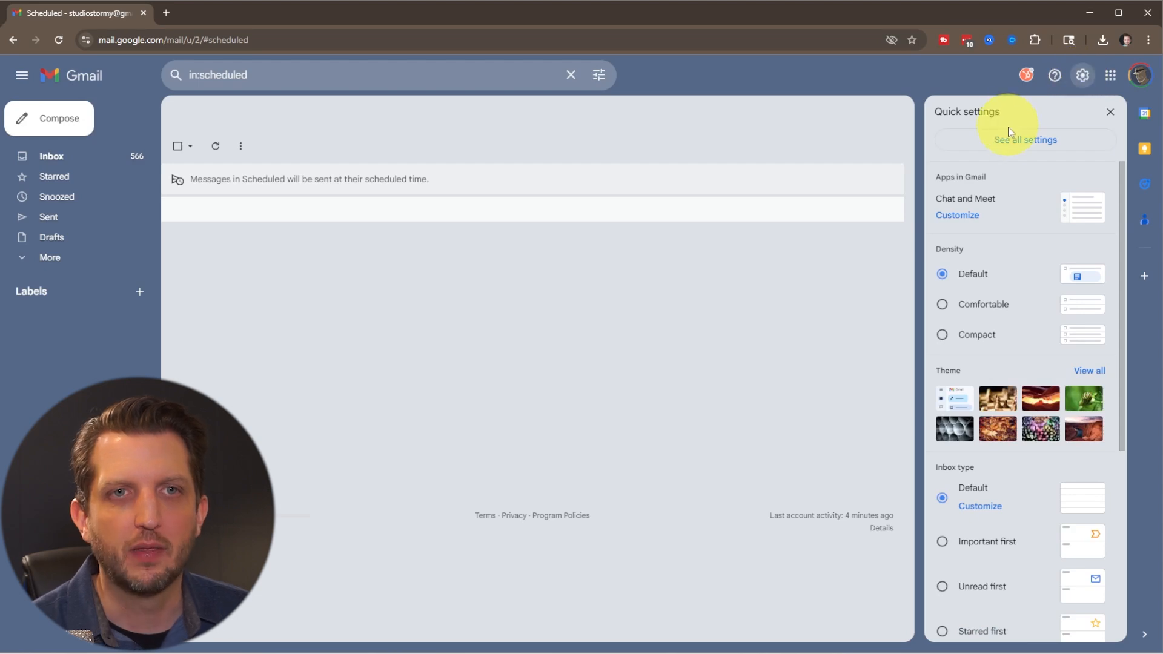
pyautogui.click(1024, 140)
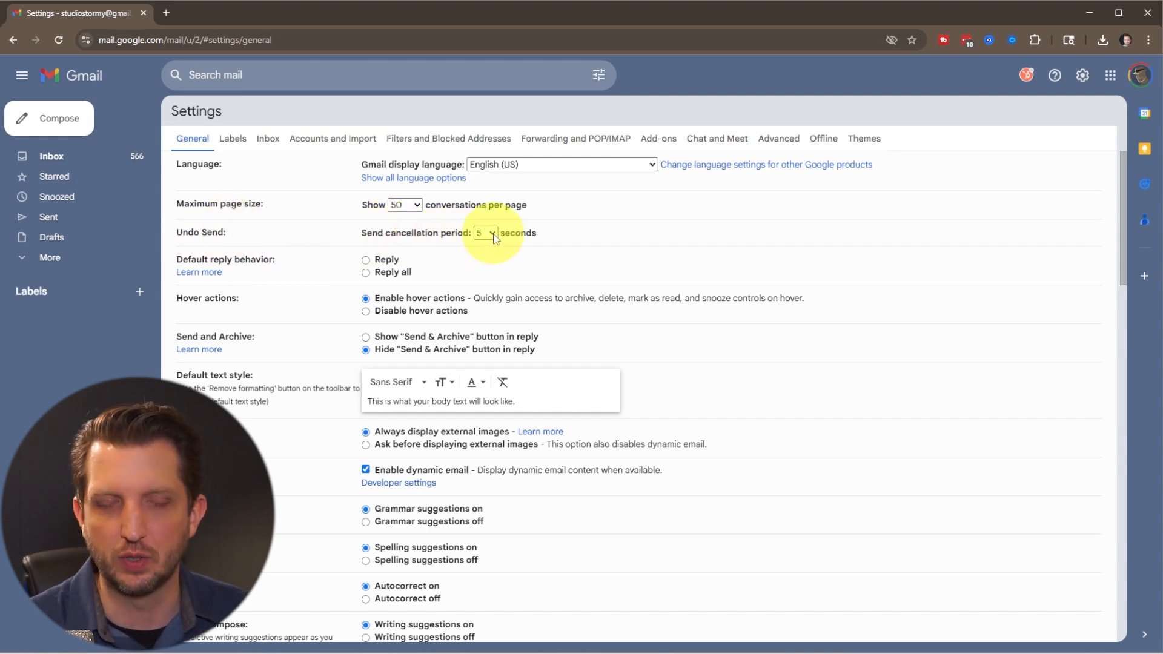
pyautogui.click(487, 233)
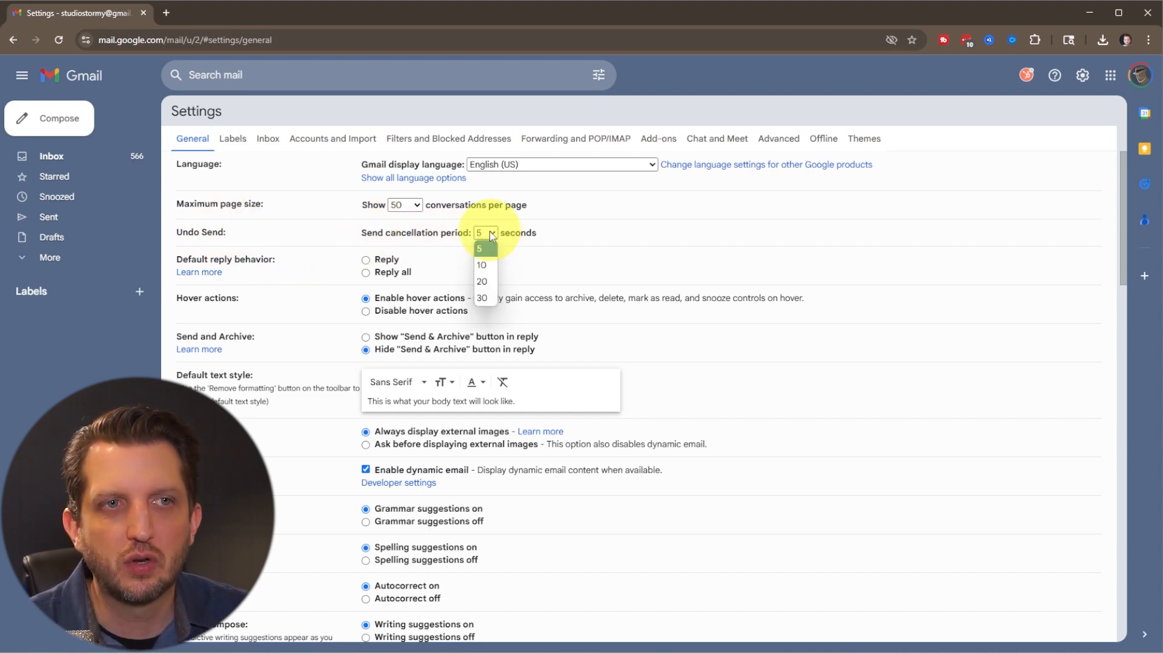
pyautogui.click(481, 297)
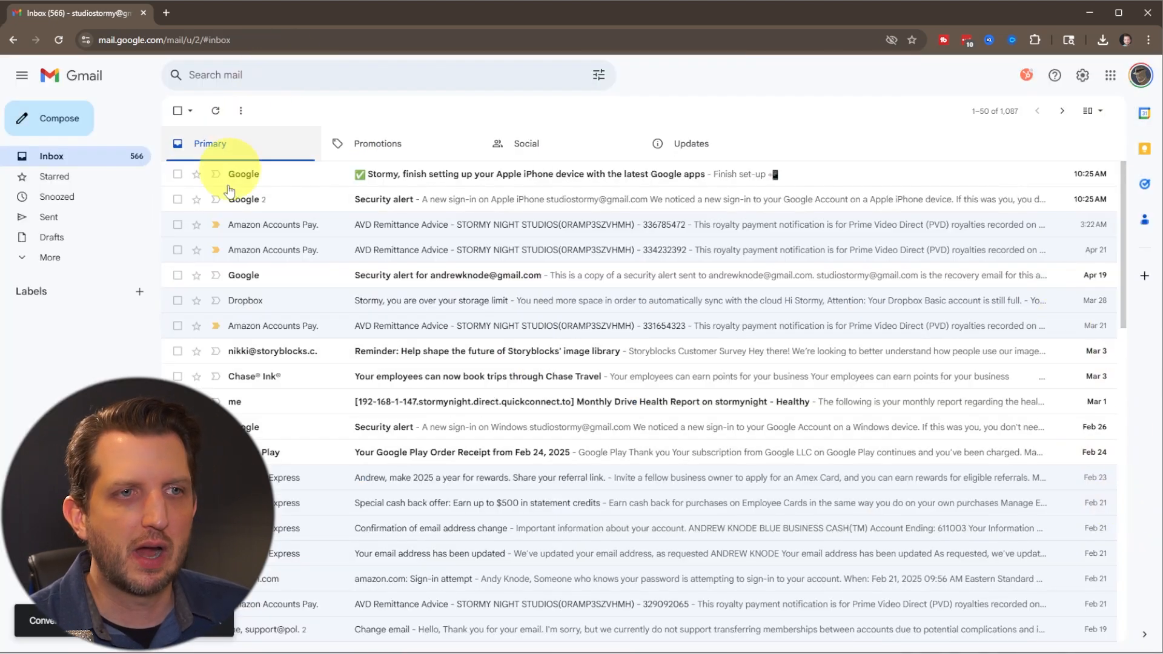
pyautogui.moveTo(356, 451)
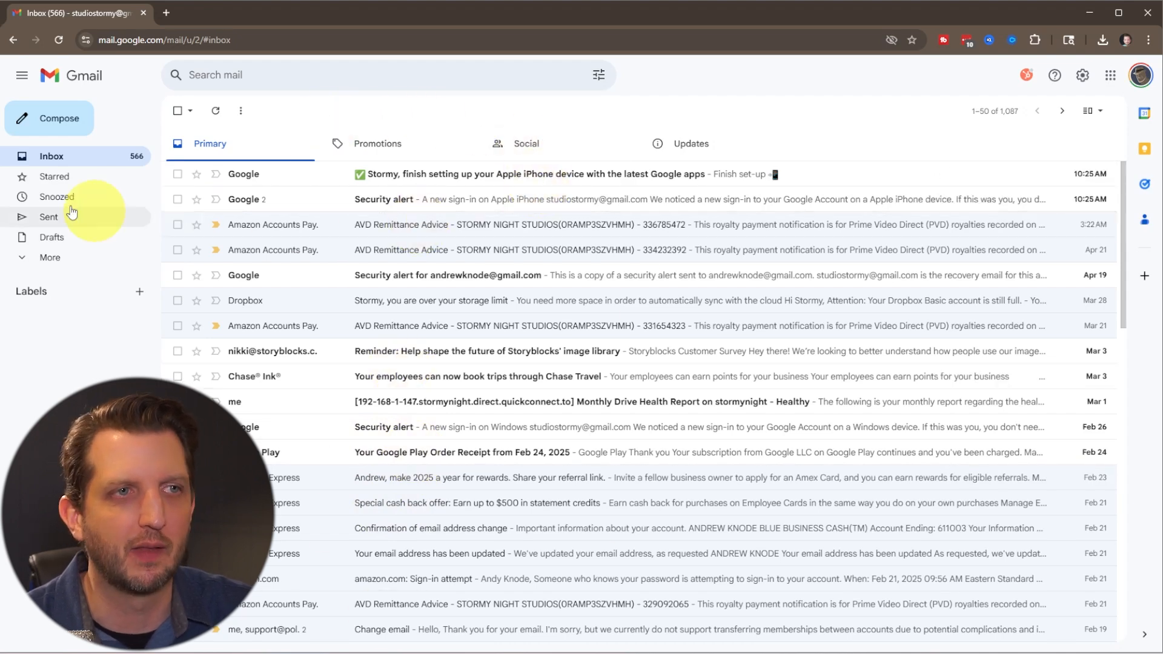
pyautogui.moveTo(52, 156)
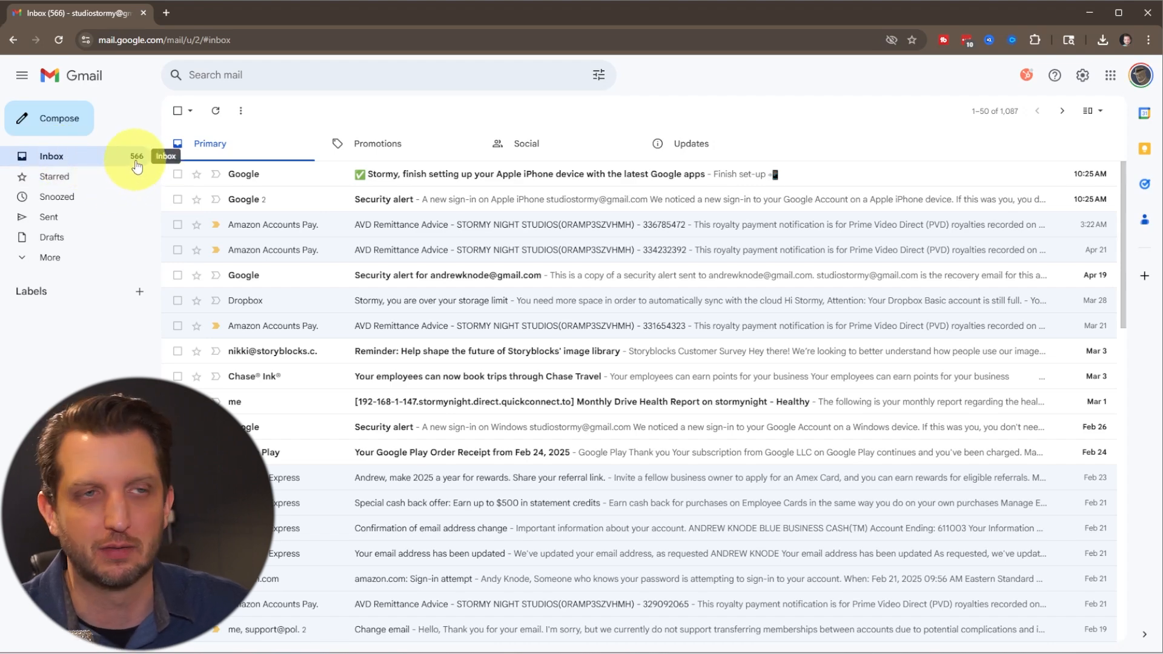
pyautogui.moveTo(512, 174)
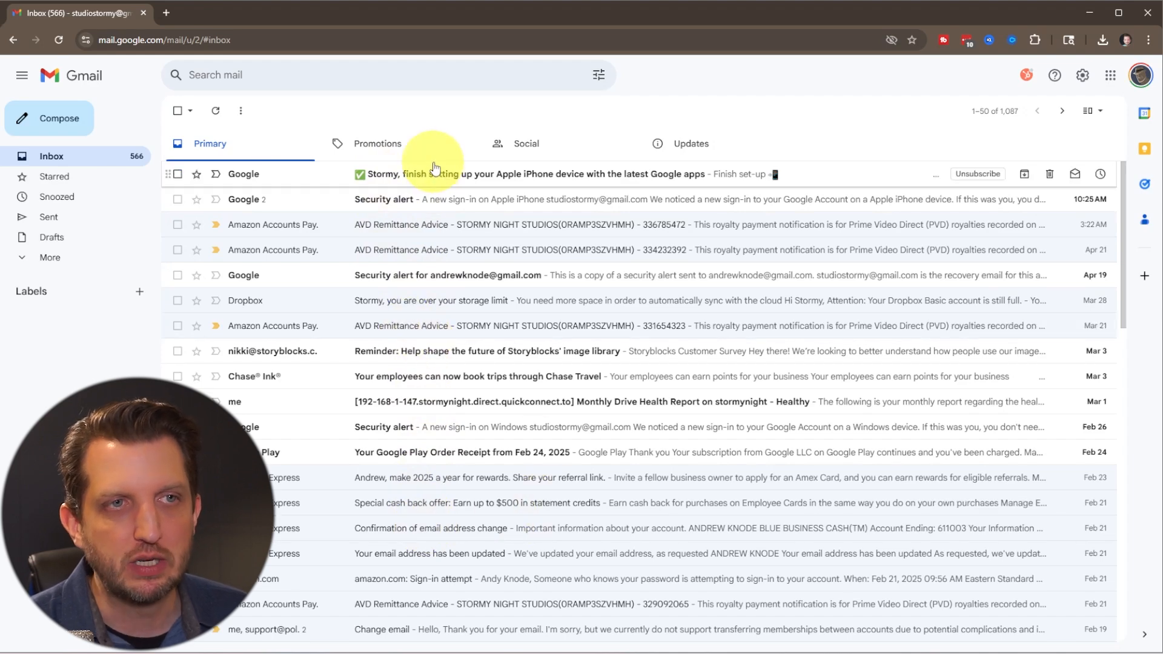
# - Open the Google iPhone setup email, start a reply, then start a forward
pyautogui.click(445, 174)
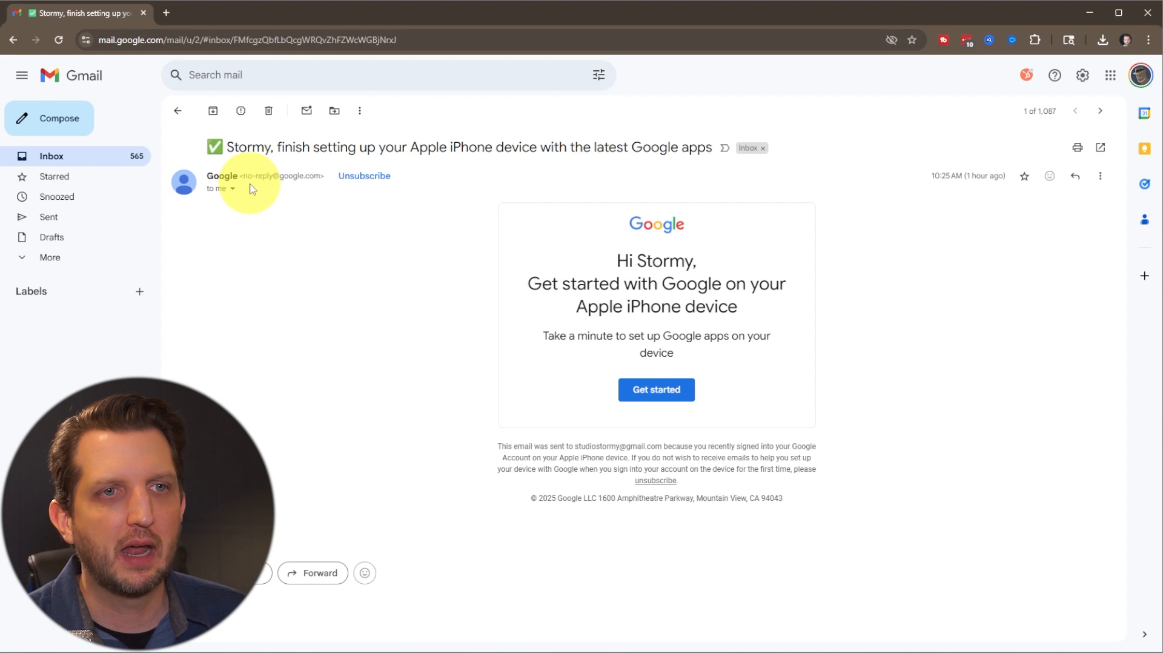
pyautogui.moveTo(363, 465)
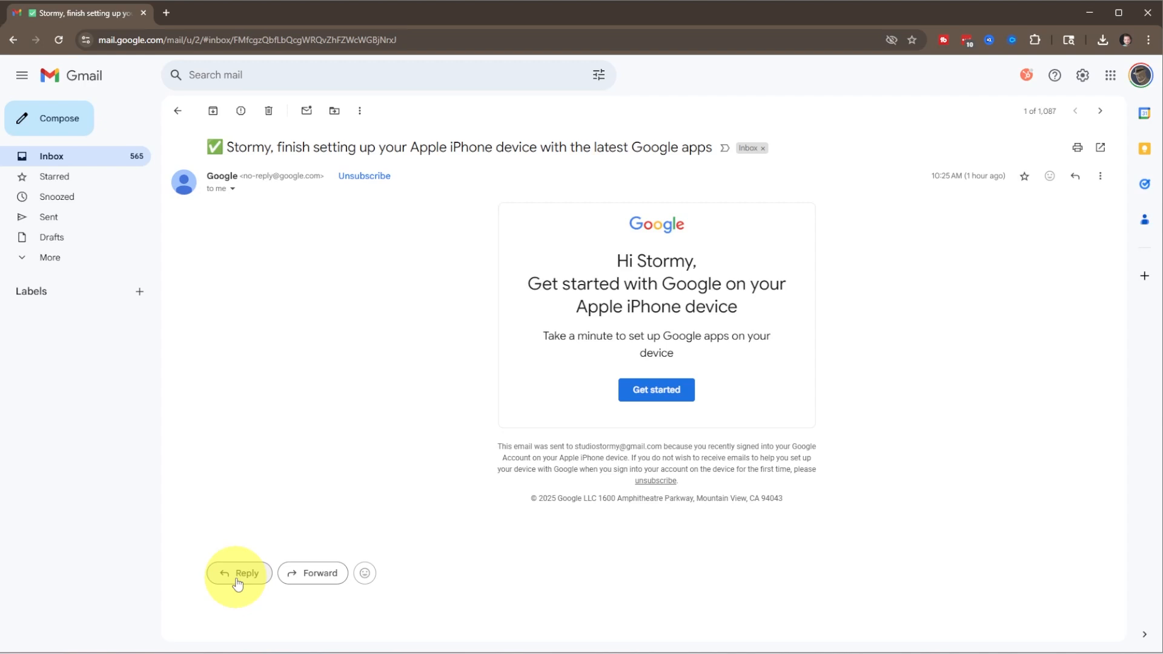
pyautogui.click(238, 573)
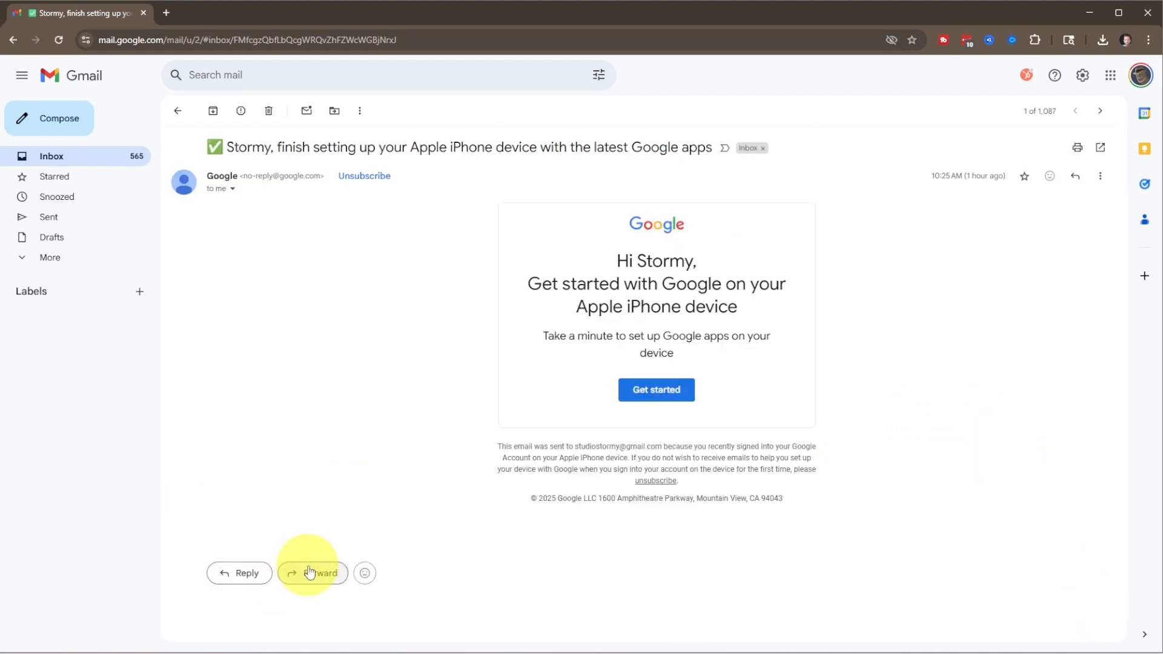
pyautogui.click(312, 572)
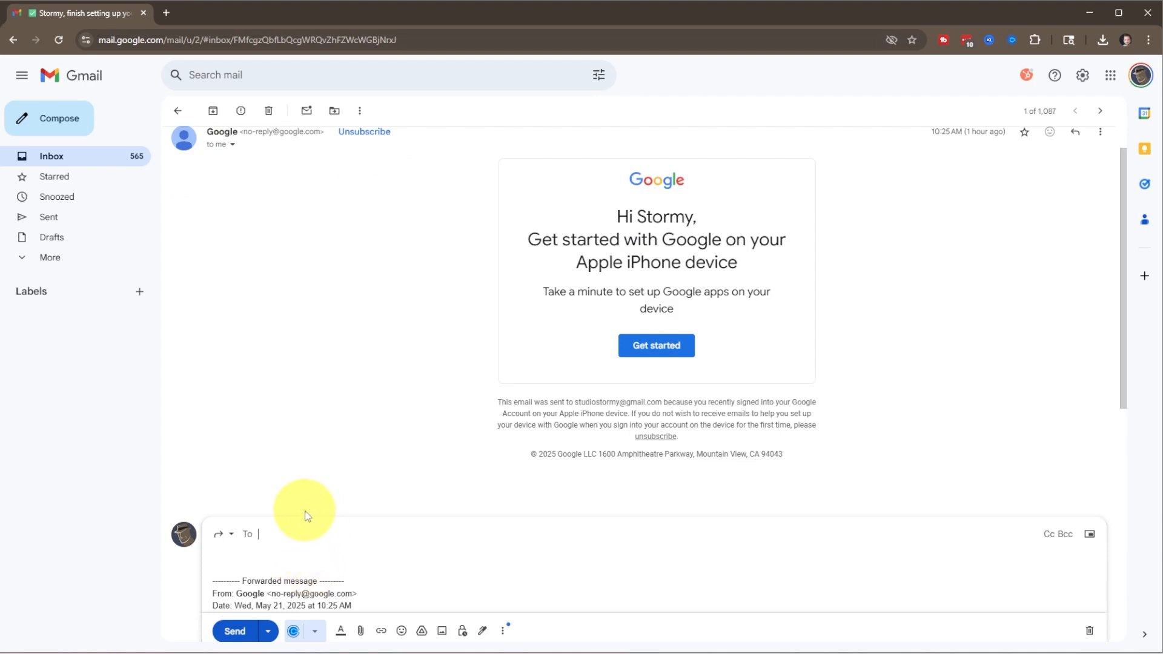
pyautogui.moveTo(937, 592)
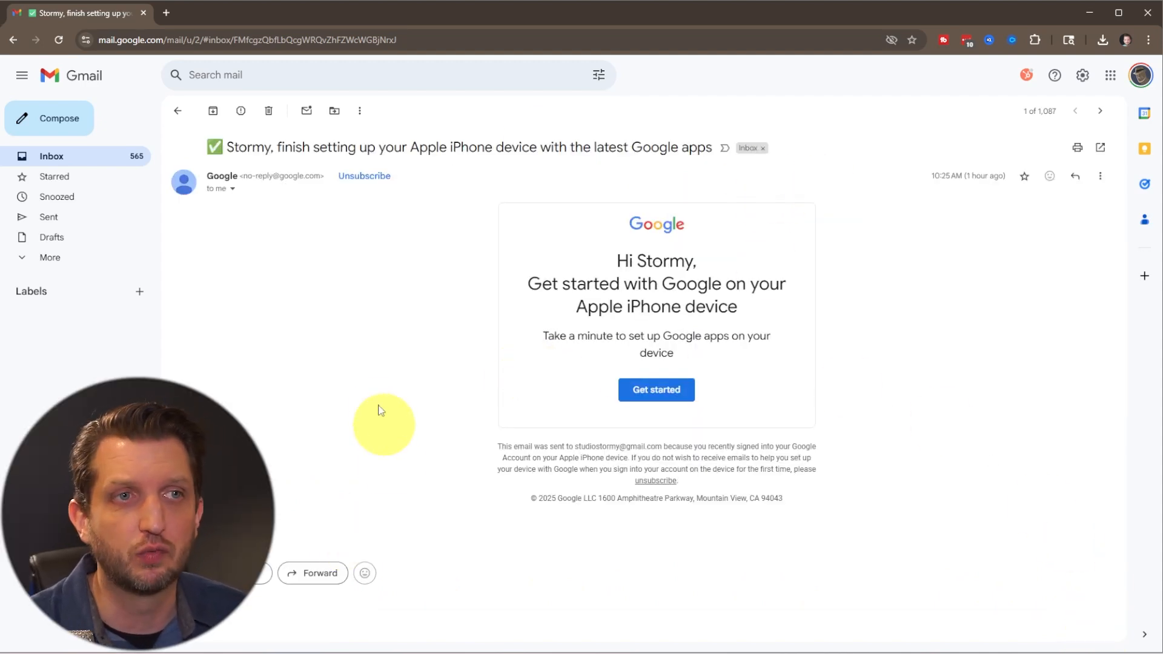
pyautogui.moveTo(268, 110)
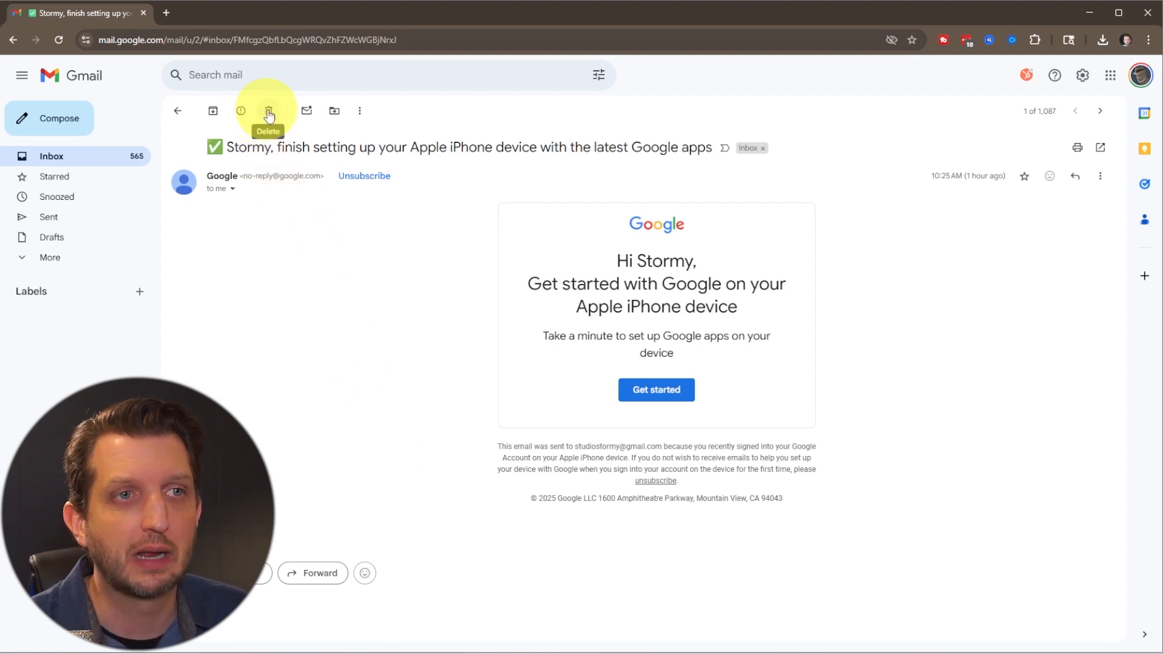
# - Trash the iPhone setup email and mark the Dropbox storage-limit email unread
pyautogui.click(267, 110)
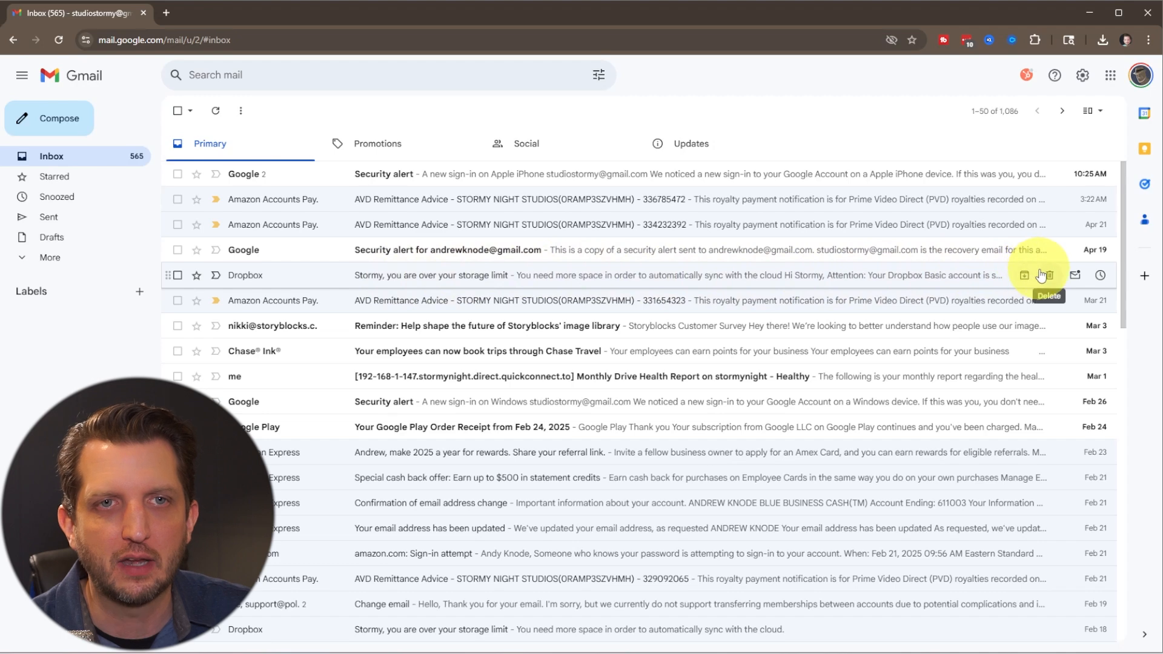
pyautogui.moveTo(1074, 275)
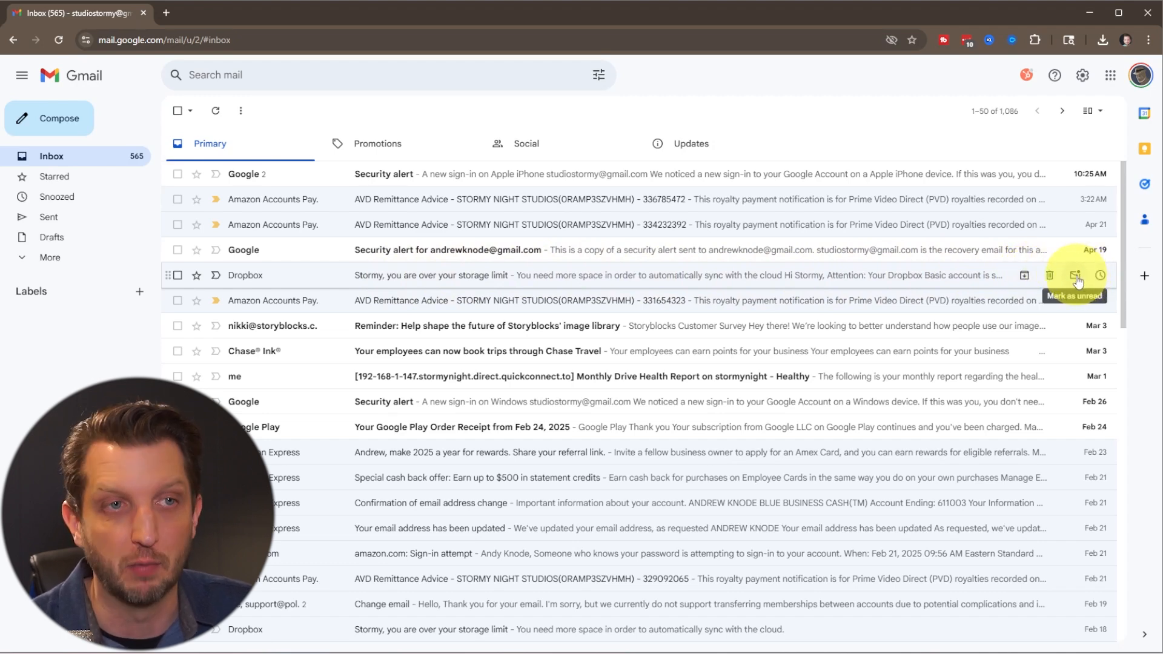
pyautogui.click(1074, 275)
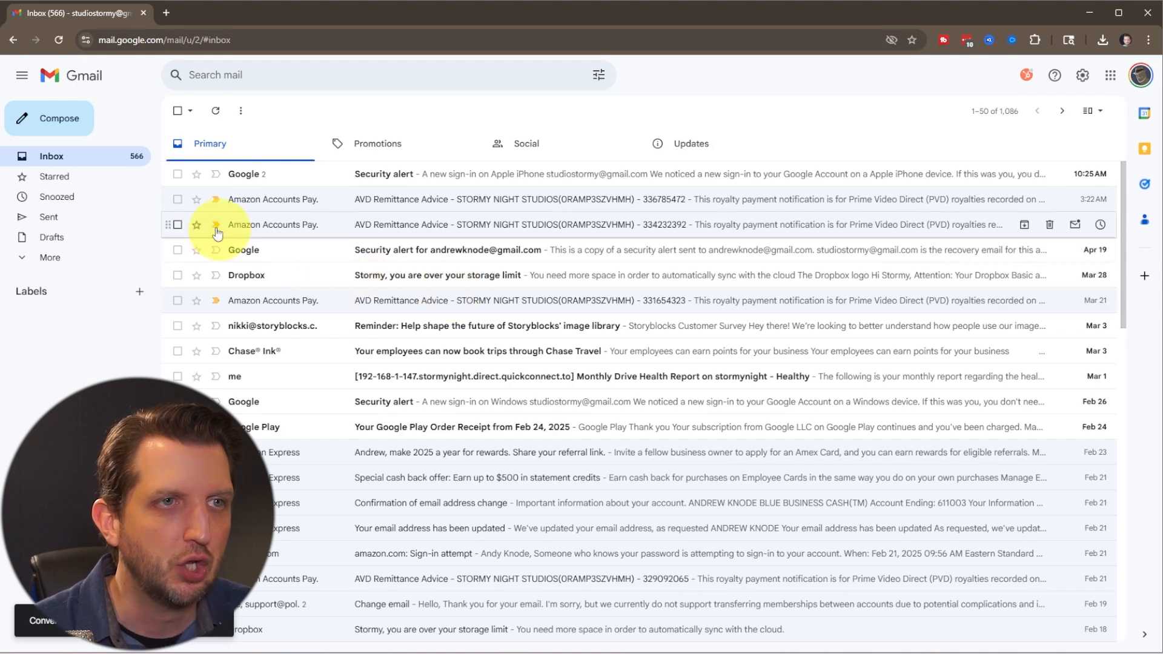
# - Select the two security alerts and the Dropbox email and trash them together
pyautogui.click(177, 174)
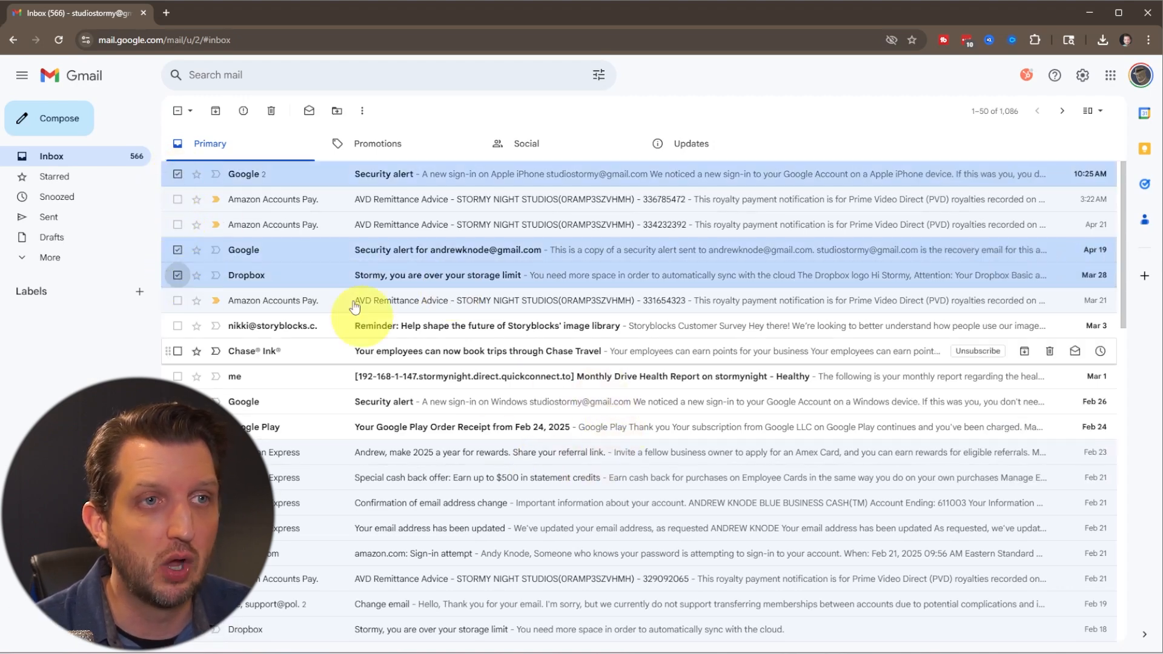
pyautogui.click(270, 111)
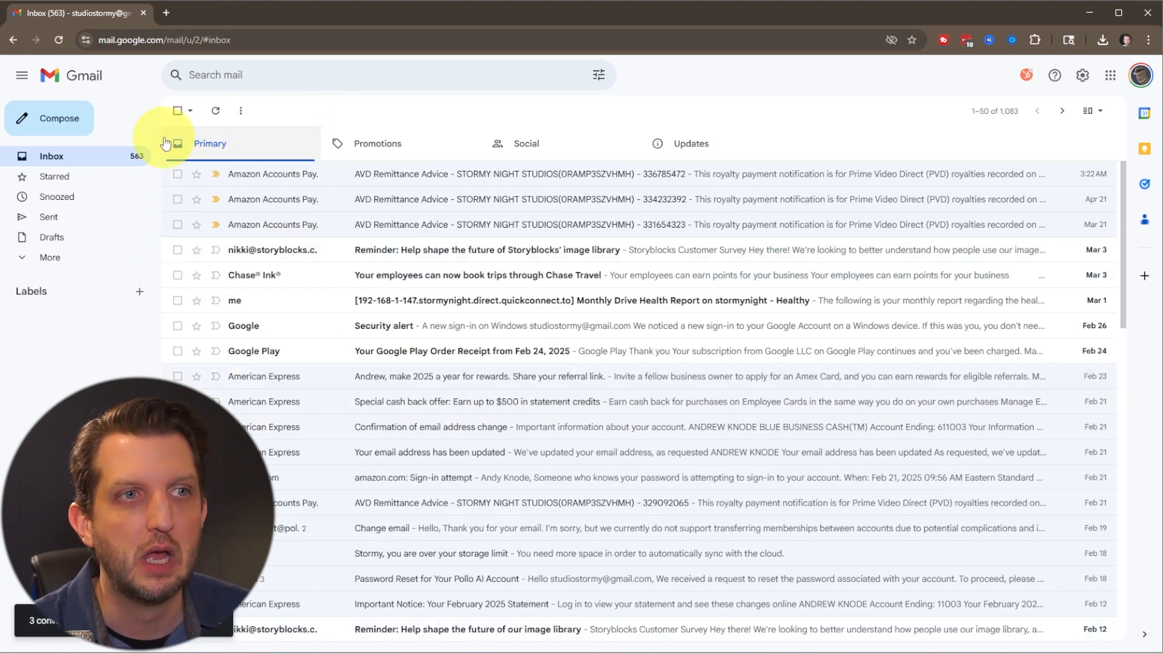
pyautogui.click(190, 110)
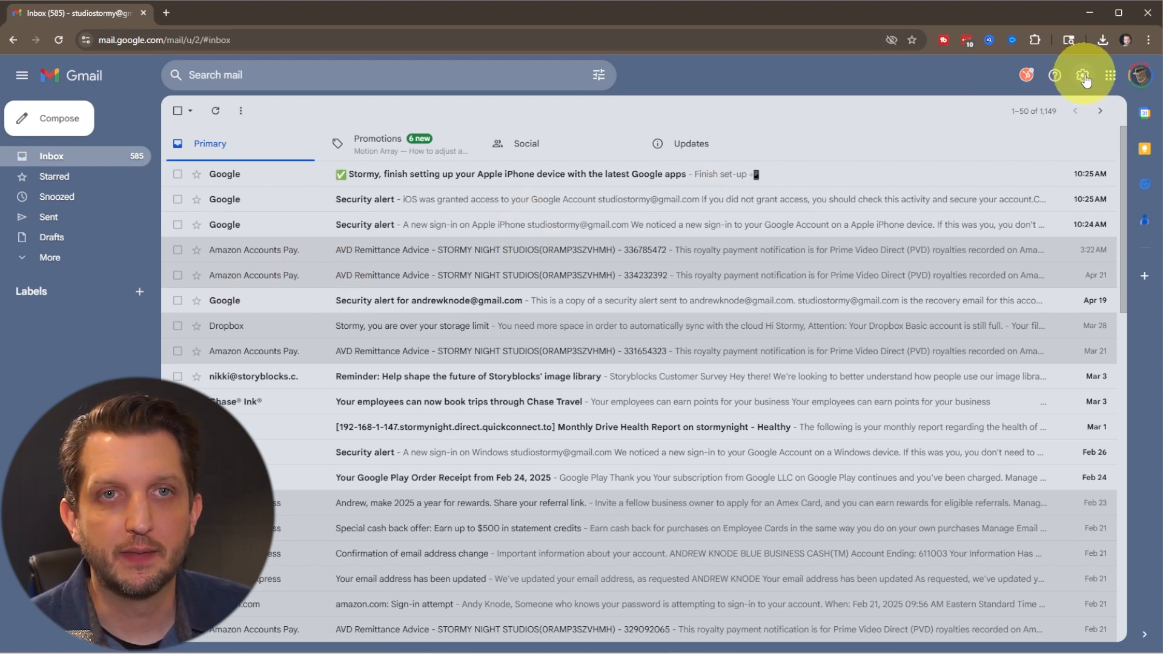
# - Try comfortable and compact list density, then return to default density
pyautogui.click(1082, 75)
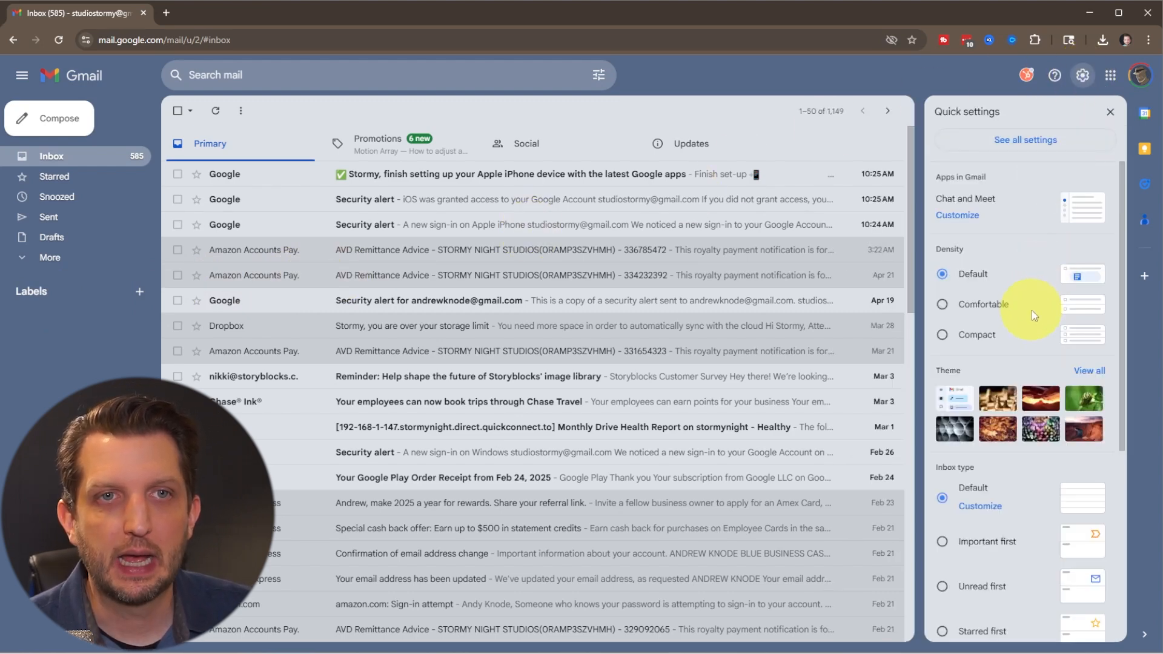
pyautogui.moveTo(1012, 265)
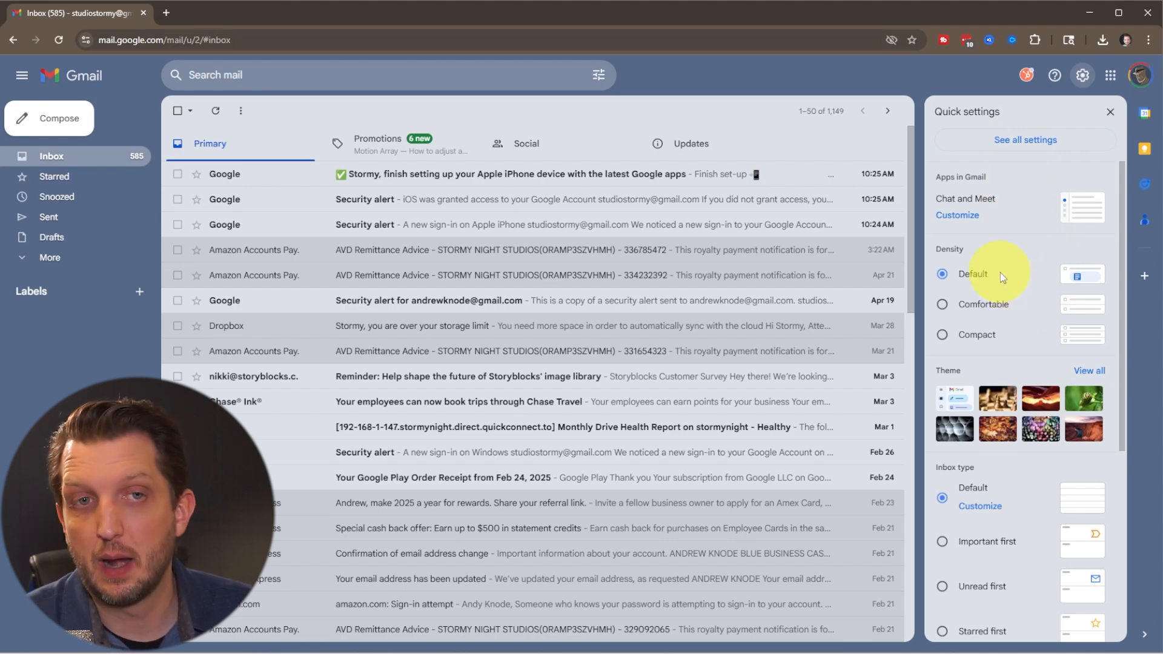
pyautogui.moveTo(382, 198)
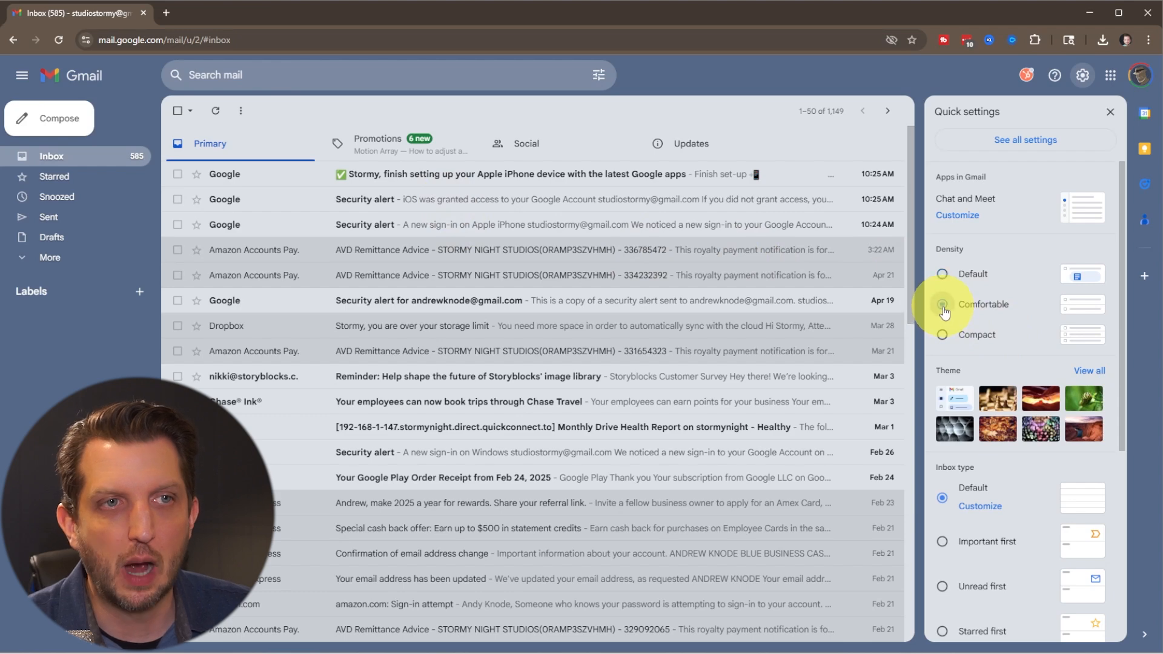
pyautogui.click(941, 304)
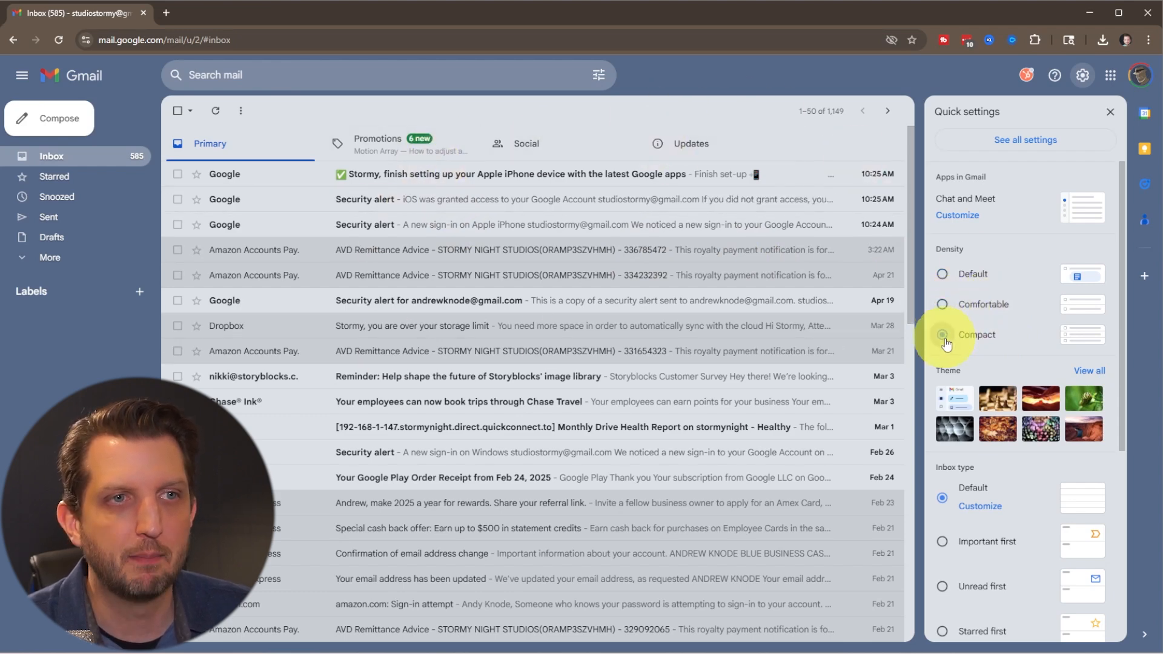
pyautogui.click(941, 335)
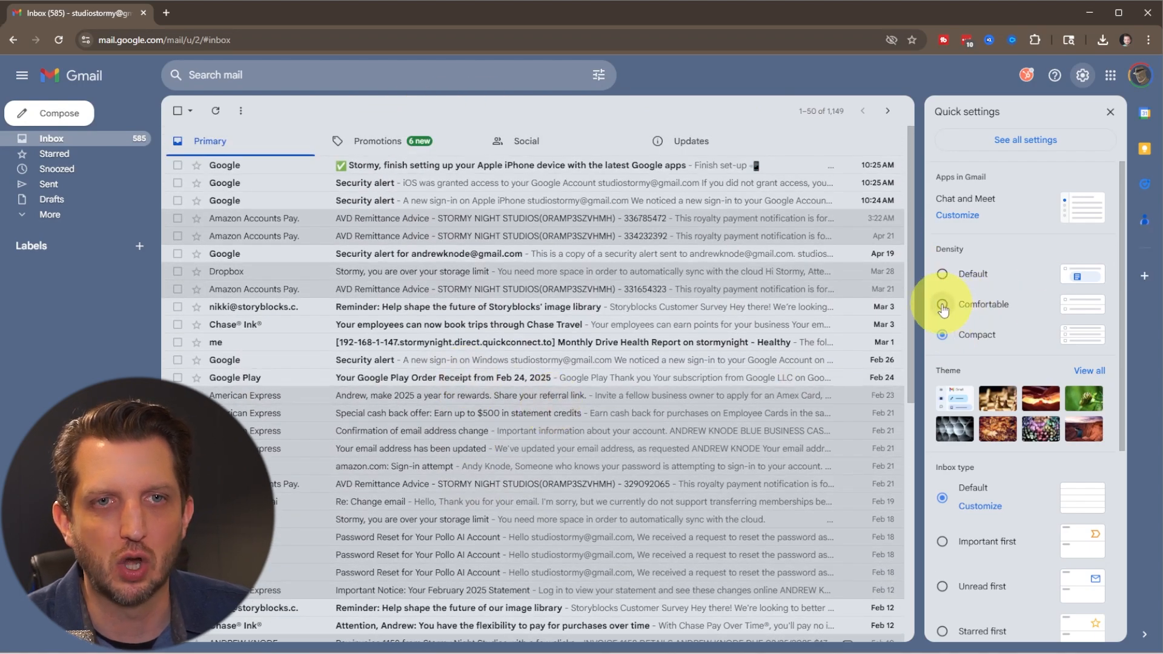
pyautogui.click(942, 274)
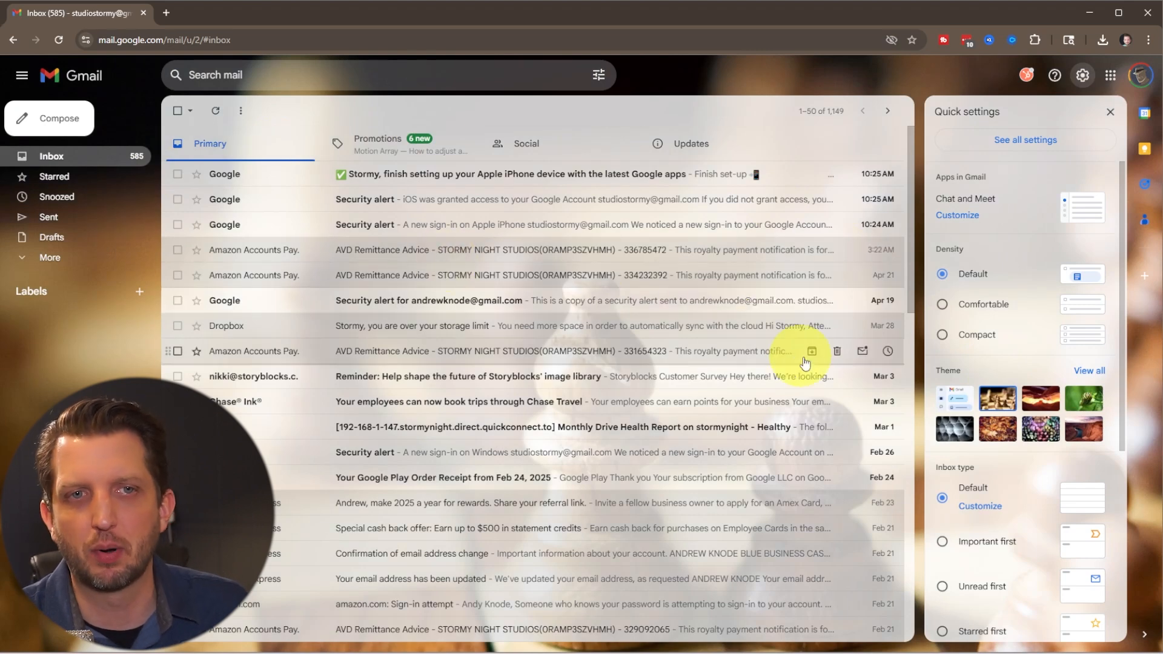
# - Apply the chess-pieces theme, try Important first and Unread first, then restore Default
pyautogui.click(1040, 398)
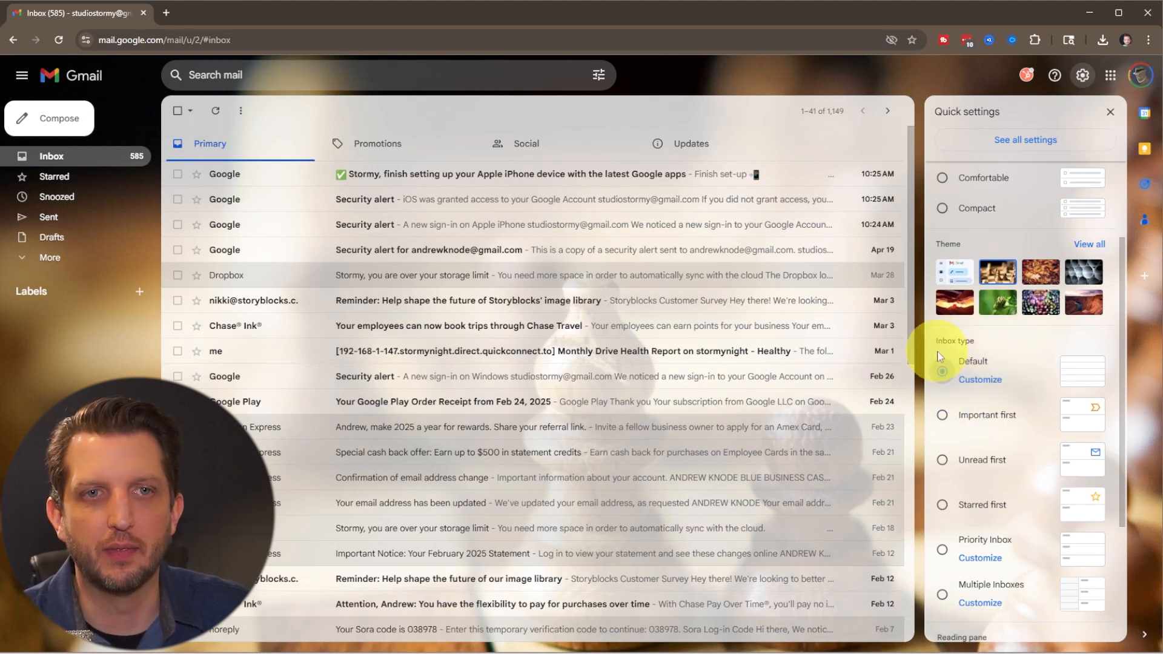
pyautogui.click(941, 415)
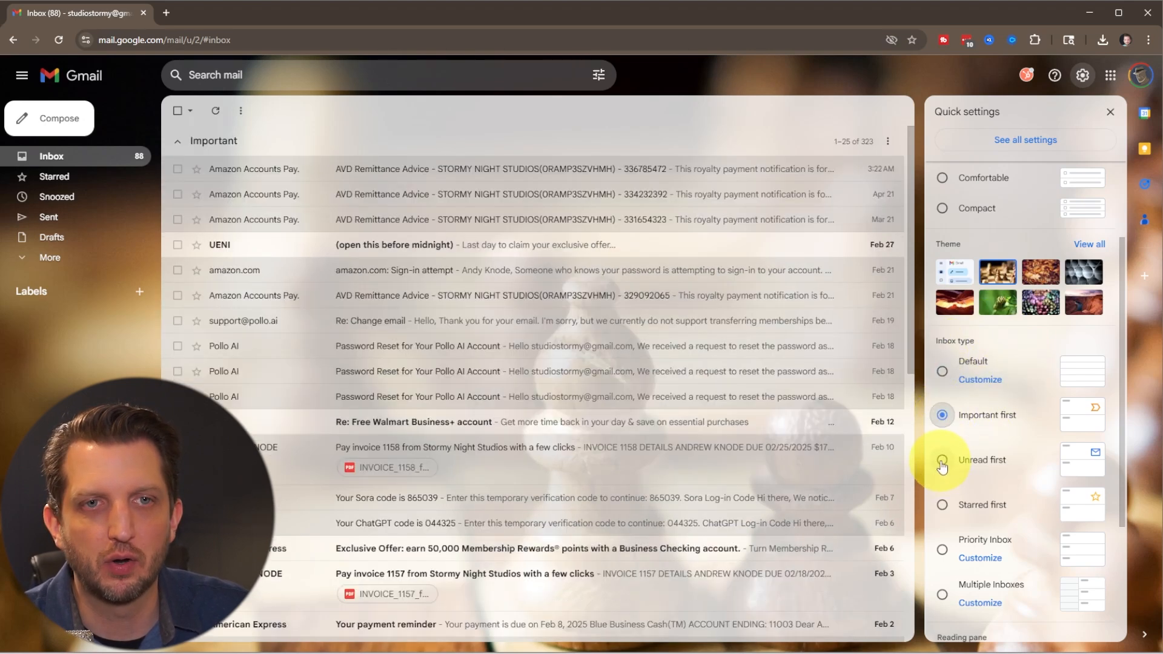
pyautogui.click(941, 460)
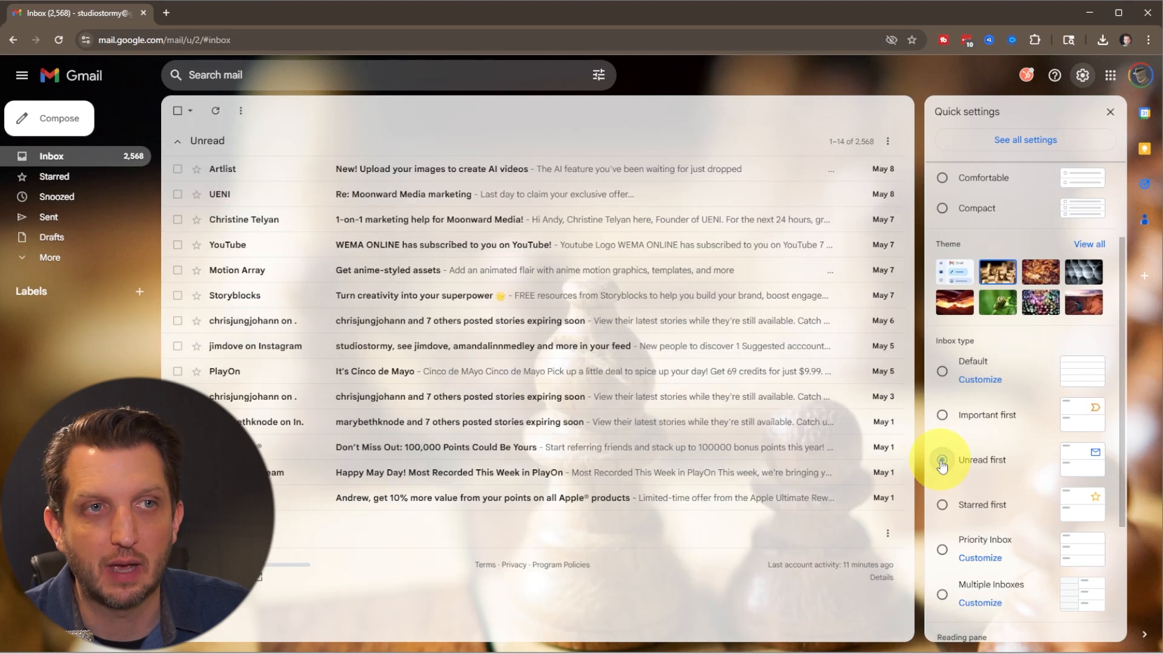
pyautogui.click(942, 460)
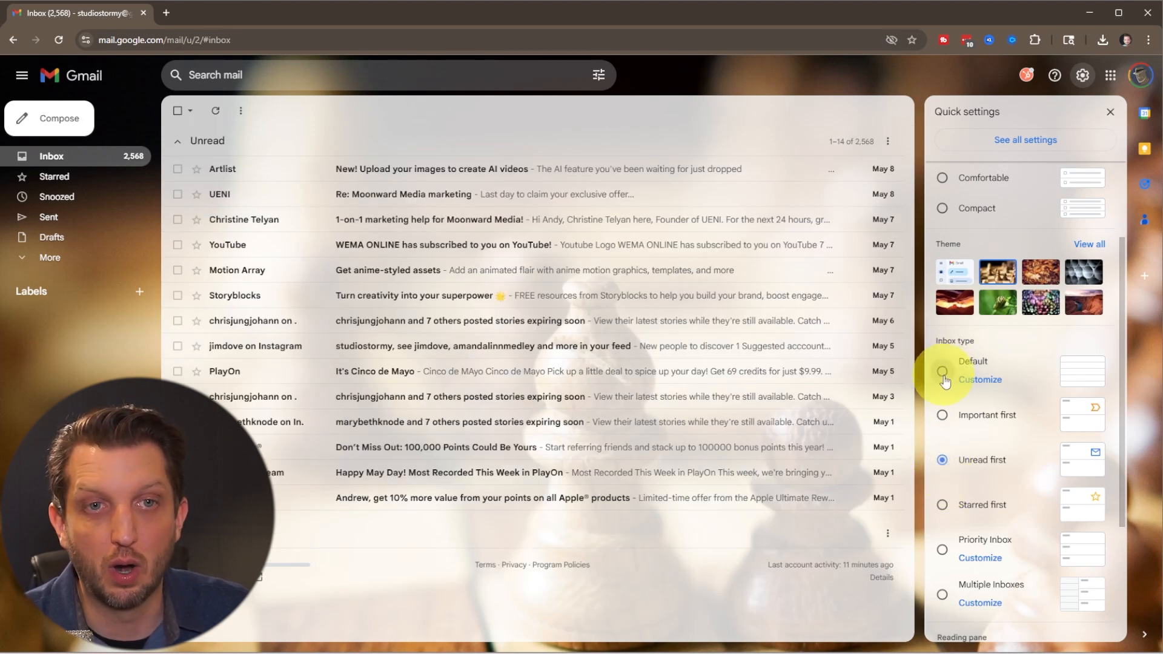
pyautogui.click(941, 361)
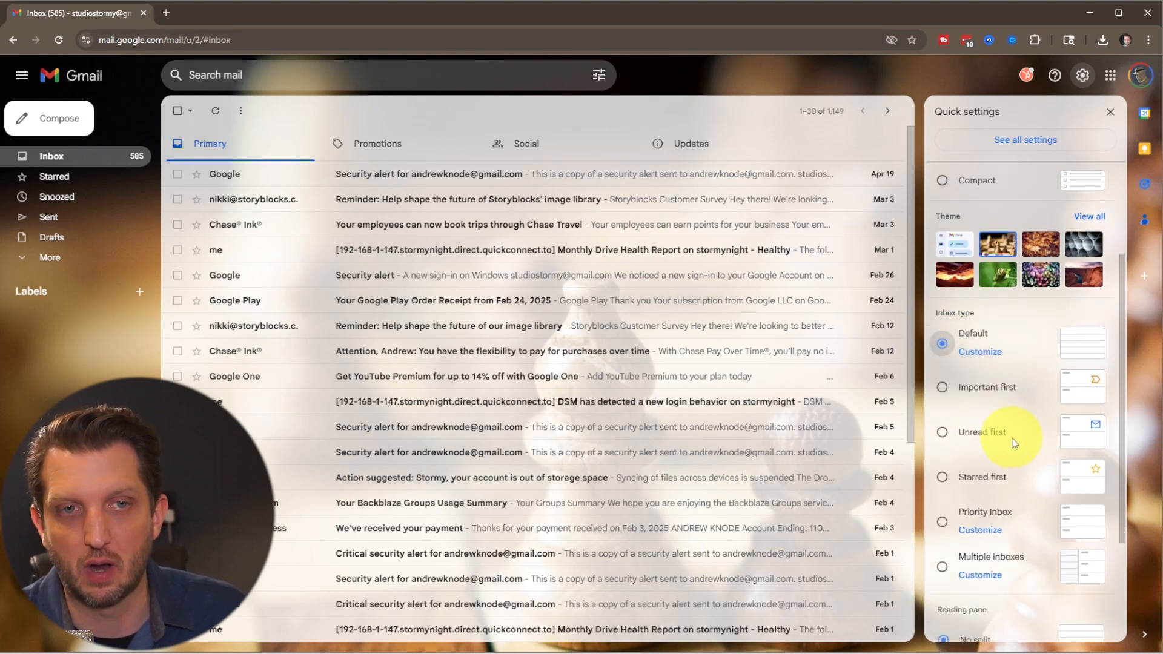
# - Set the reading pane to Right of inbox, reload, and close Quick settings
pyautogui.scroll(-3)
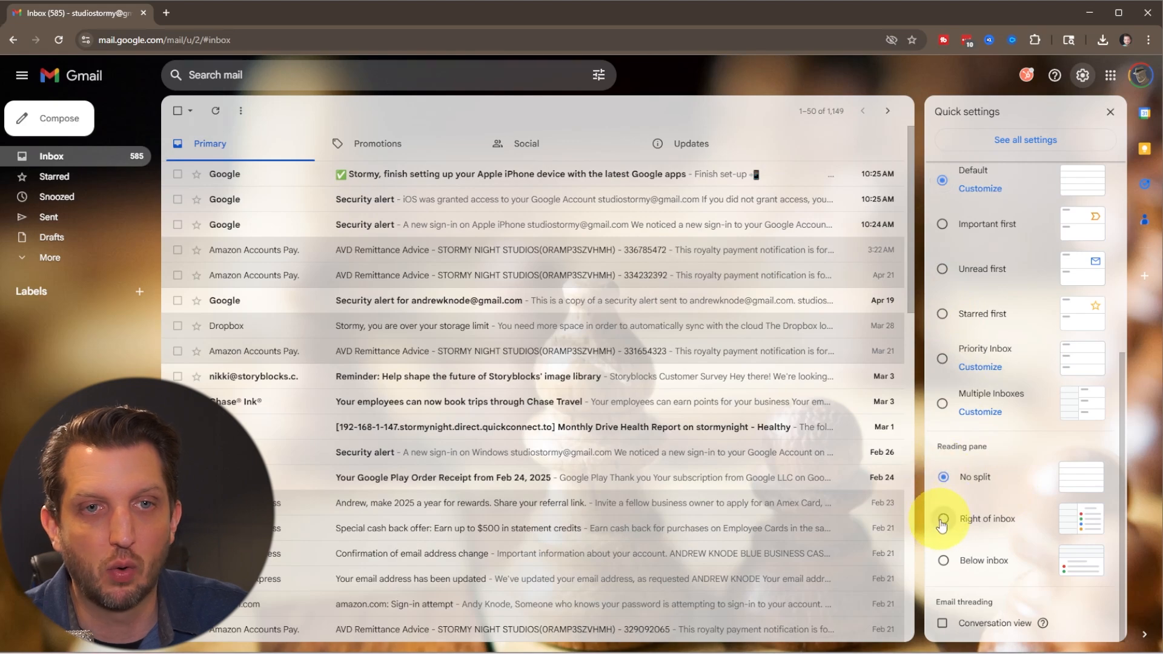
pyautogui.click(942, 518)
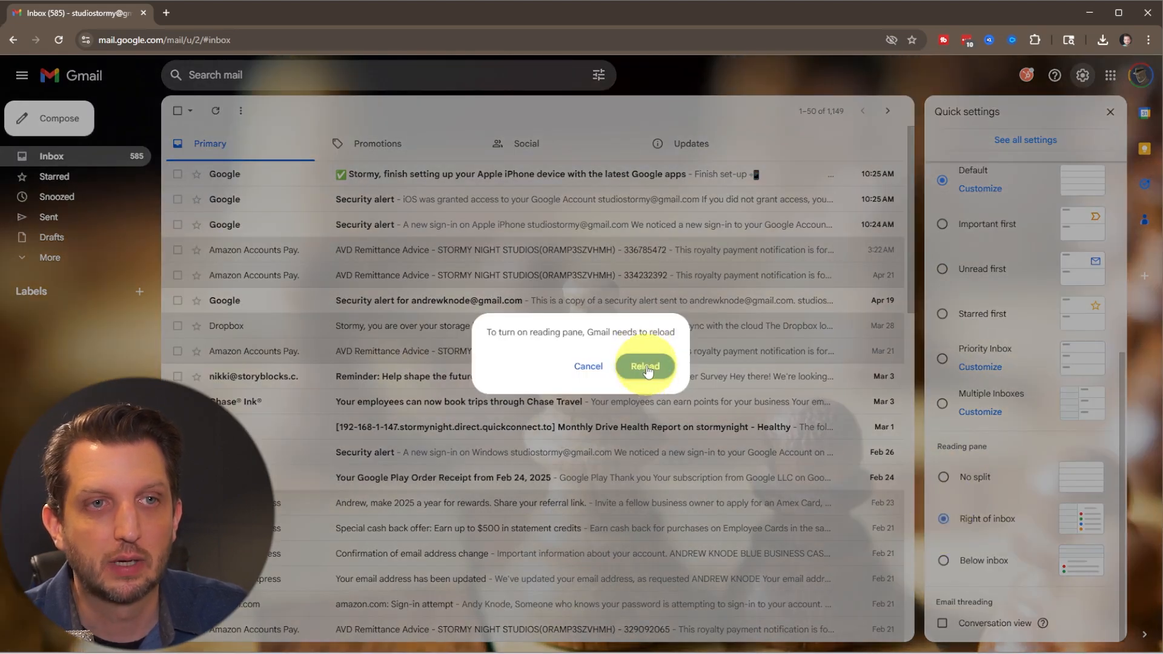
pyautogui.click(644, 366)
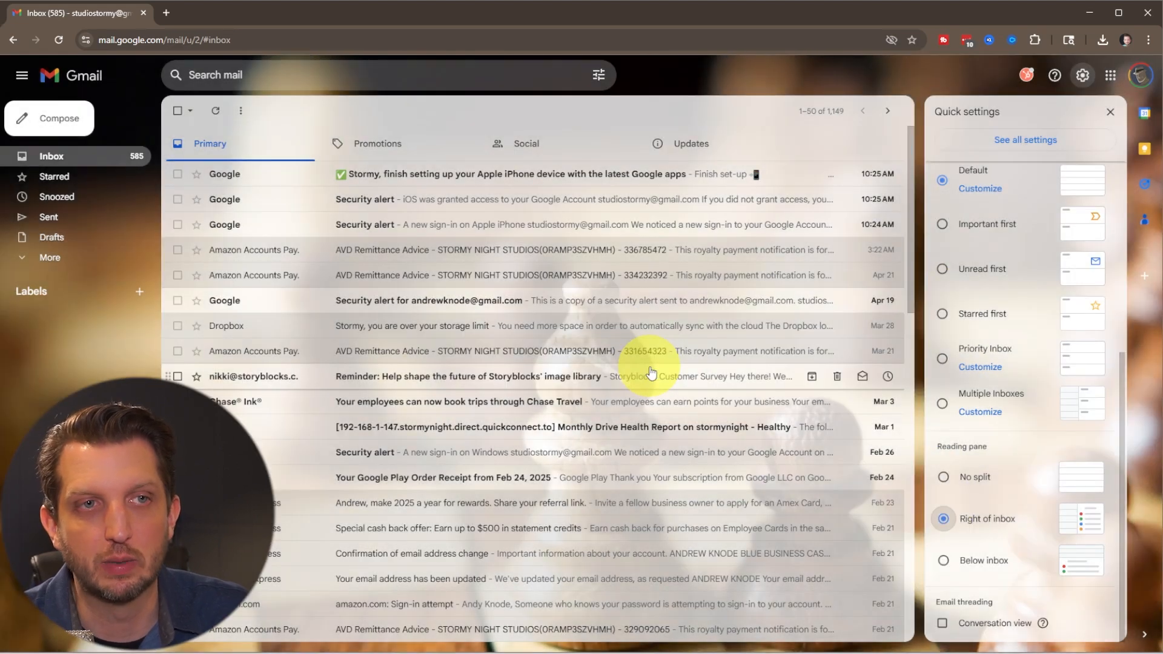
pyautogui.click(1110, 112)
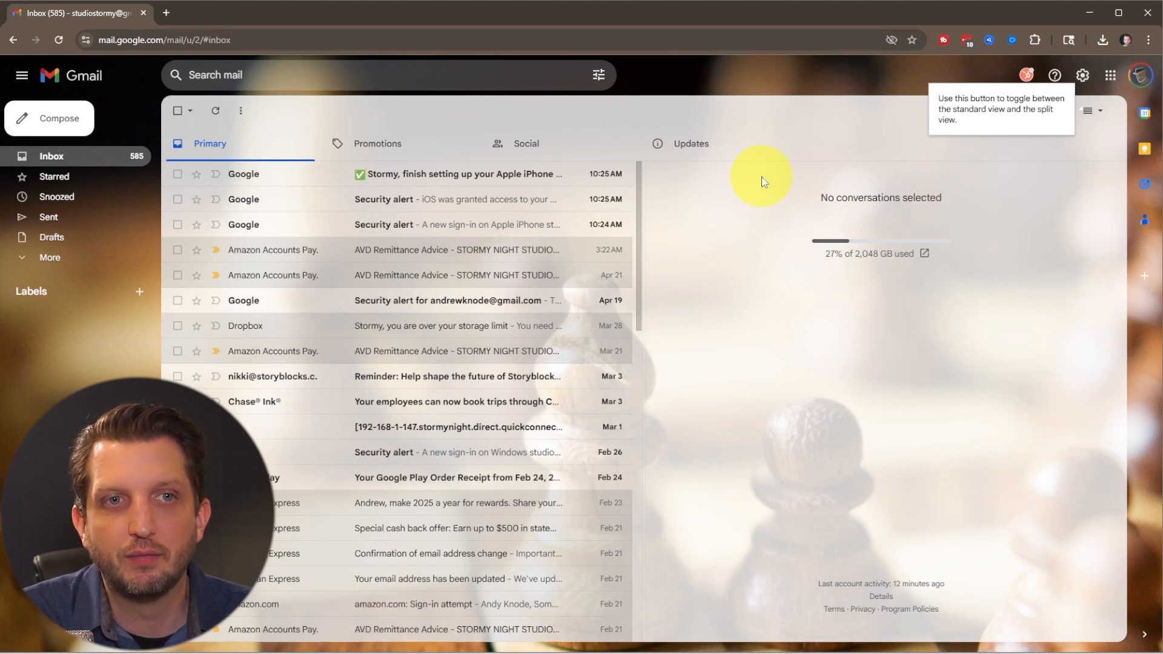
pyautogui.moveTo(760, 532)
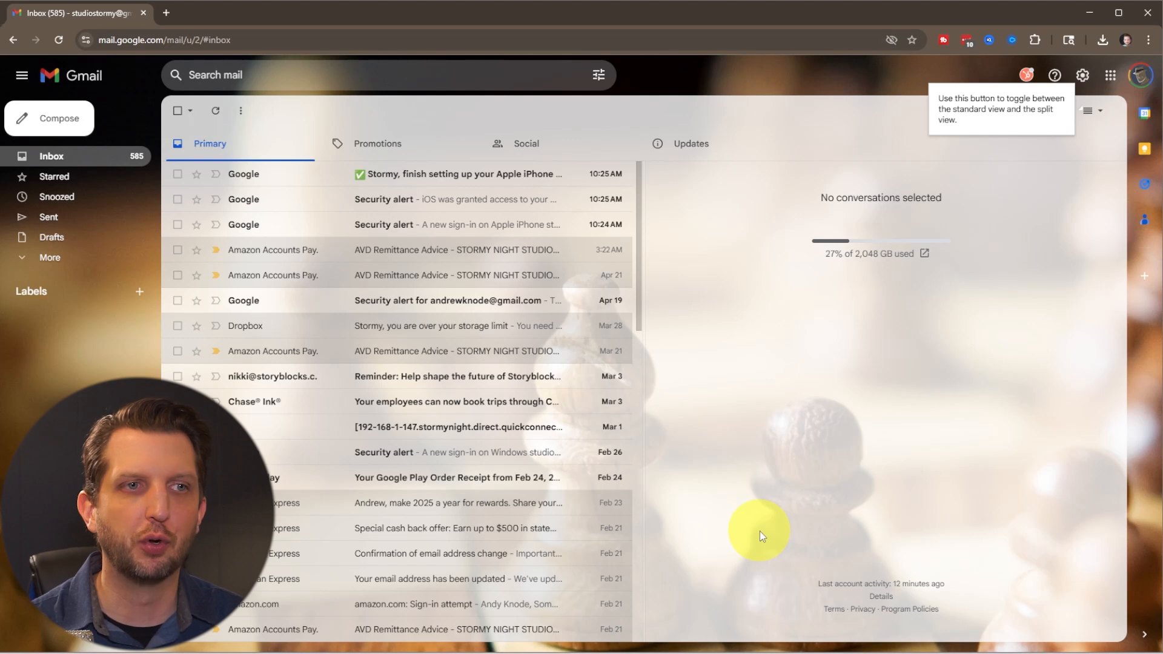
pyautogui.moveTo(826, 333)
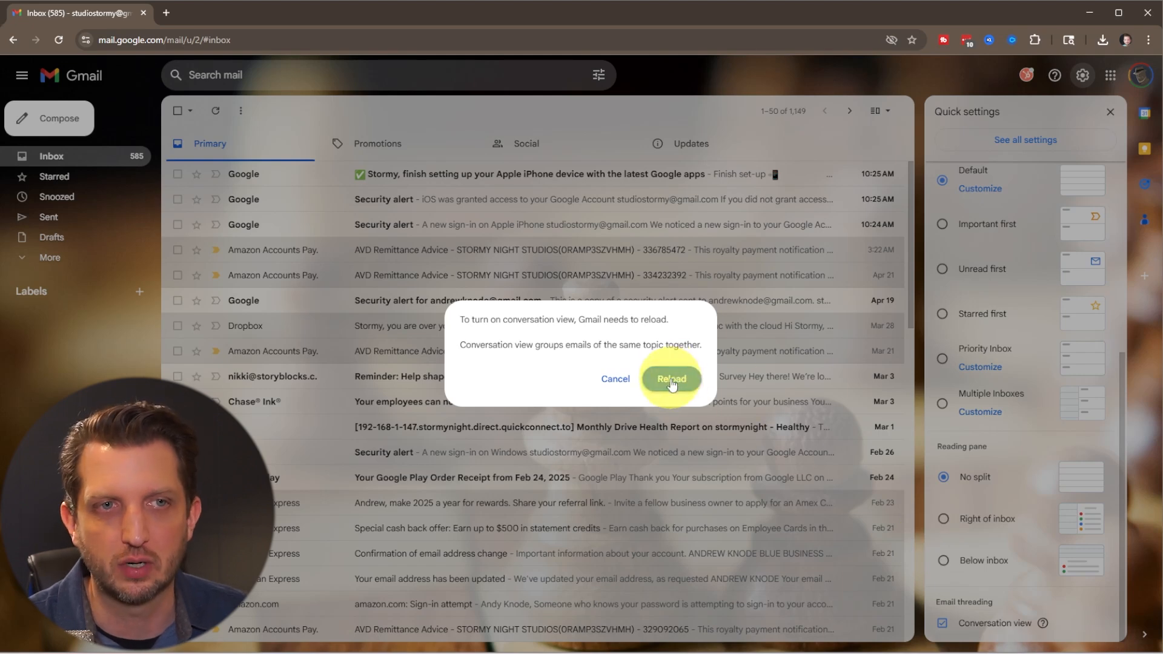
# - Reload Gmail to apply the newly enabled conversation view
pyautogui.click(669, 379)
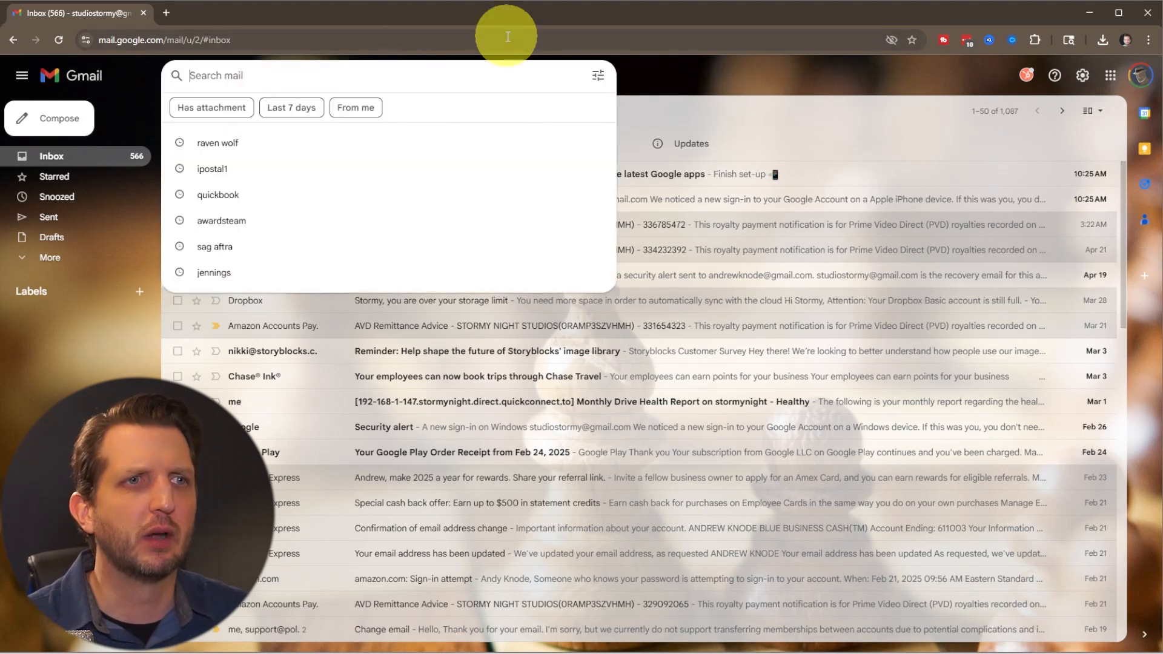
# - Search the mail for 'sale' and browse the matching emails
pyautogui.write('sale')
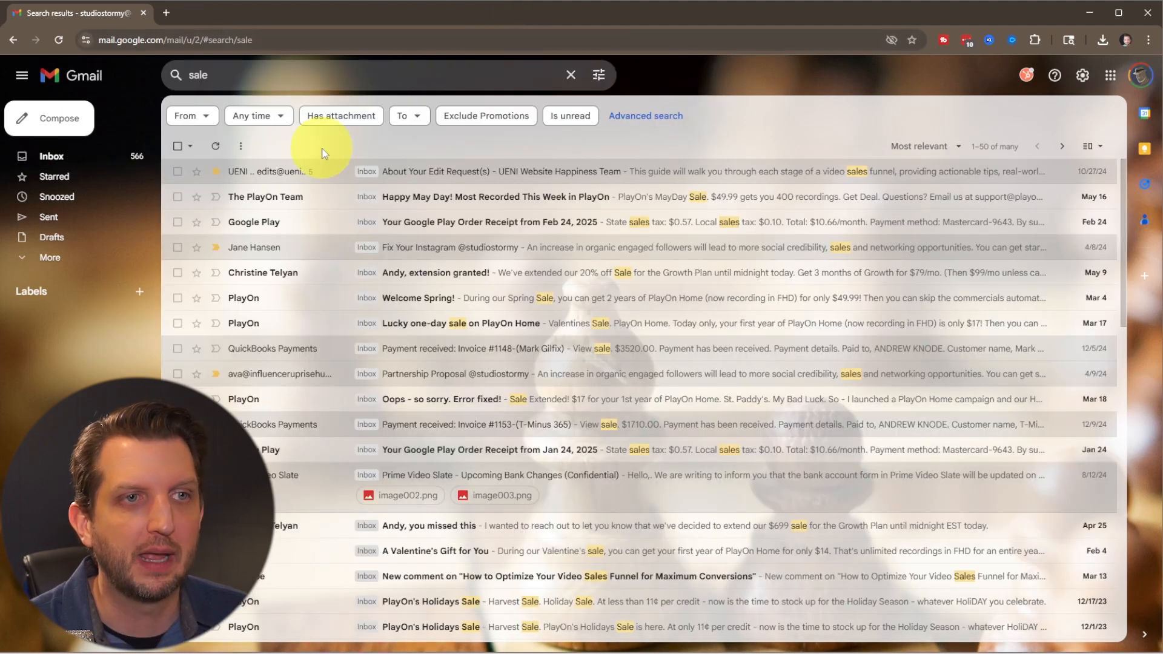
pyautogui.moveTo(738, 171)
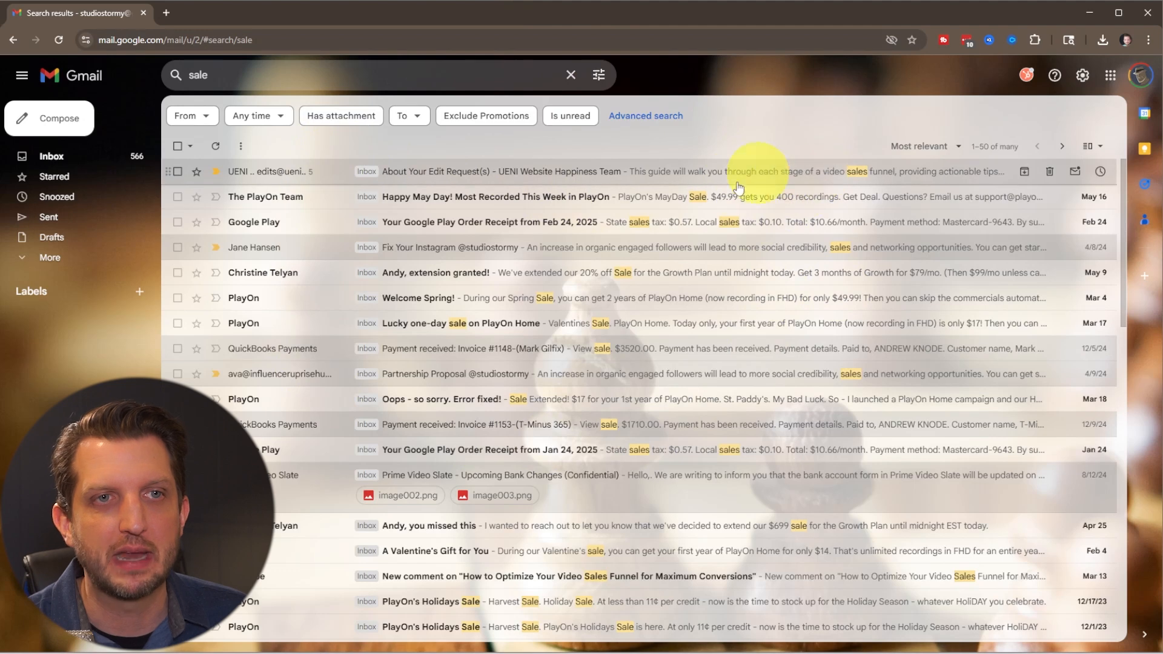
pyautogui.moveTo(776, 277)
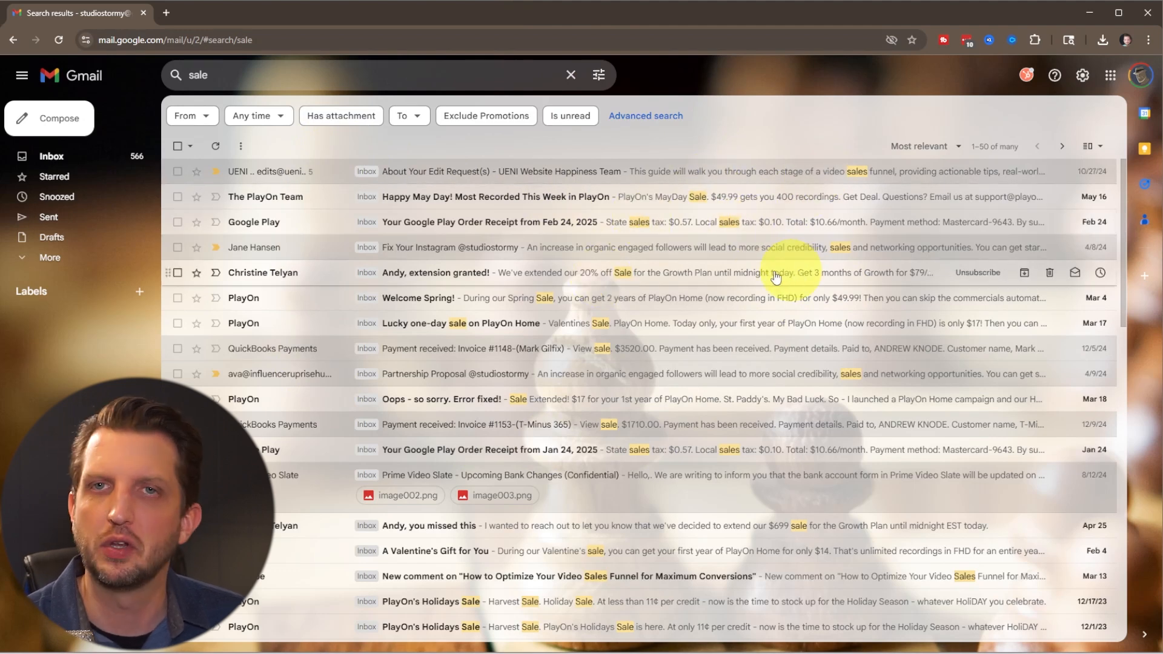
pyautogui.click(570, 74)
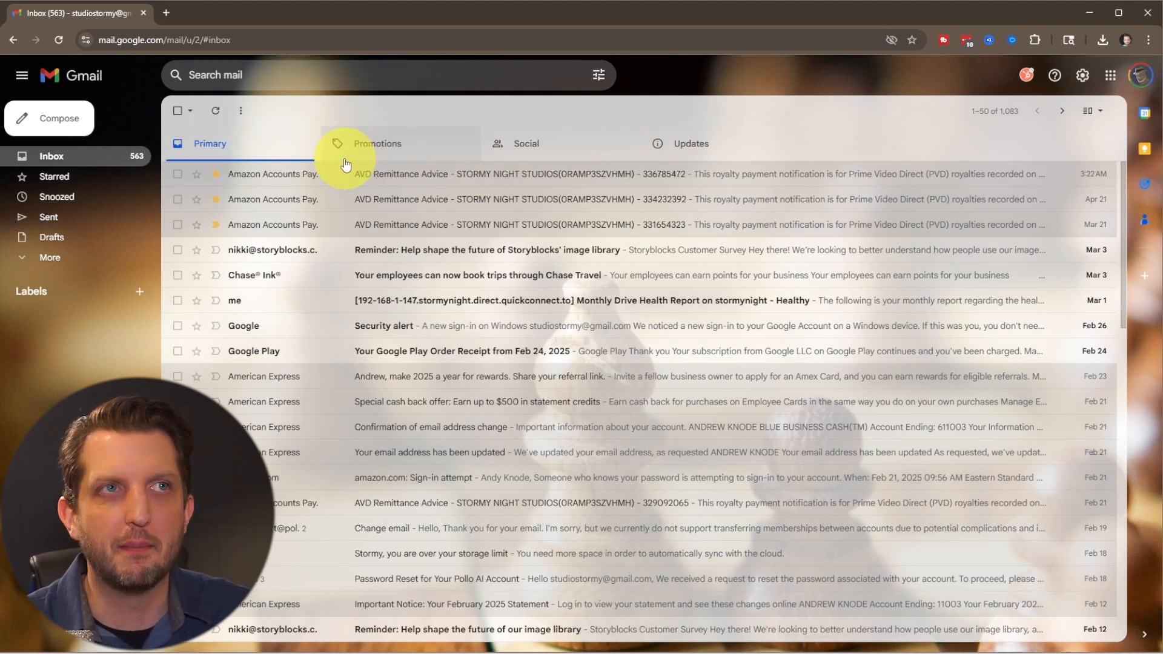
pyautogui.click(377, 142)
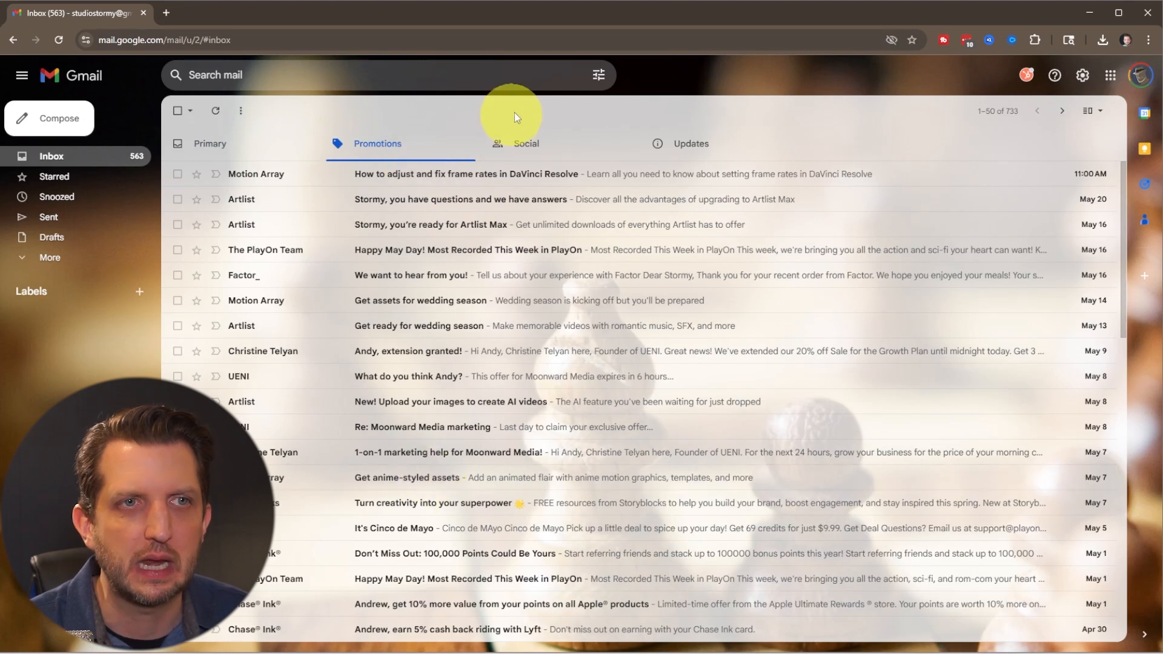
pyautogui.click(524, 143)
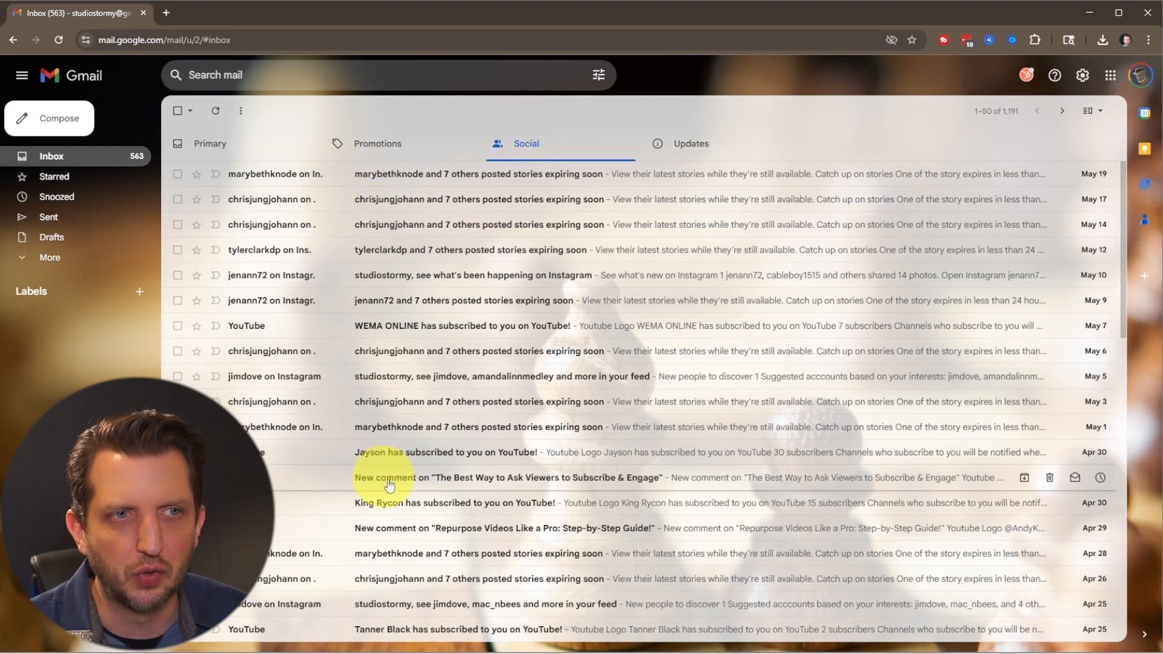
pyautogui.click(688, 142)
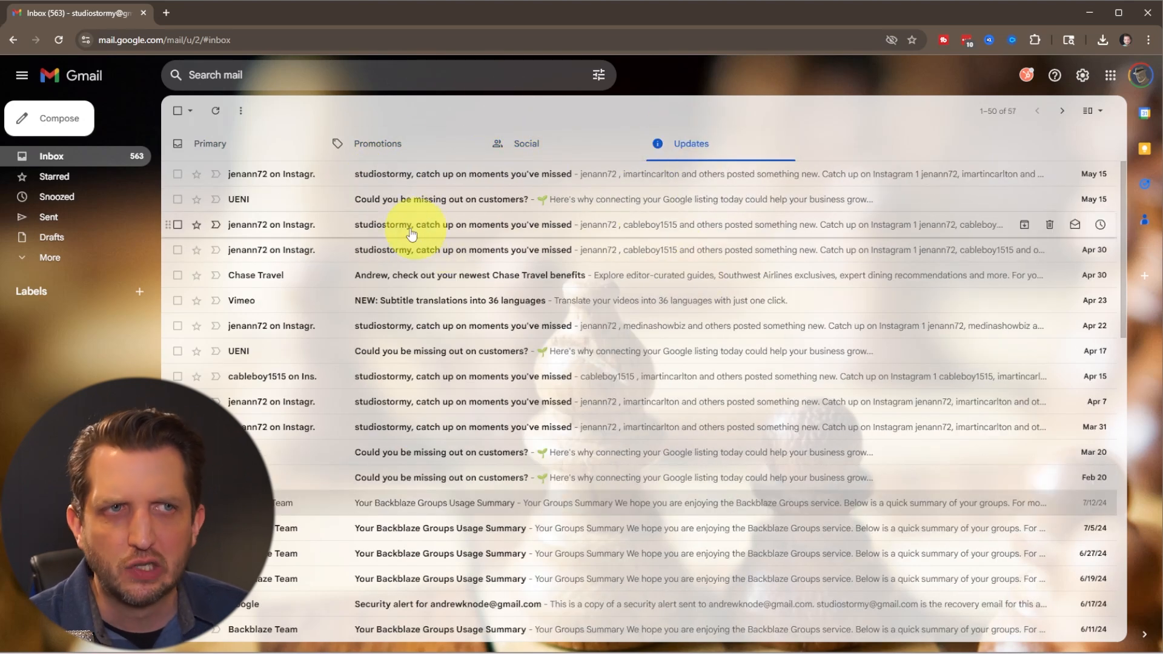
pyautogui.click(210, 142)
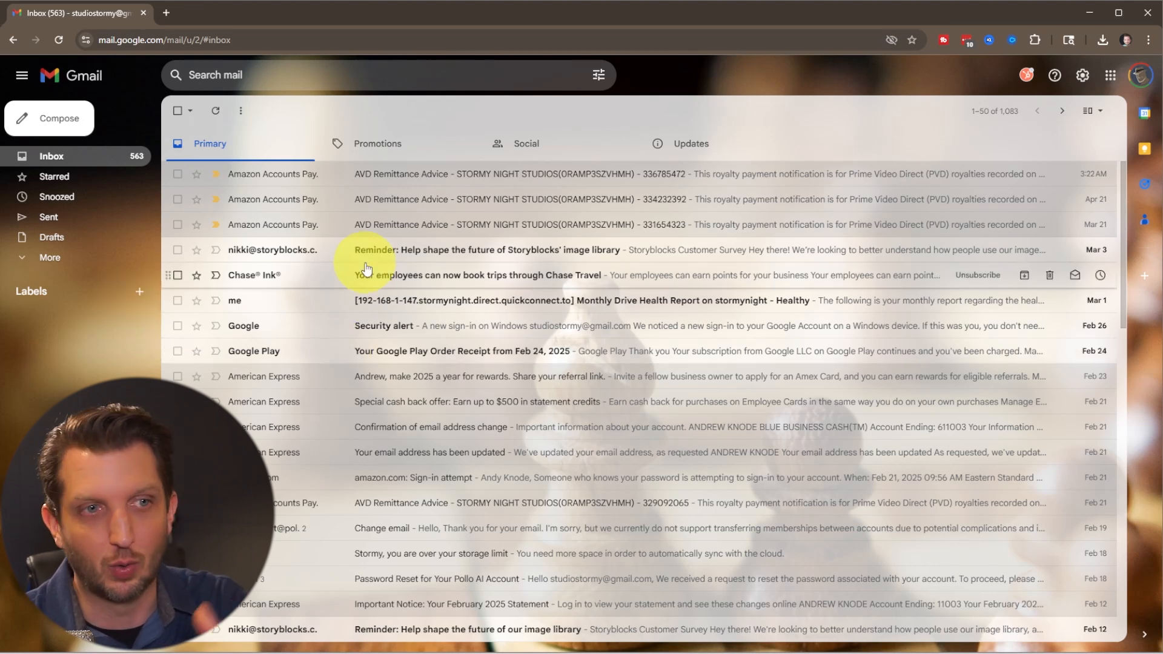
pyautogui.moveTo(138, 291)
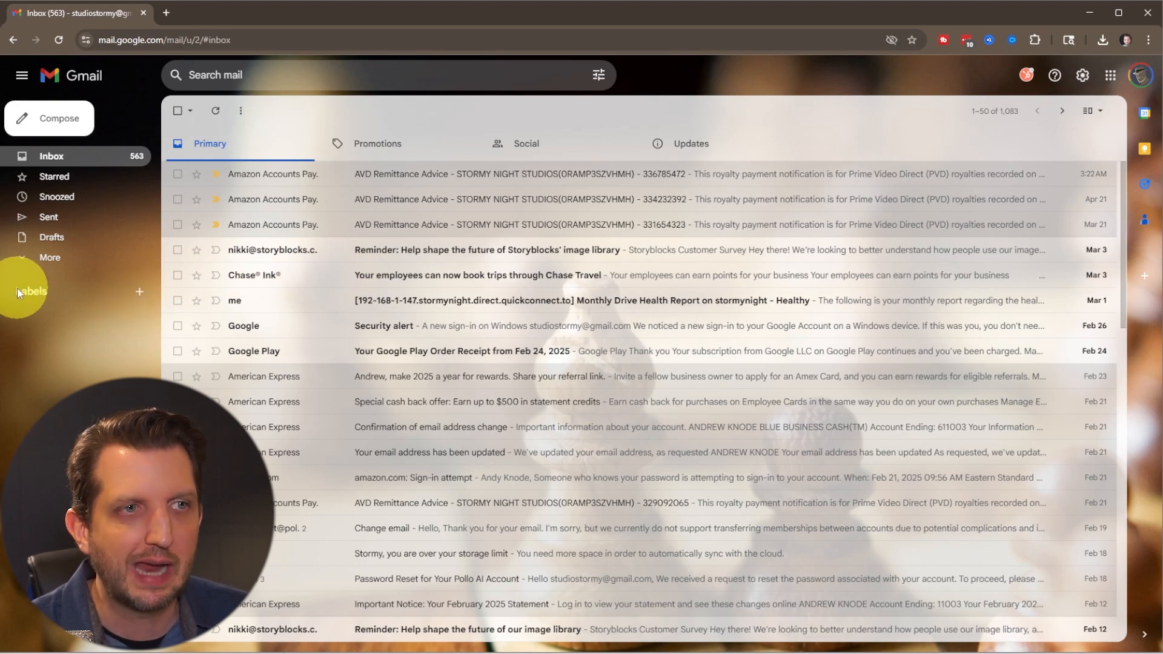
pyautogui.moveTo(139, 292)
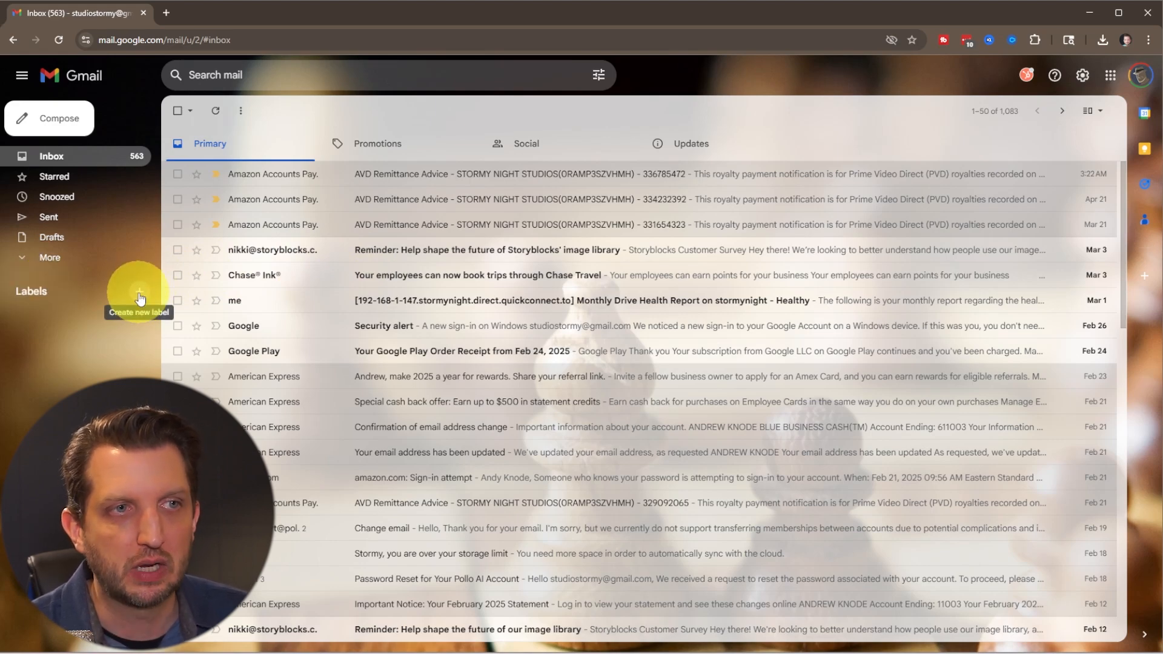
# - Create a new label named 'Amzon'
pyautogui.click(139, 293)
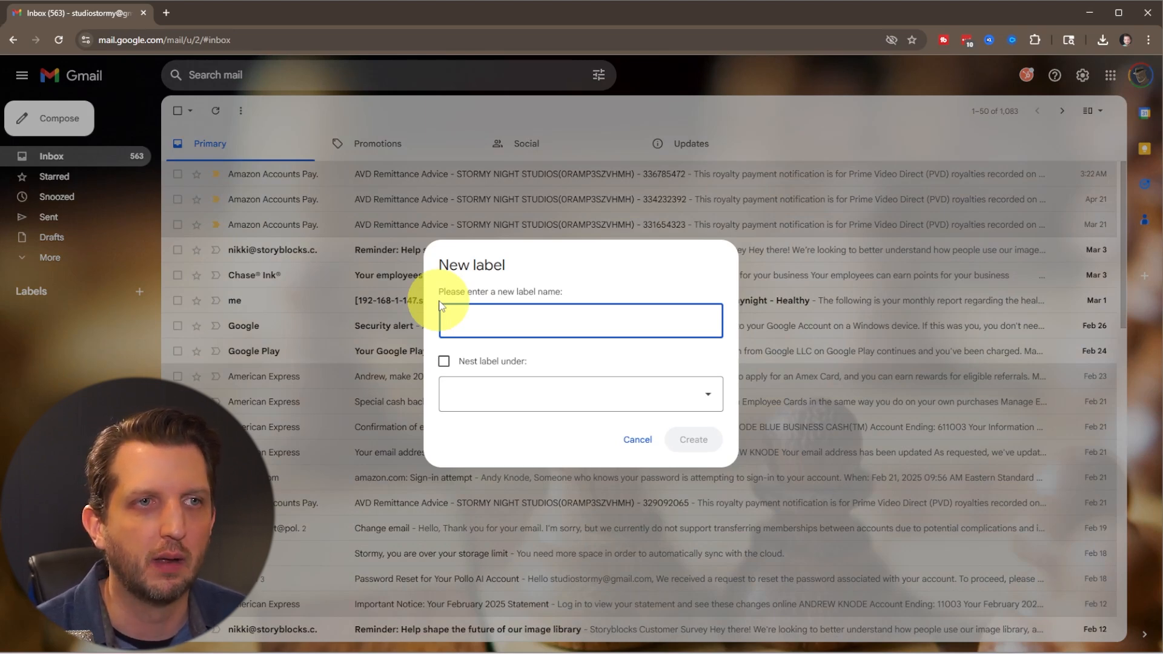
pyautogui.write('A')
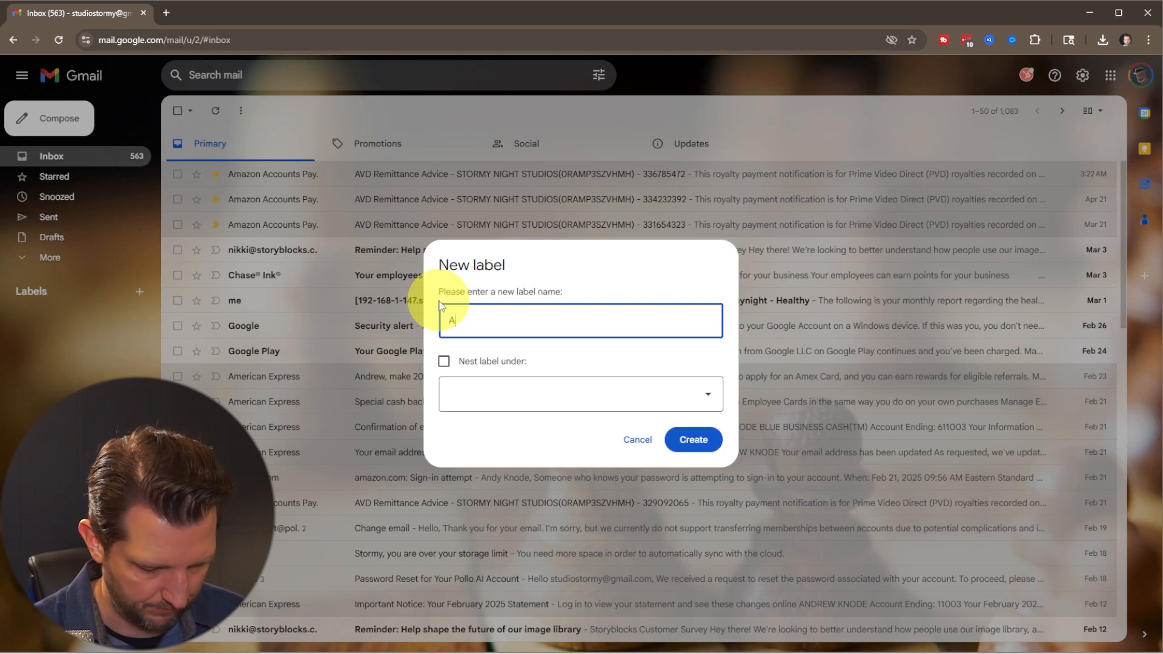
pyautogui.write('mzon')
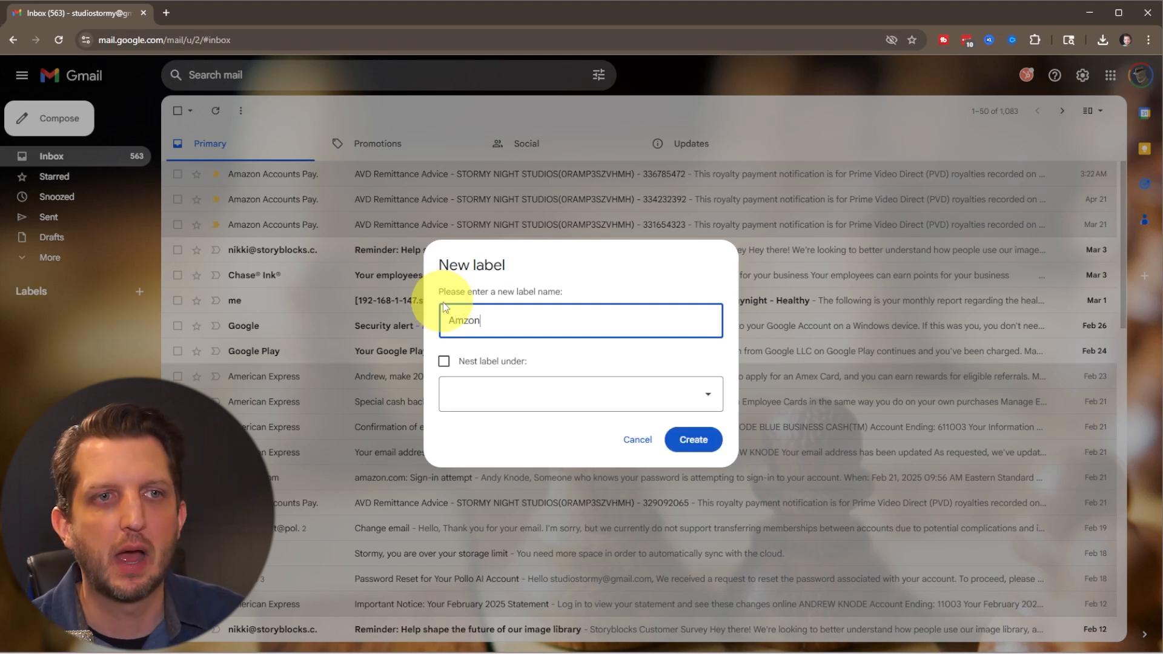
pyautogui.moveTo(466, 378)
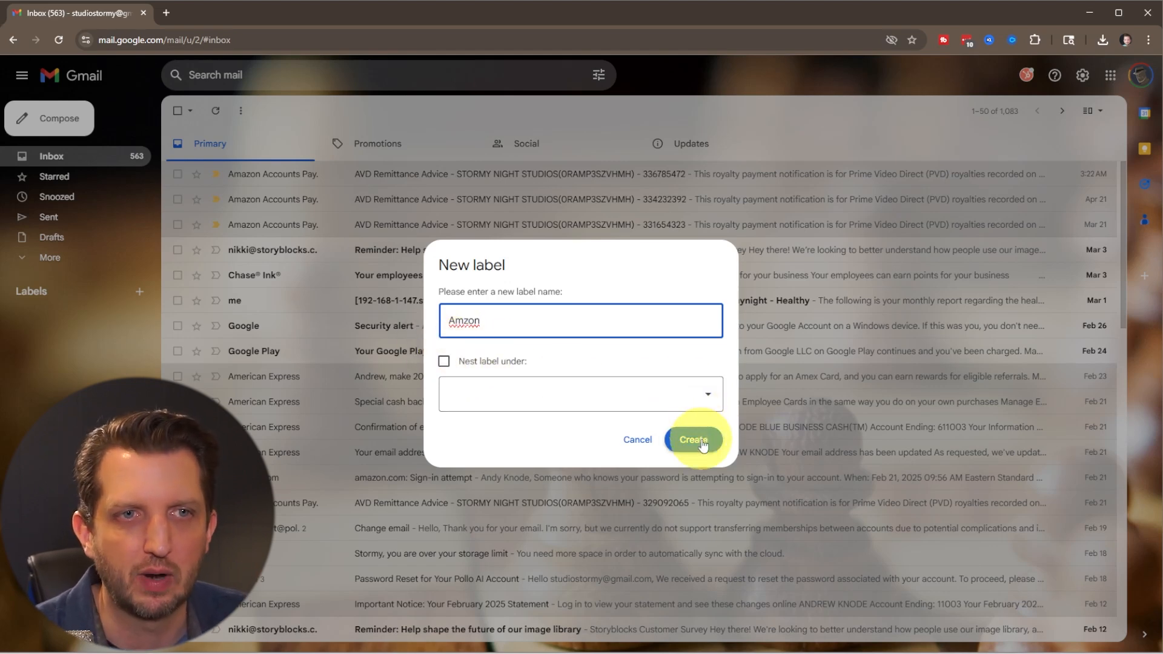
pyautogui.click(693, 439)
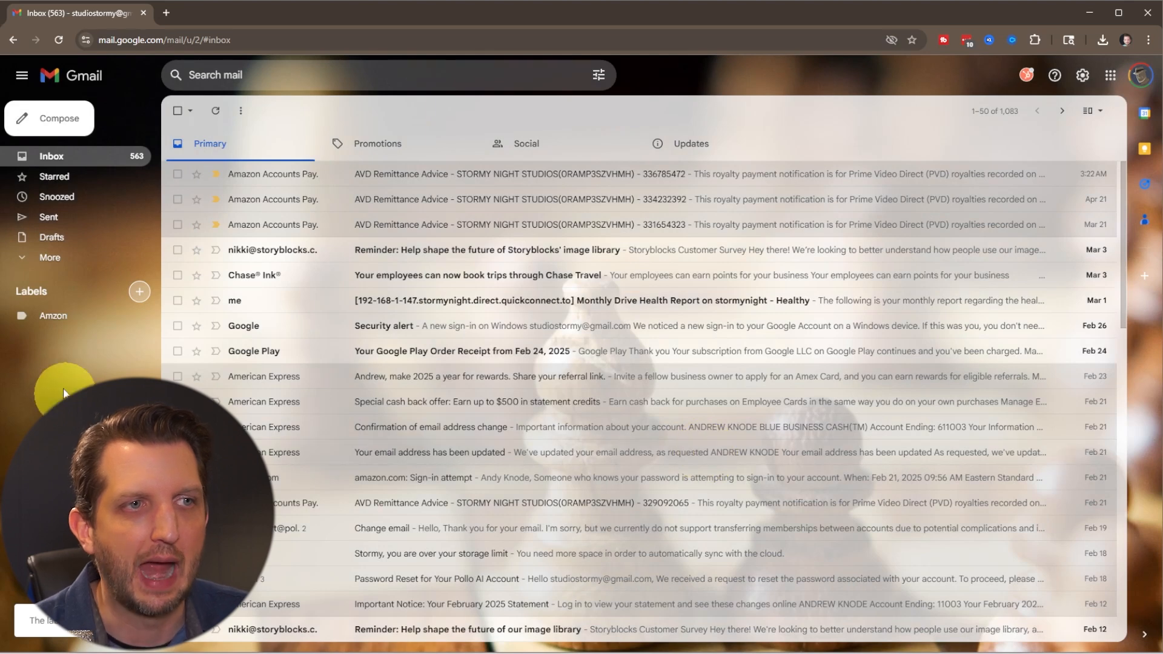
pyautogui.moveTo(282, 304)
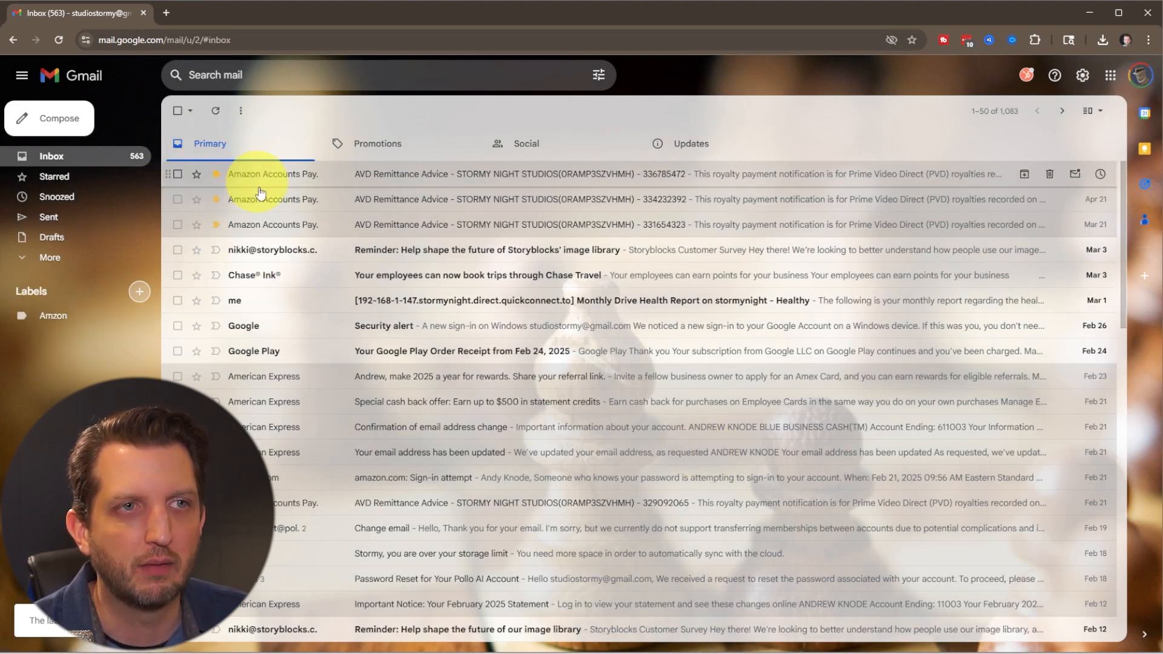
# - Drag the three Amazon remittance emails onto Amzon and view that label
pyautogui.click(177, 174)
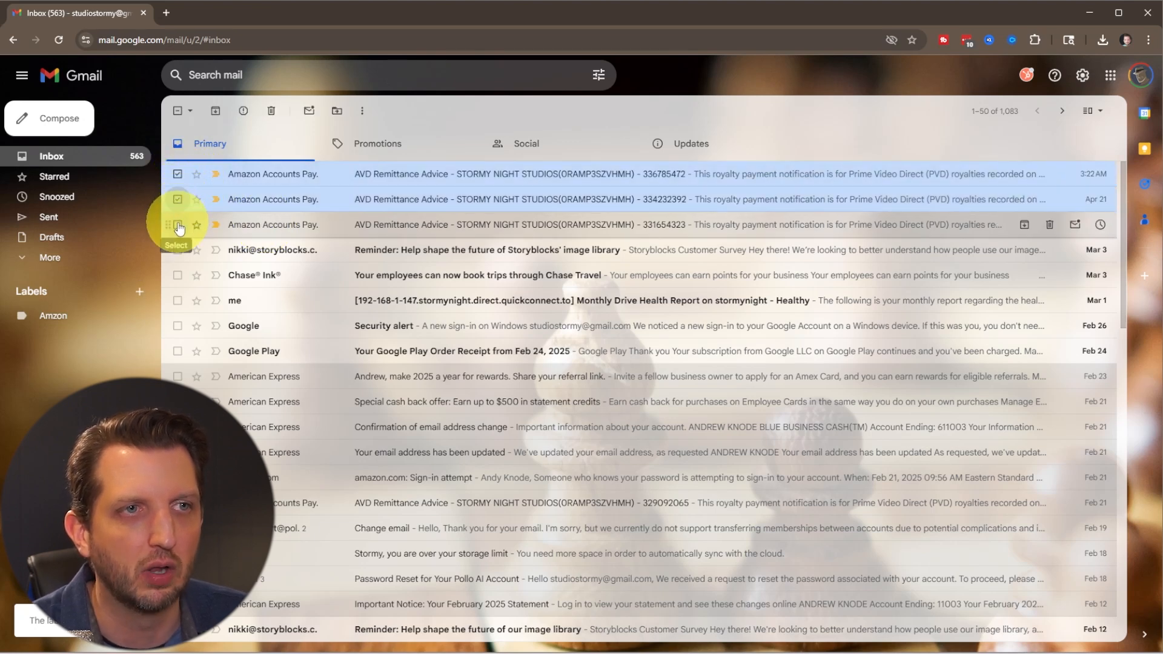
pyautogui.click(178, 224)
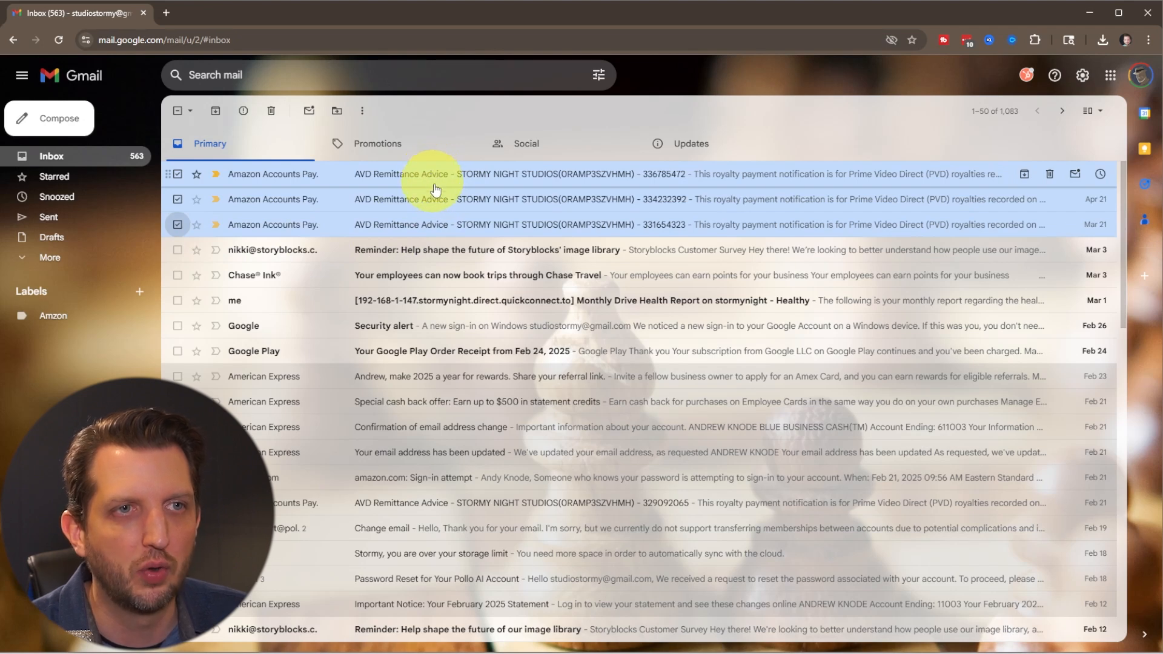
pyautogui.moveTo(433, 174); pyautogui.dragTo(155, 284)
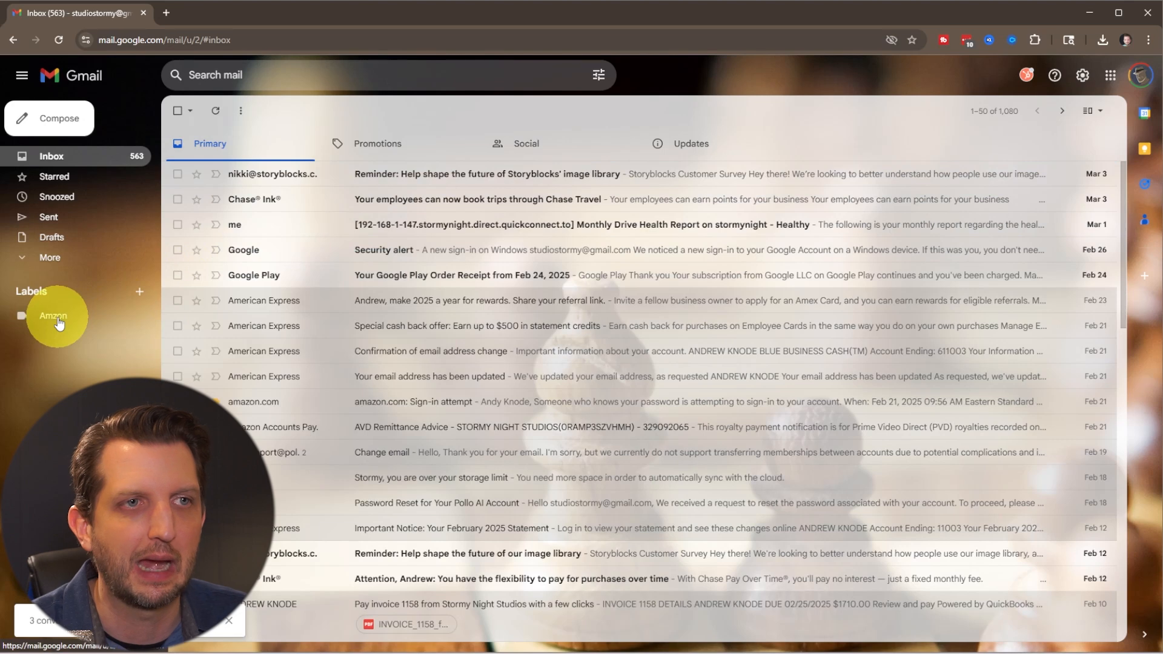
pyautogui.click(53, 314)
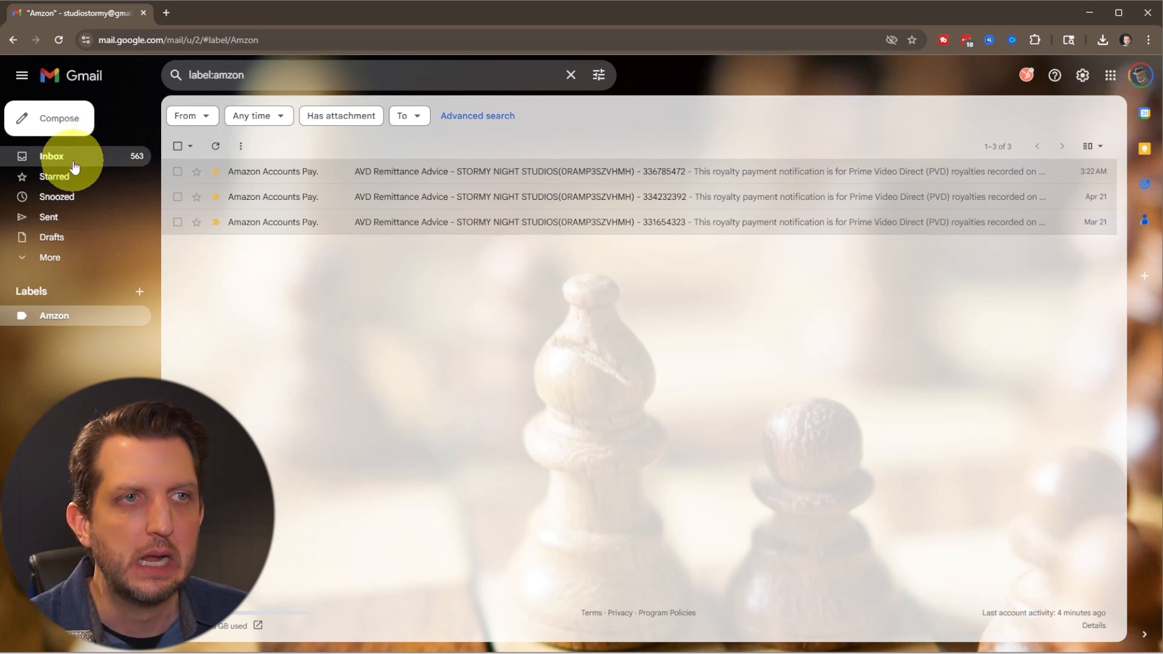
# - Create the 'Needs Attention' label from the inbox and open its label view
pyautogui.click(51, 156)
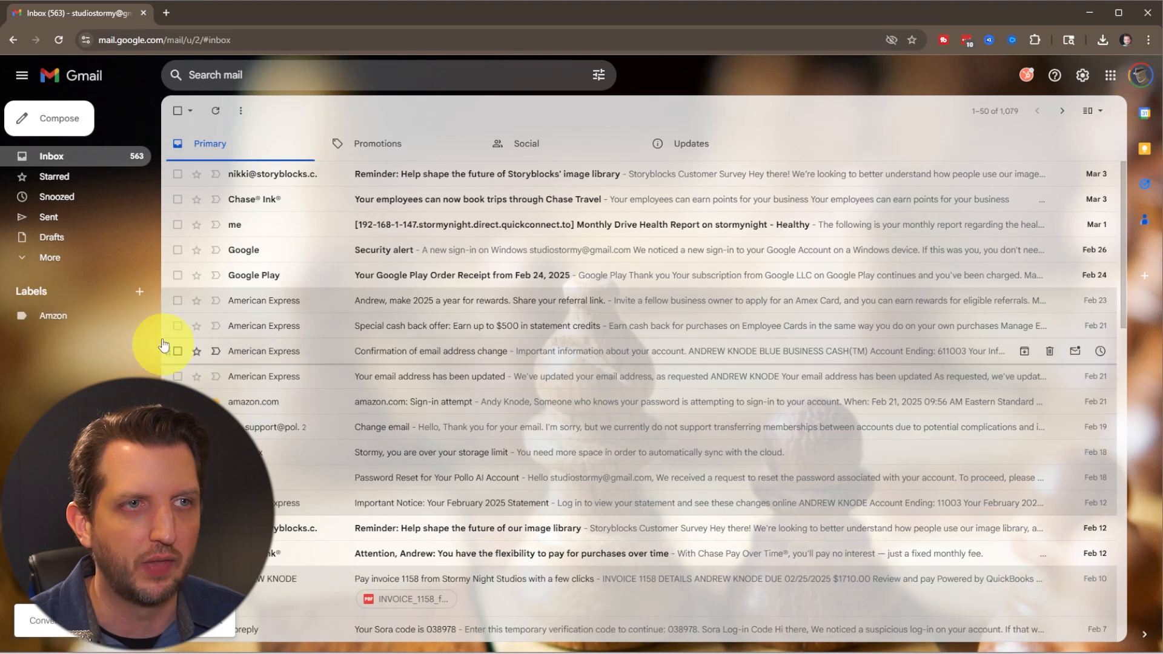
pyautogui.click(139, 292)
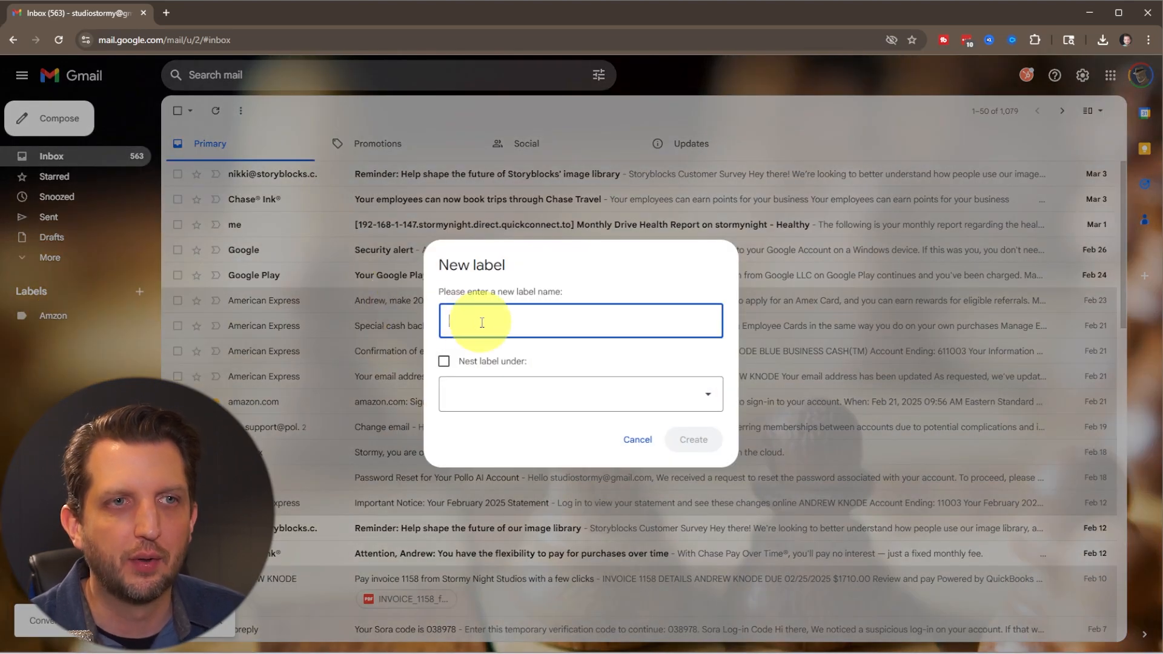
pyautogui.write('Needs Attention')
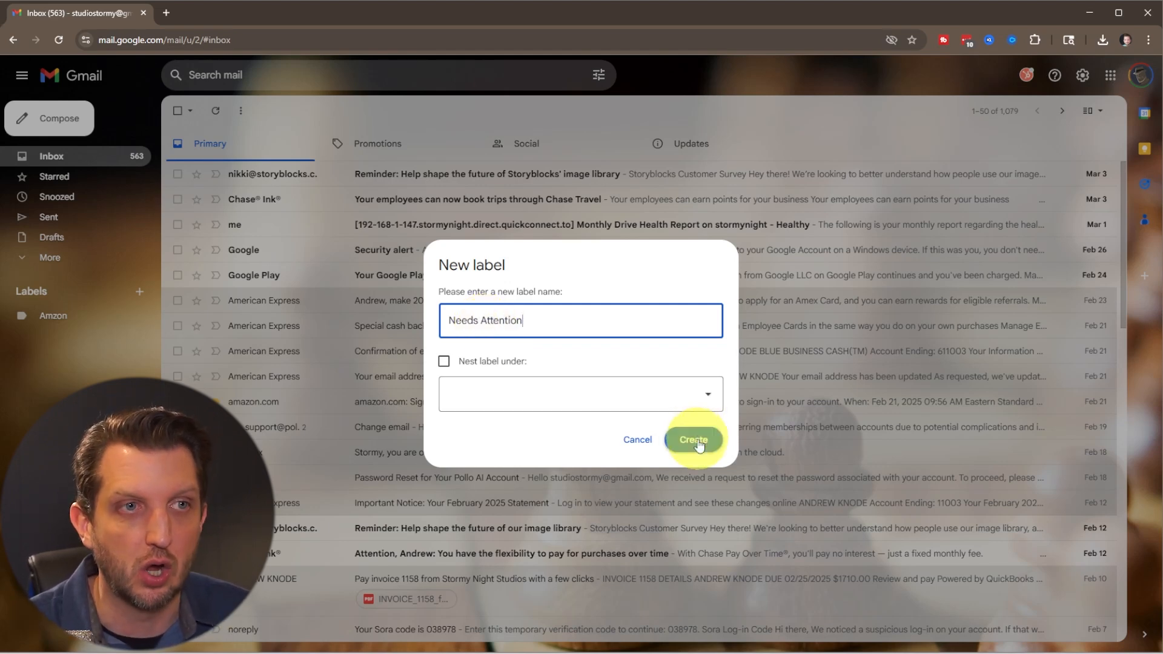
pyautogui.click(693, 439)
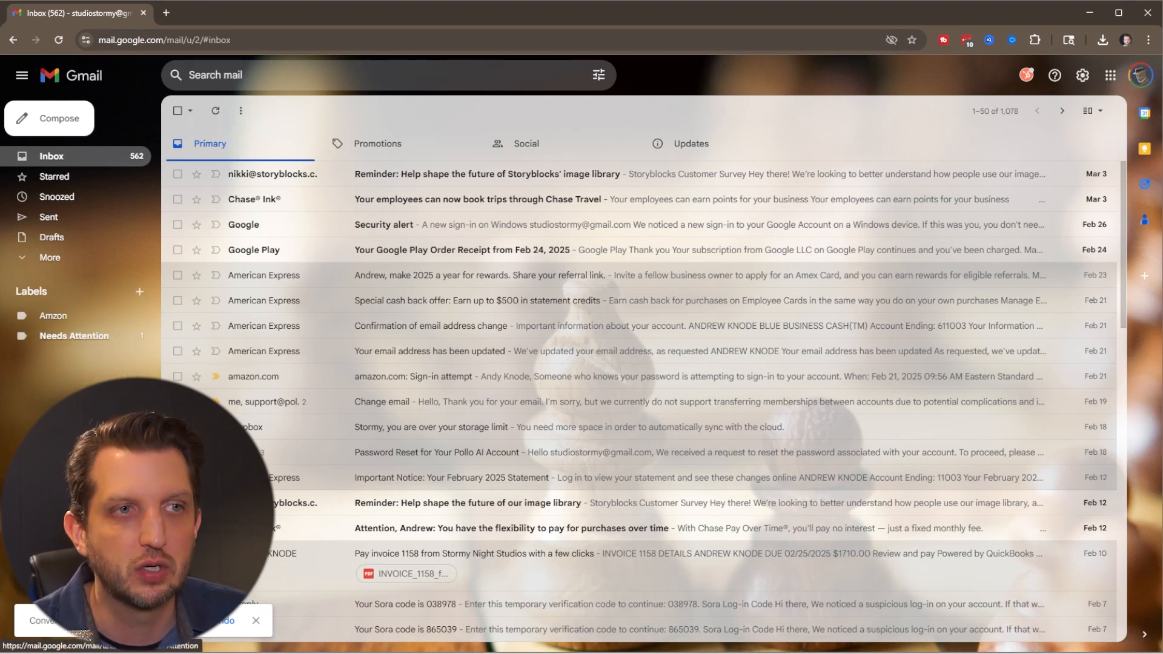
pyautogui.click(74, 334)
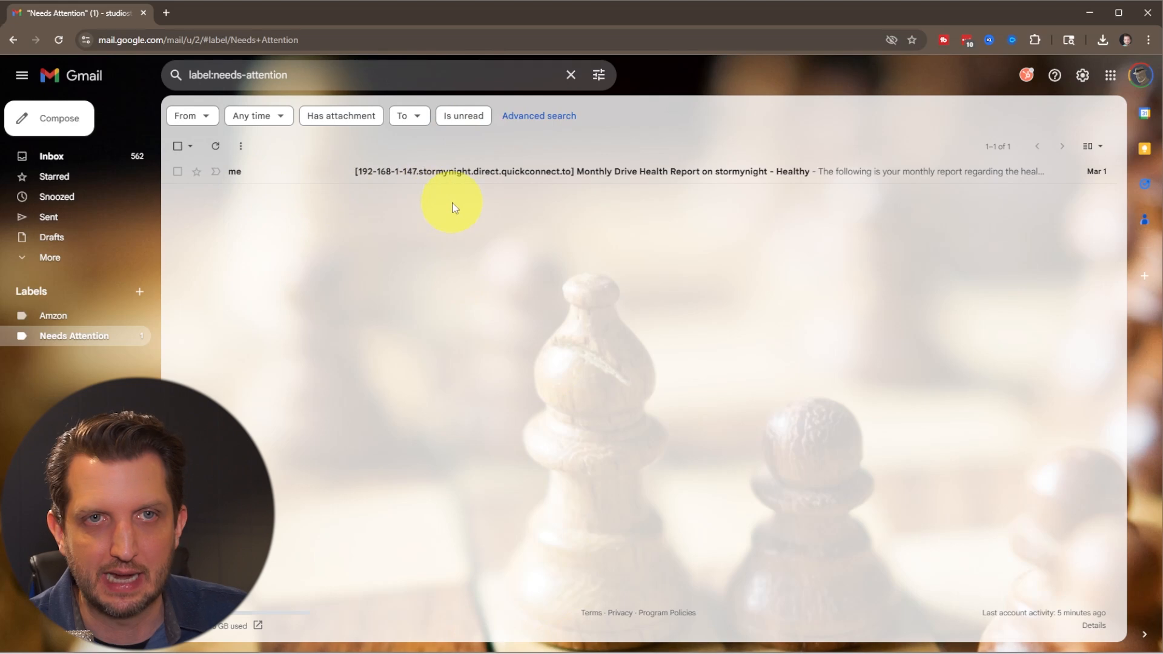
pyautogui.moveTo(430, 247)
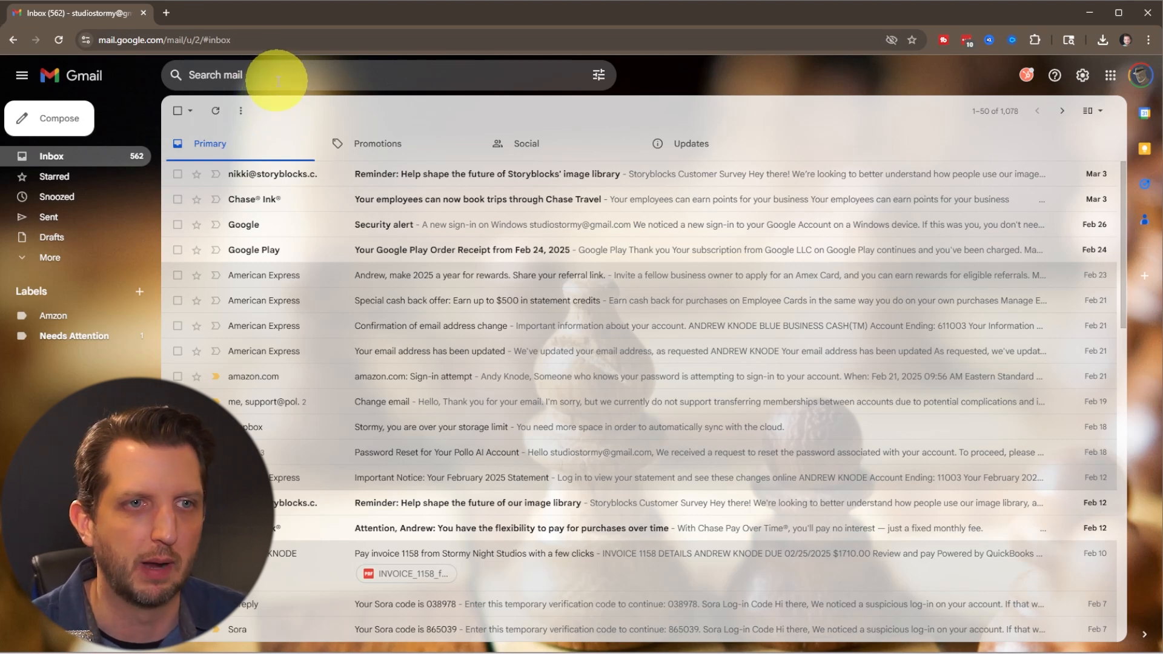
pyautogui.moveTo(582, 255)
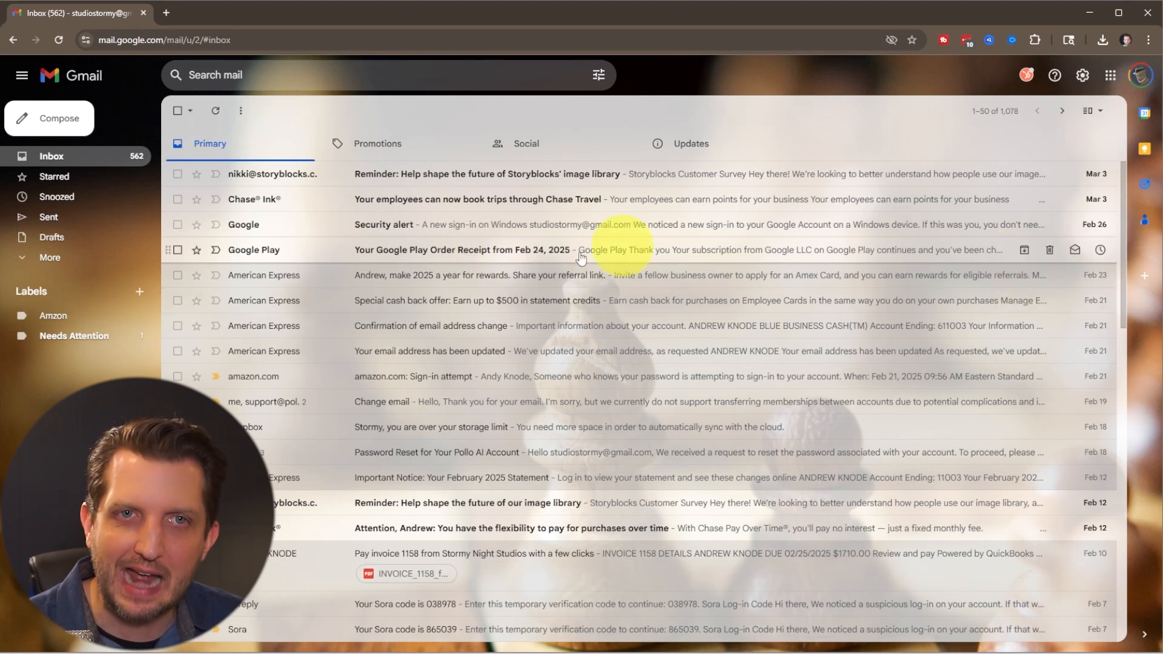
pyautogui.moveTo(656, 401)
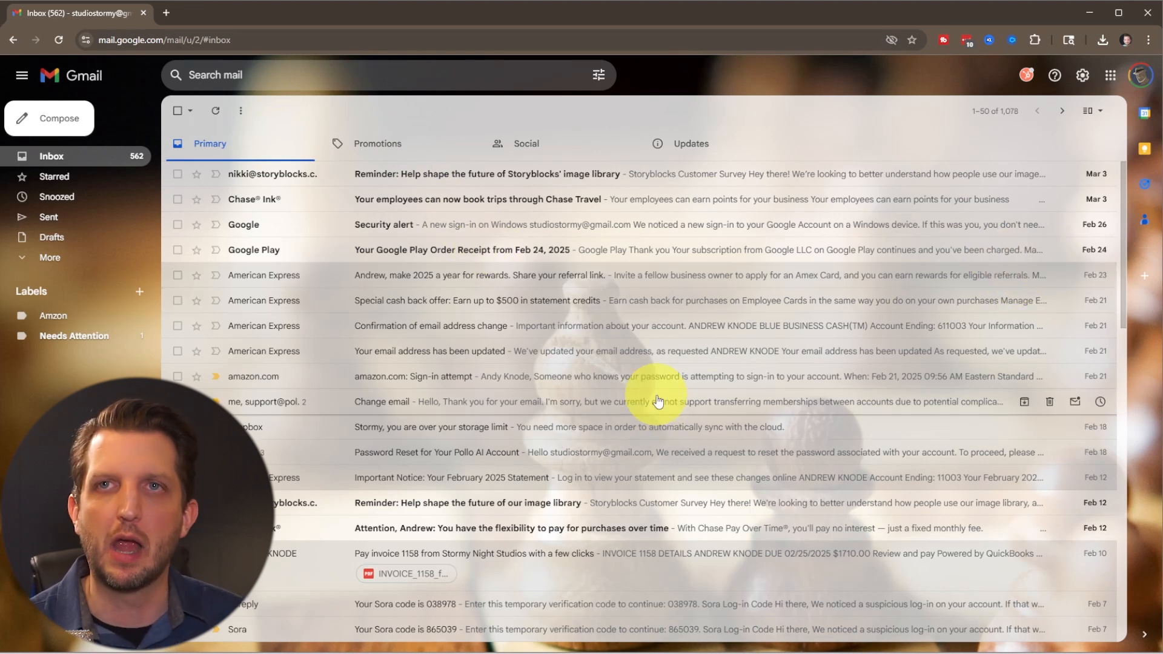